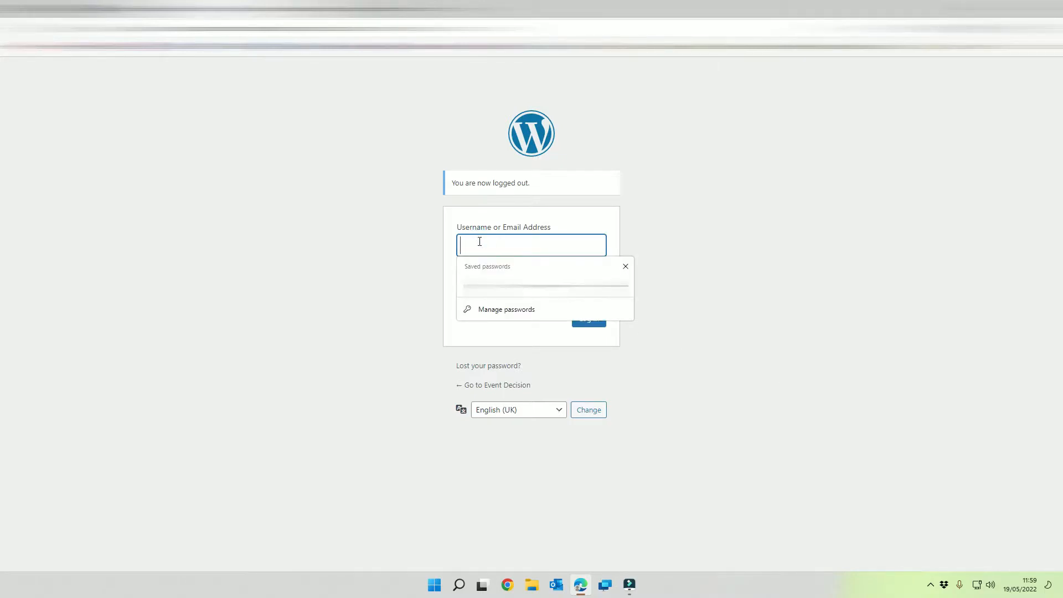
- Attempt a WordPress login as Test-User and get the incorrect-password error
type("Test-User")
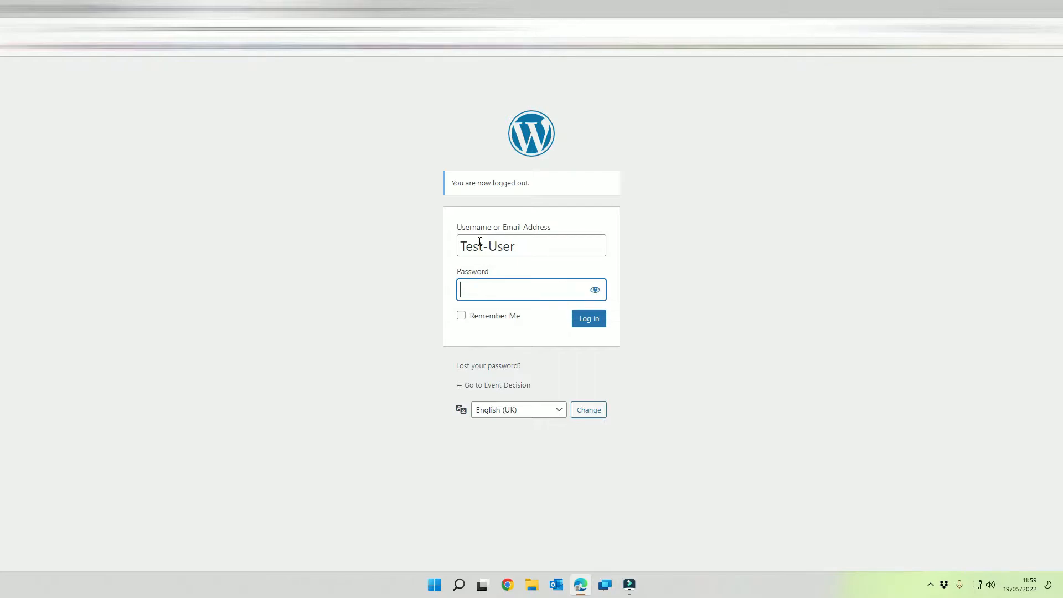
type("••••")
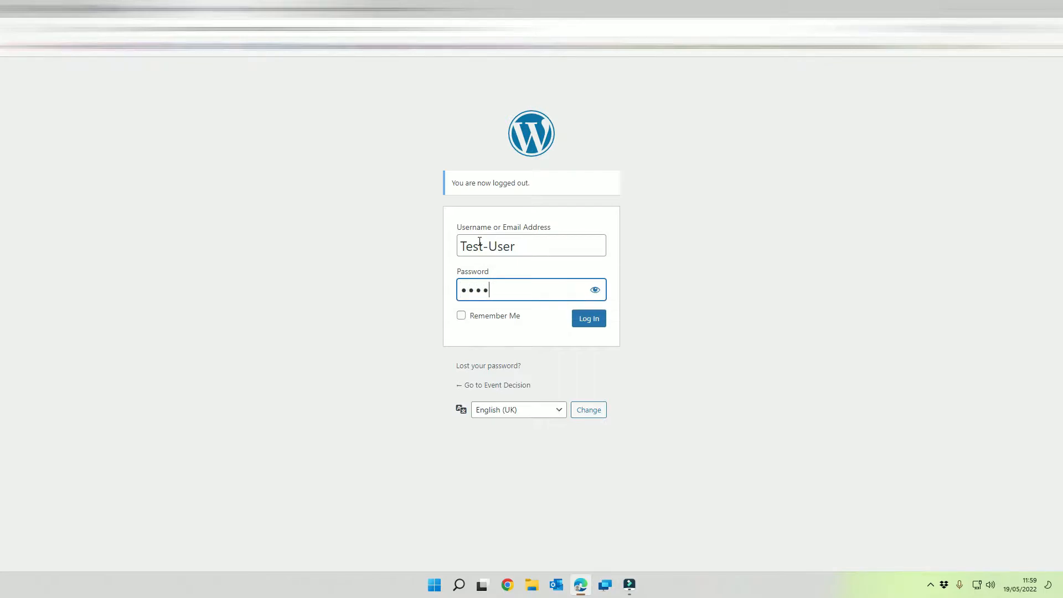
type("password")
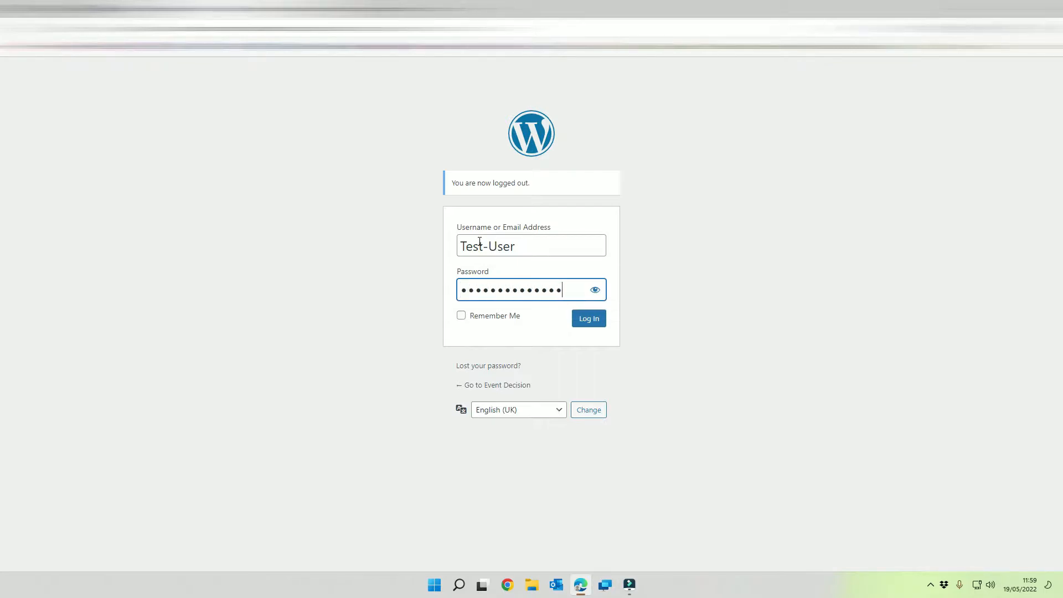
left_click(587, 319)
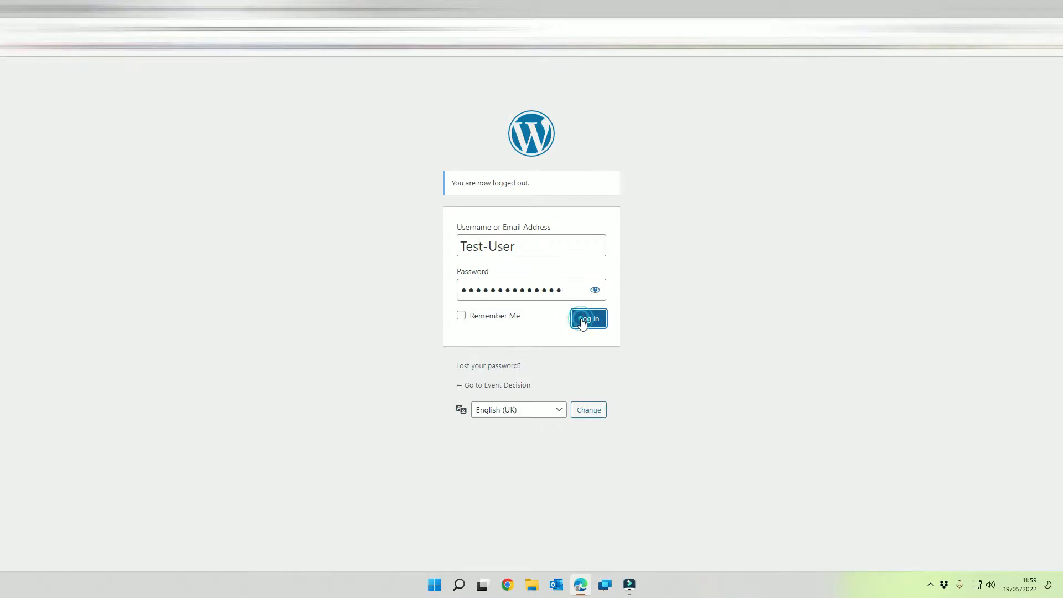
left_click(587, 319)
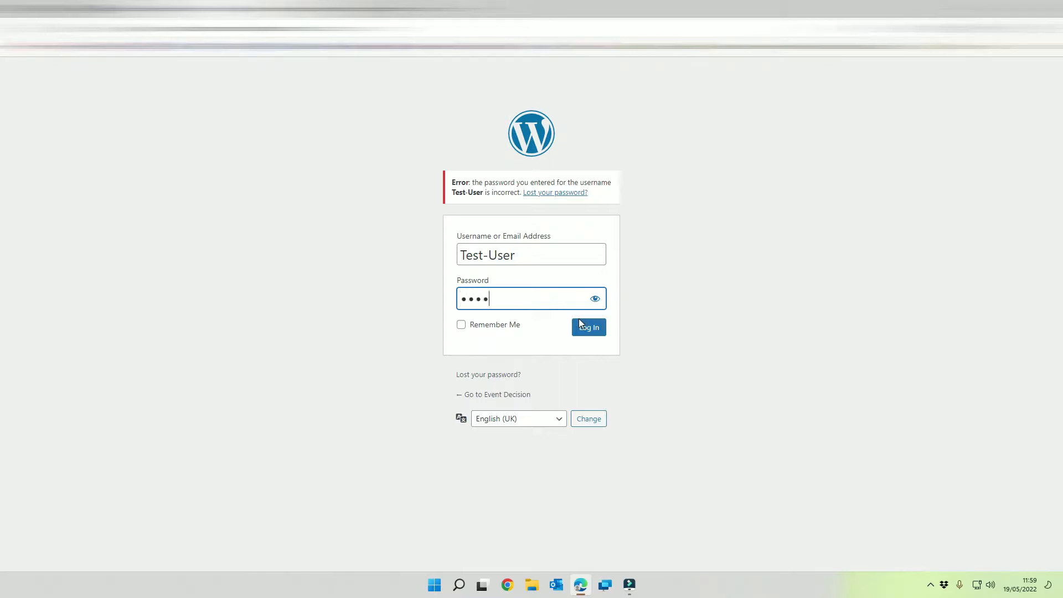
type("password")
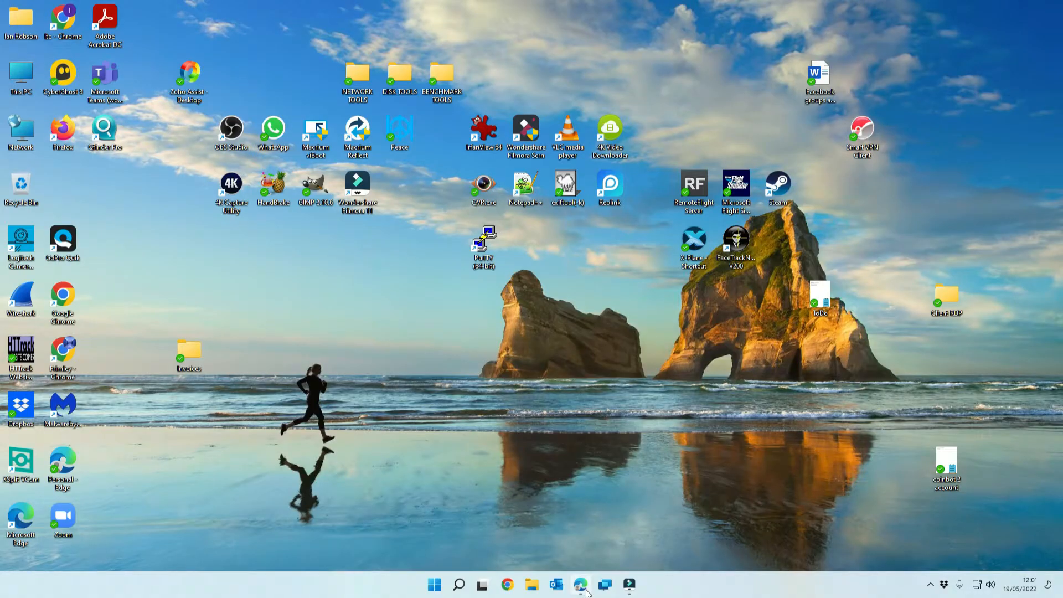
- Restore the hosting control panel window and launch phpMyAdmin from Web Tools
left_click(579, 583)
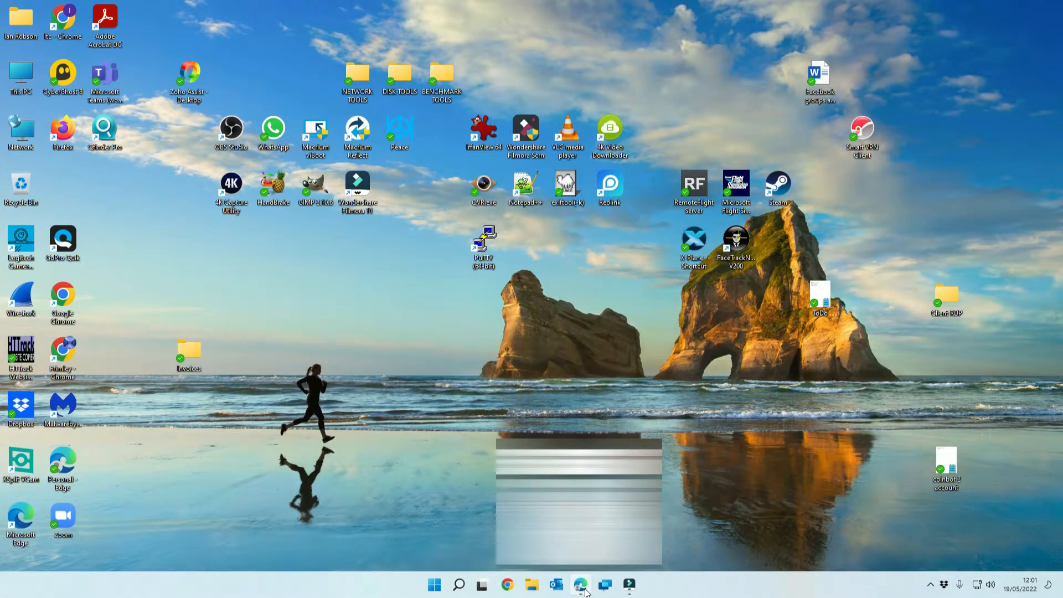
left_click(580, 584)
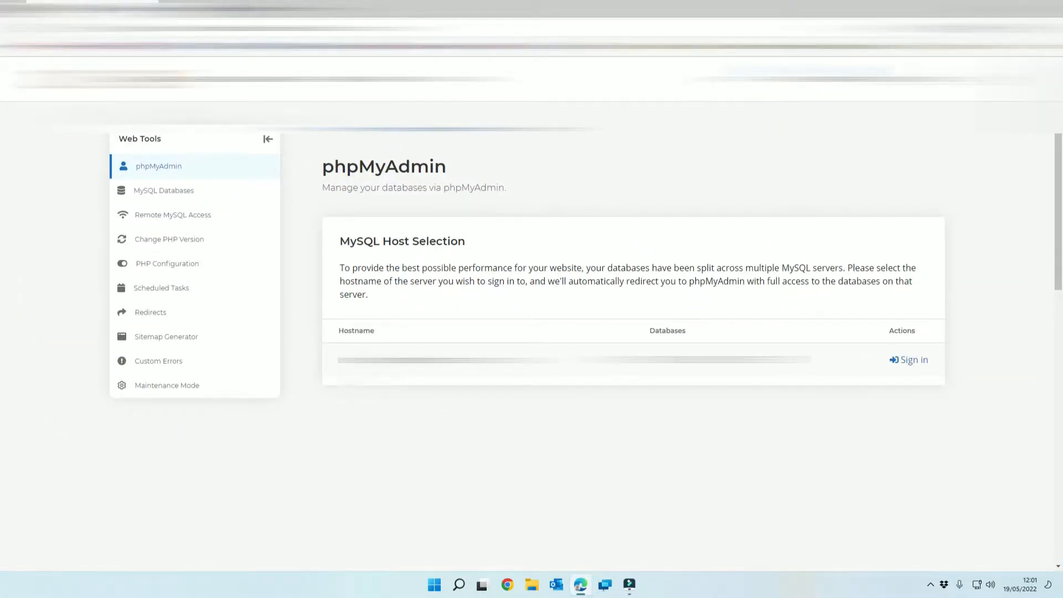
mouse_move(227, 163)
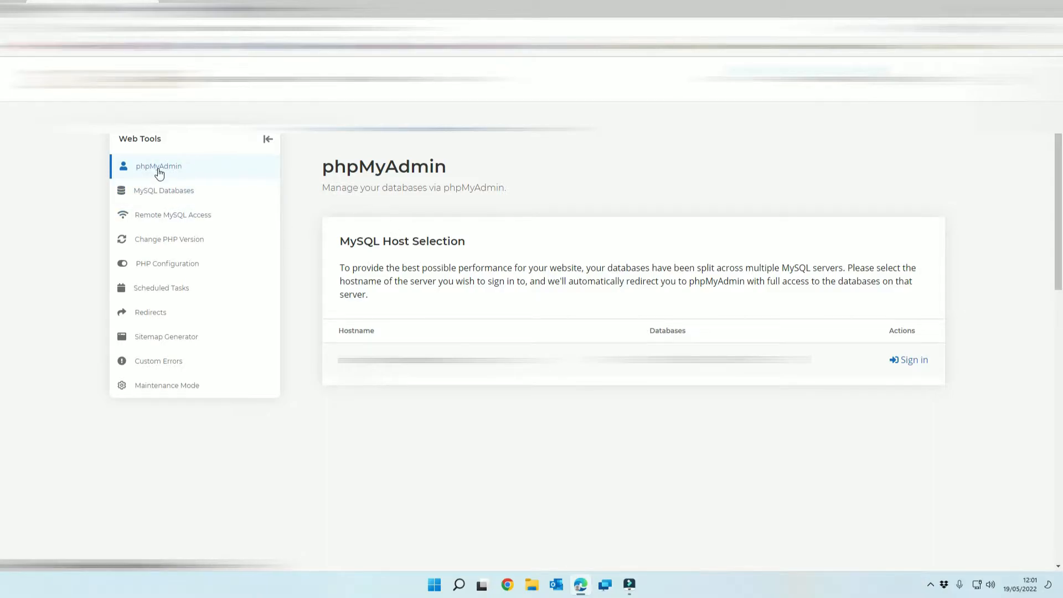
left_click(911, 358)
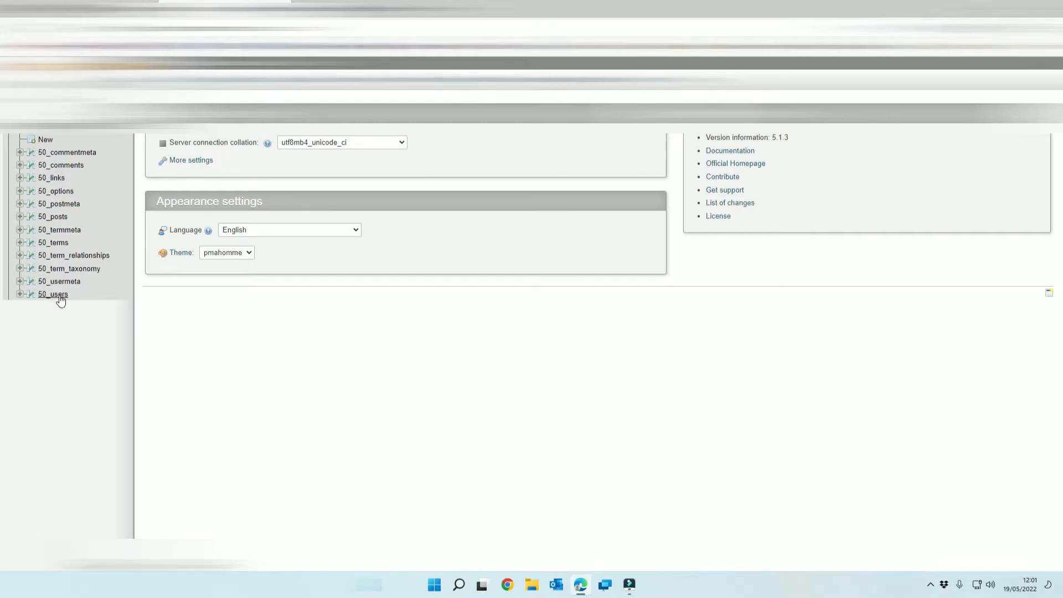
- Edit the Test-User row in 50_users and set the user_pass function to MD5
left_click(53, 293)
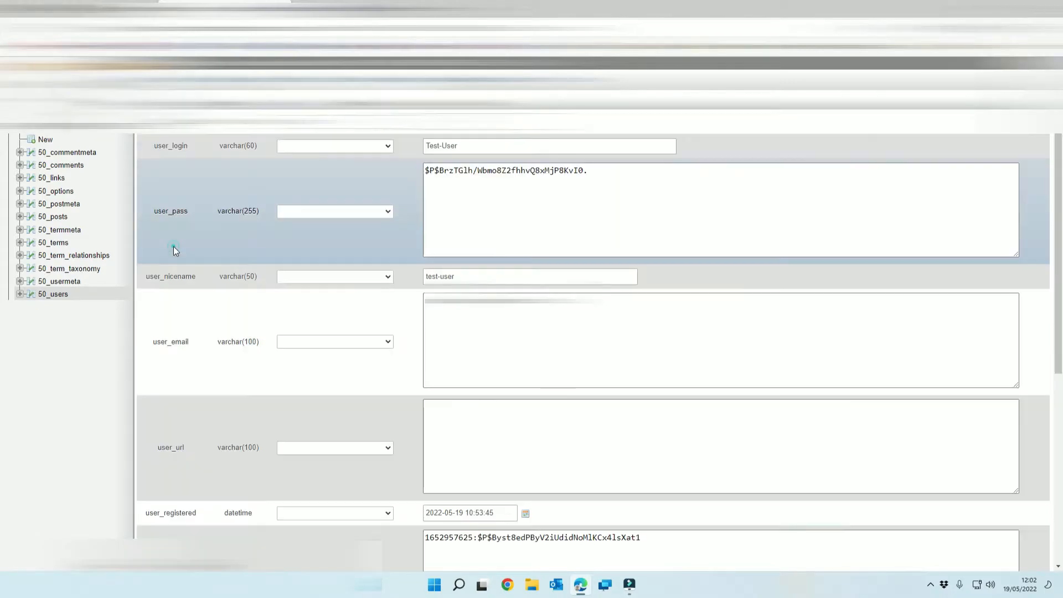
mouse_move(216, 205)
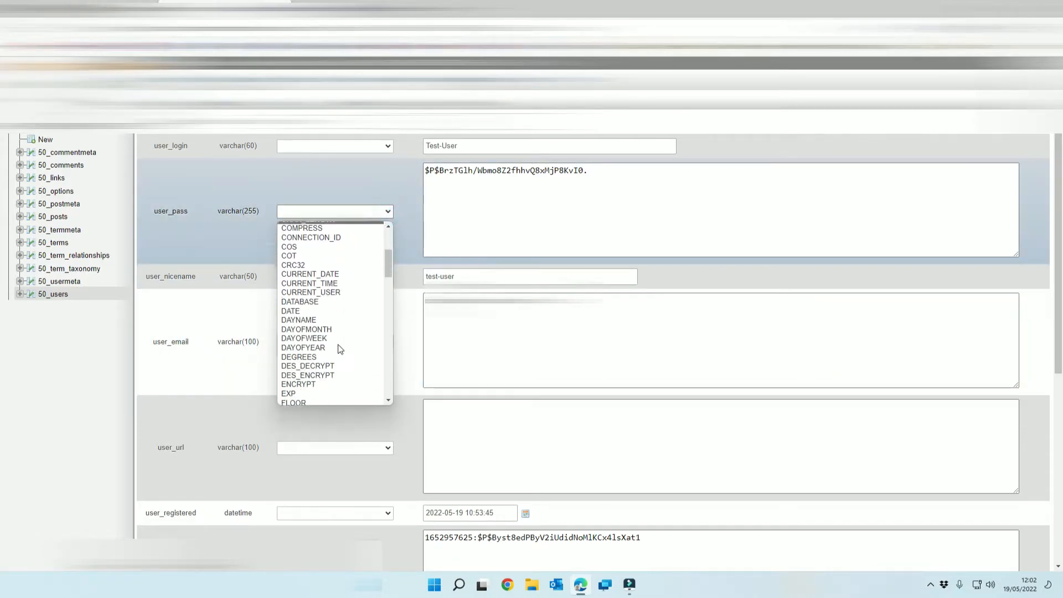
scroll("down", 3)
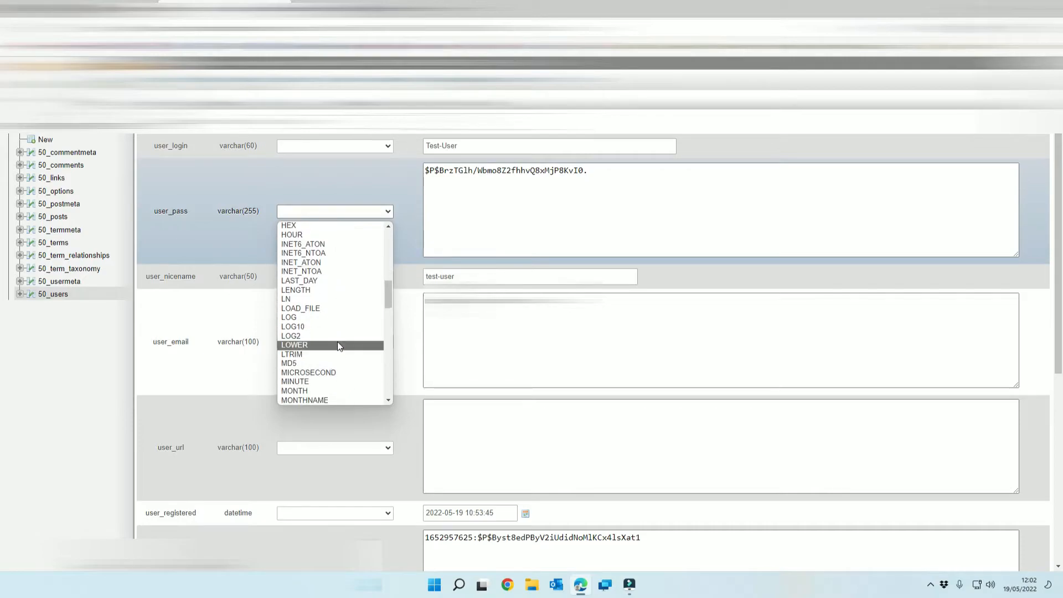
scroll("down", 3)
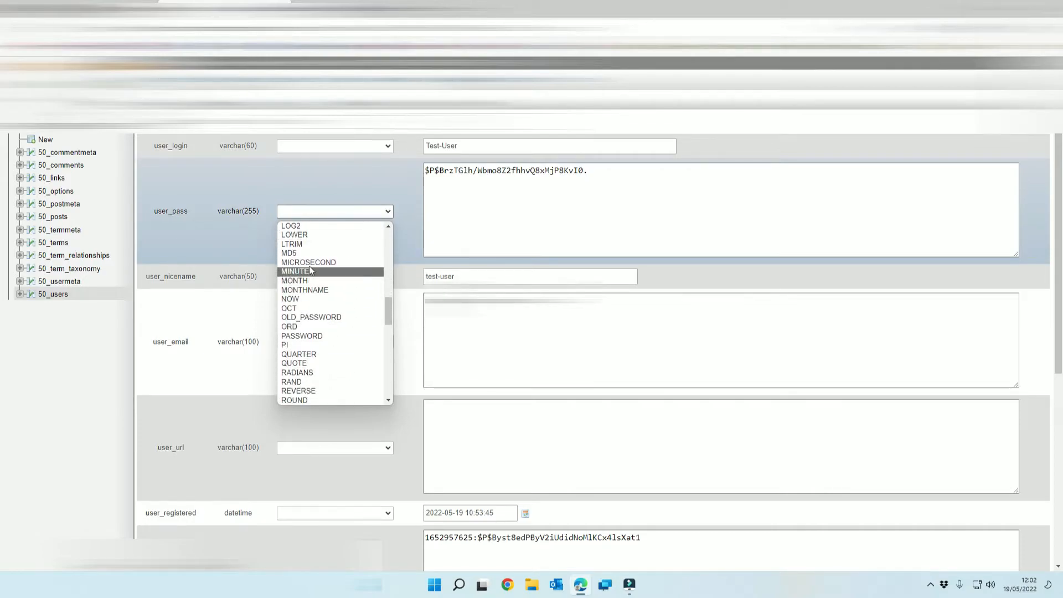
left_click(288, 253)
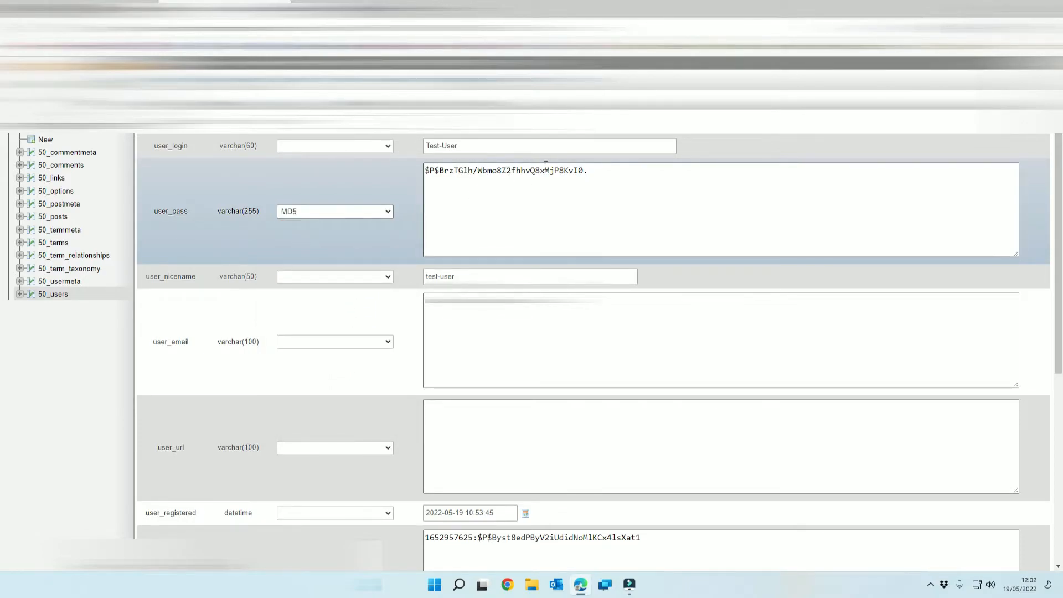
triple_click(505, 170)
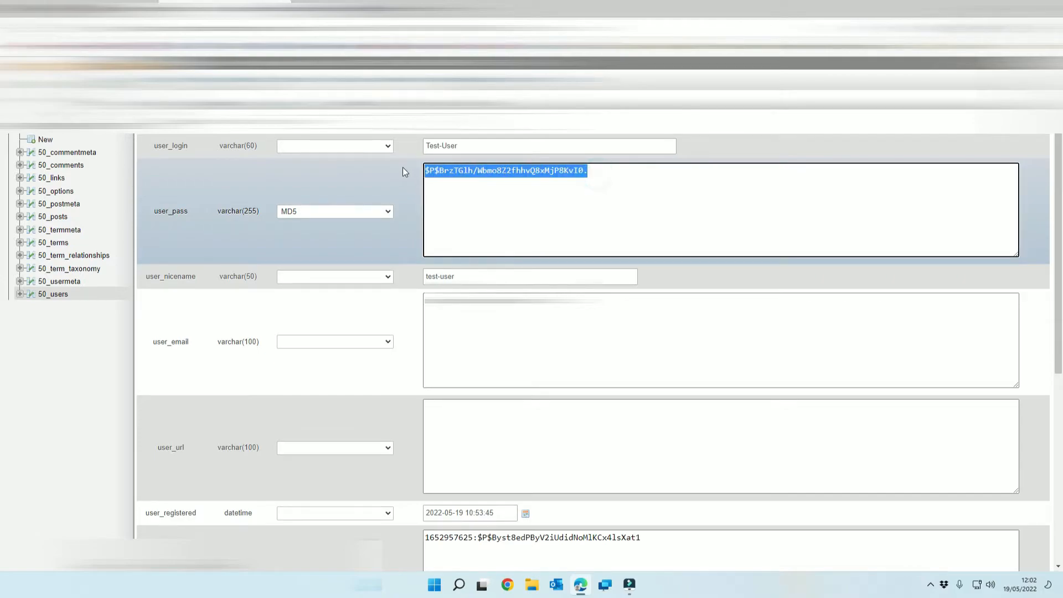
key("Delete")
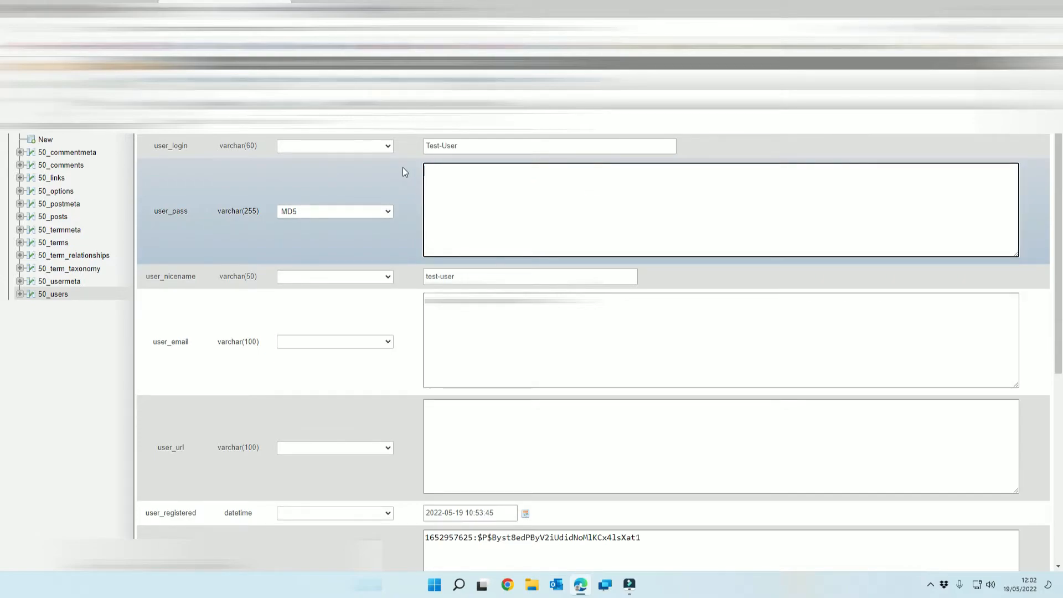
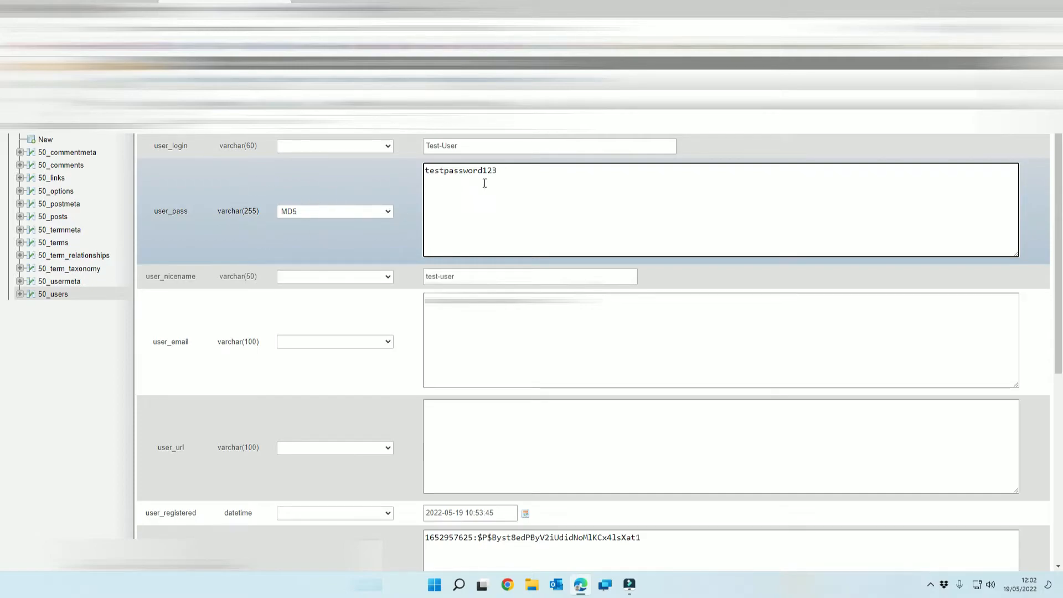
- Save the edited Test-User row with Go at the bottom of the form
scroll("down", 3)
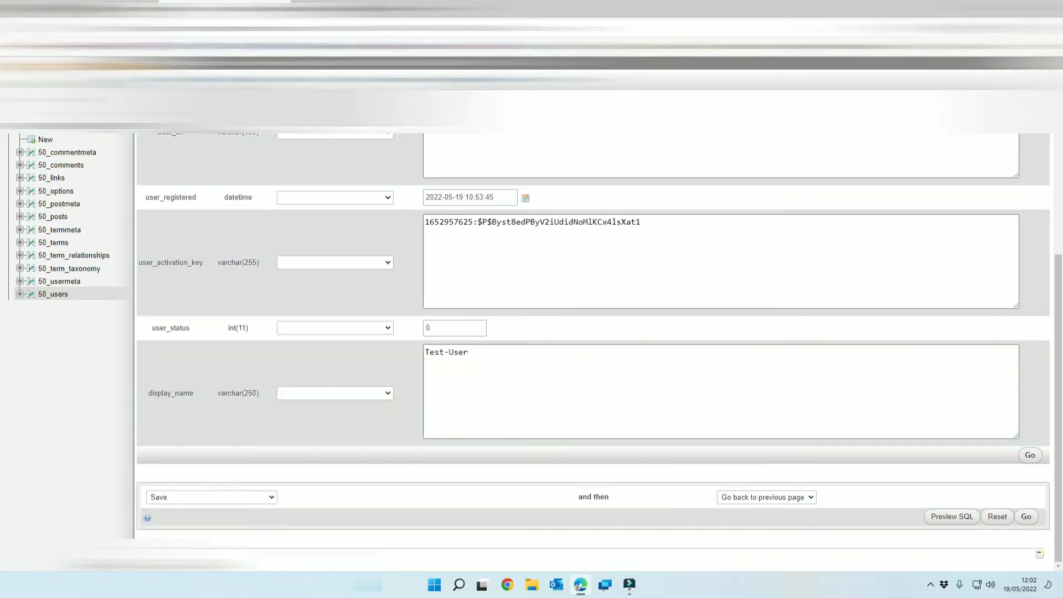
mouse_move(1019, 455)
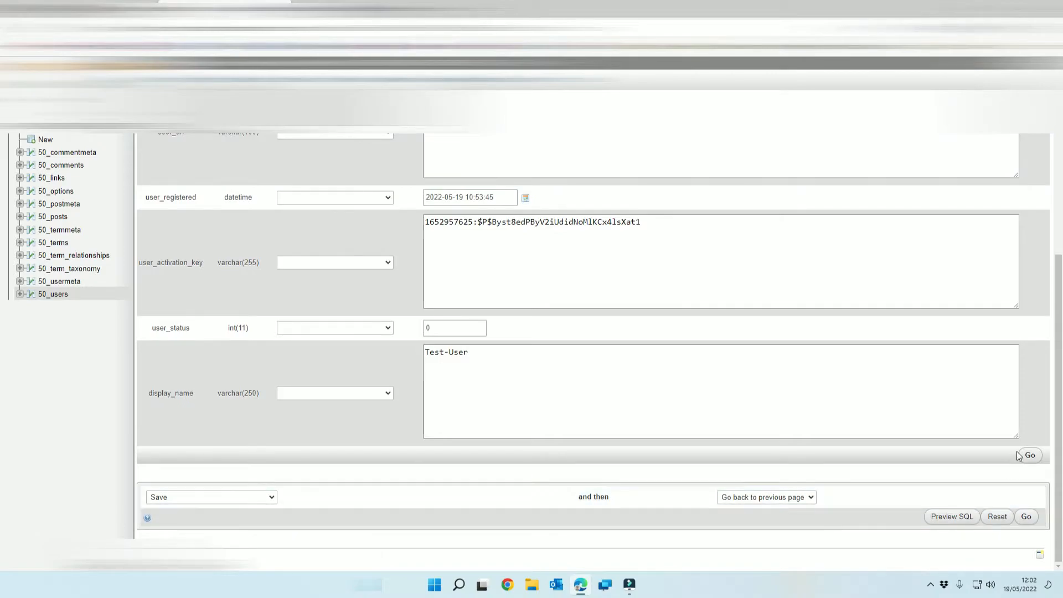
left_click(1027, 455)
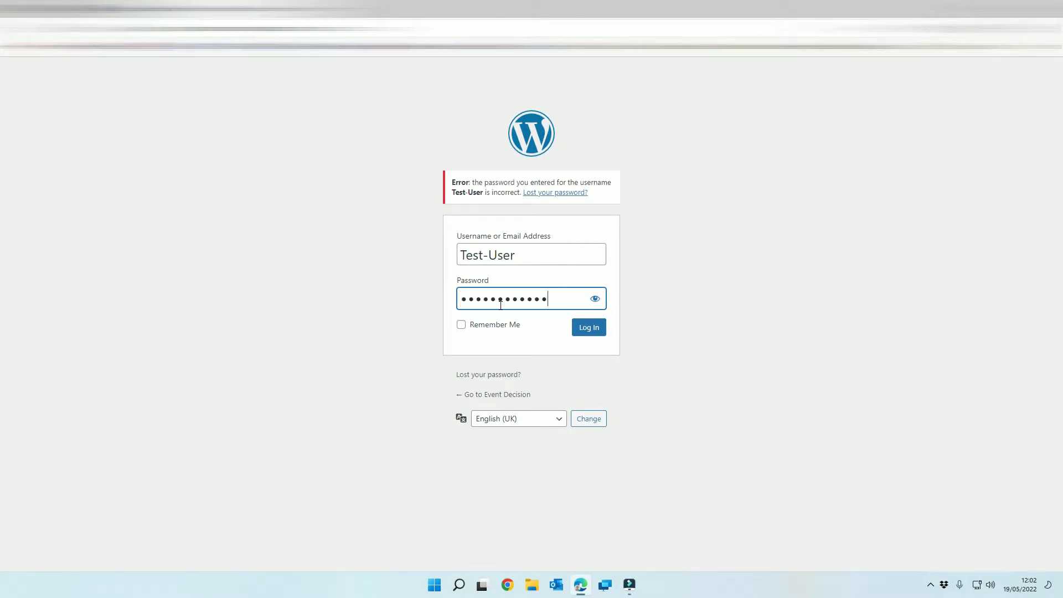
left_click(594, 297)
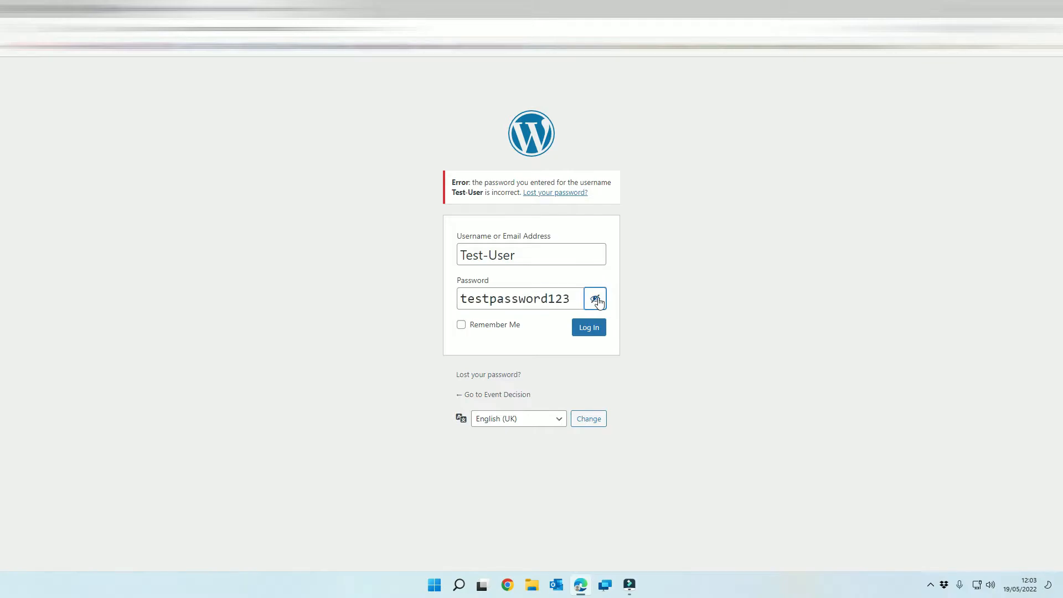
mouse_move(588, 328)
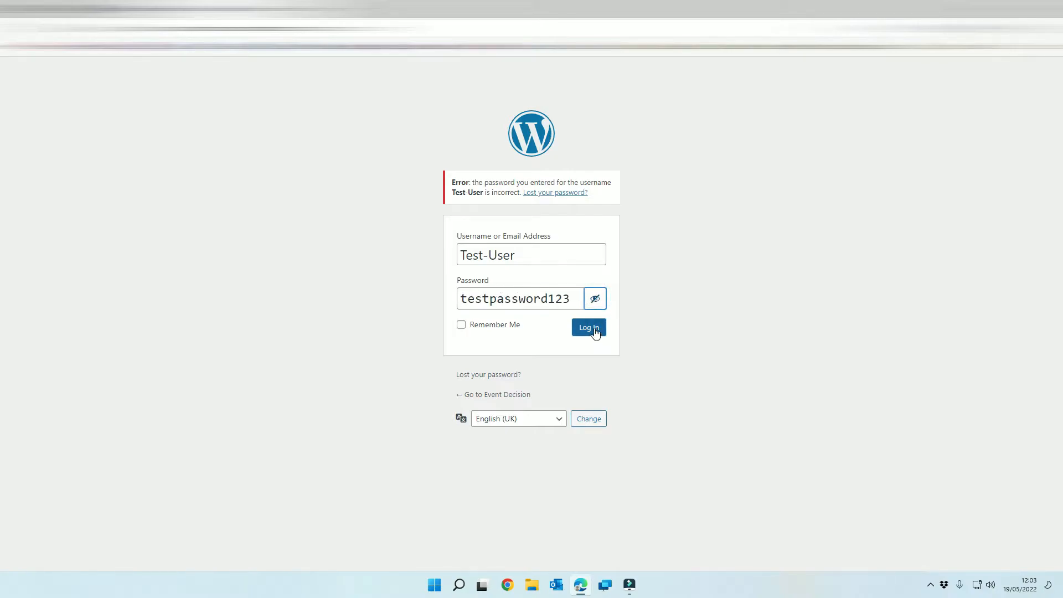
mouse_move(318, 291)
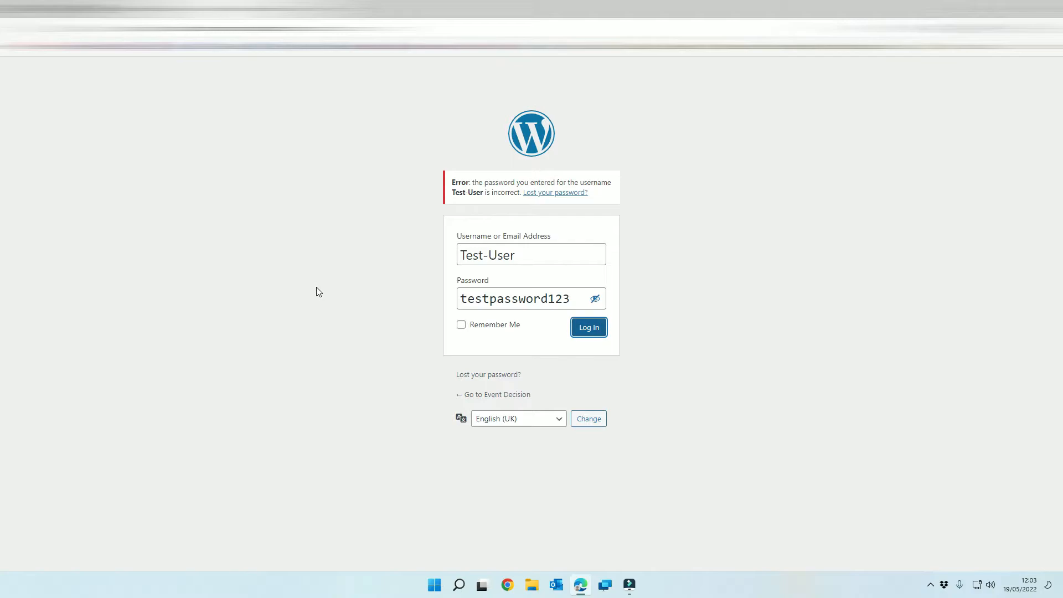
left_click(587, 327)
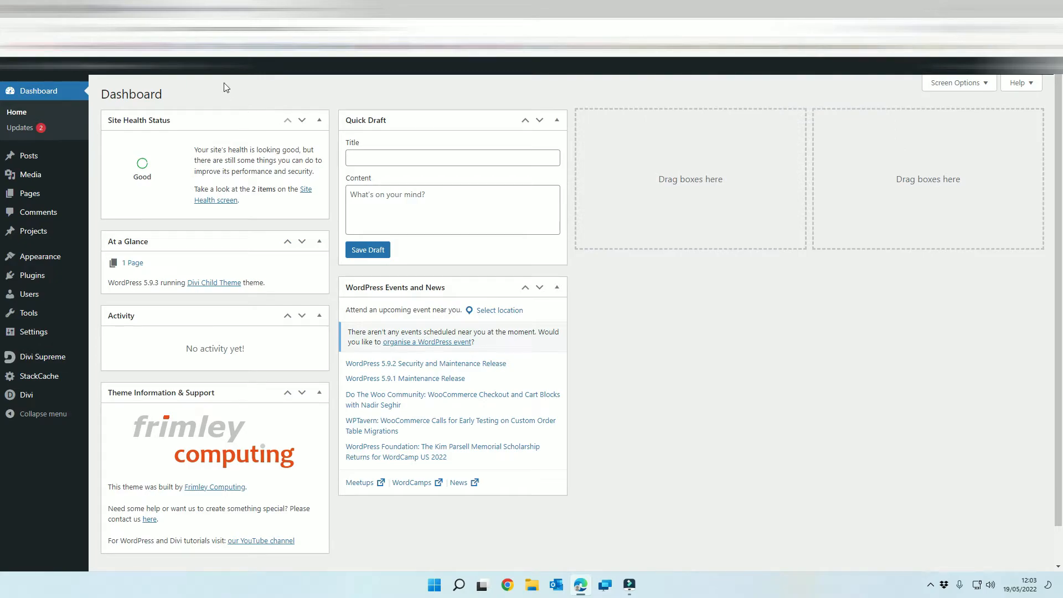
mouse_move(585, 499)
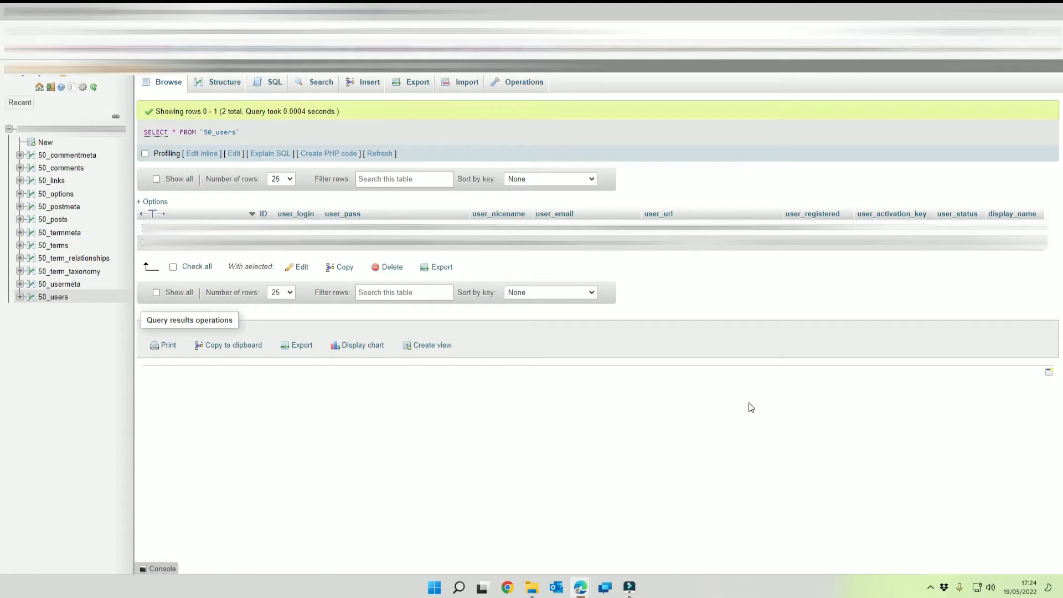
mouse_move(722, 421)
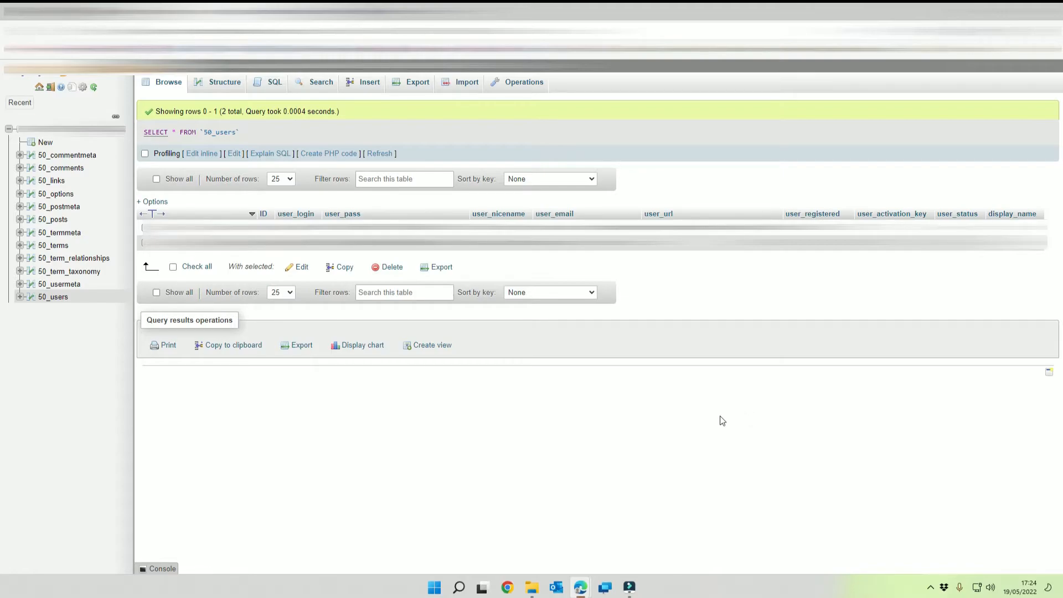
mouse_move(57, 301)
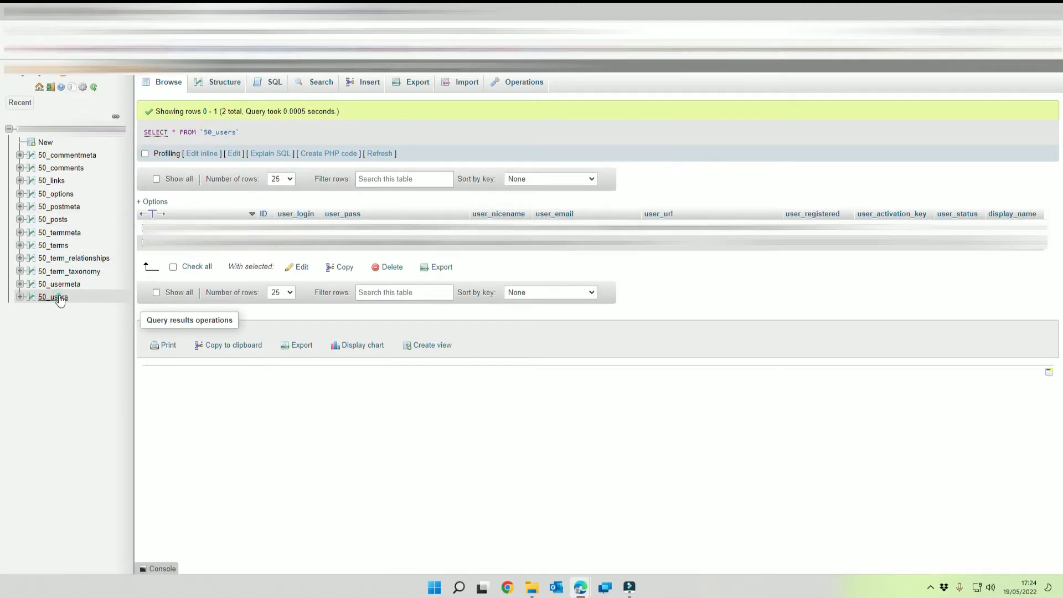
- Browse the 50_users table from the left navigation tree
left_click(52, 297)
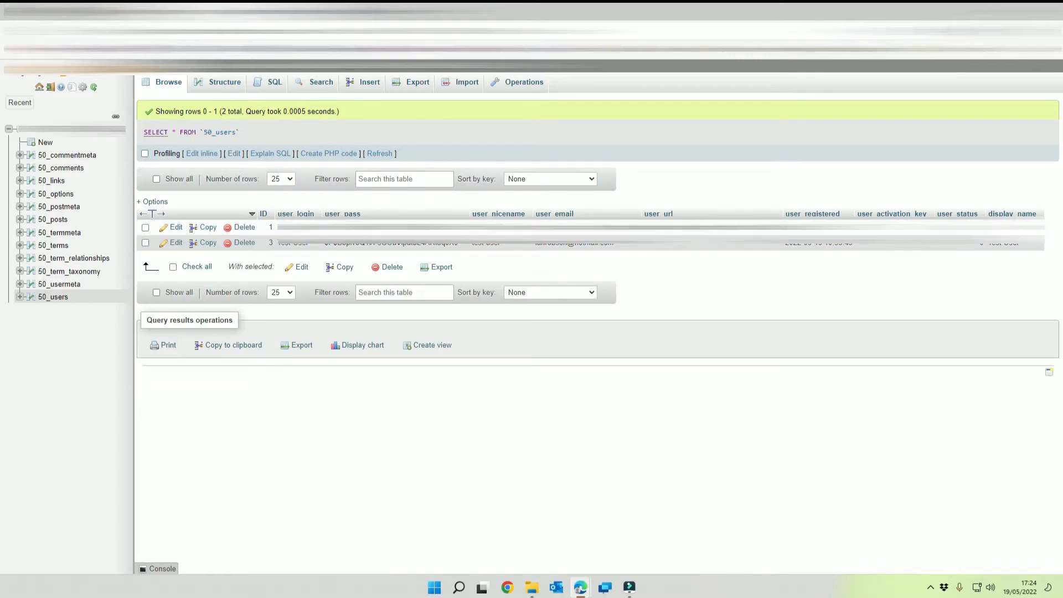
mouse_move(236, 284)
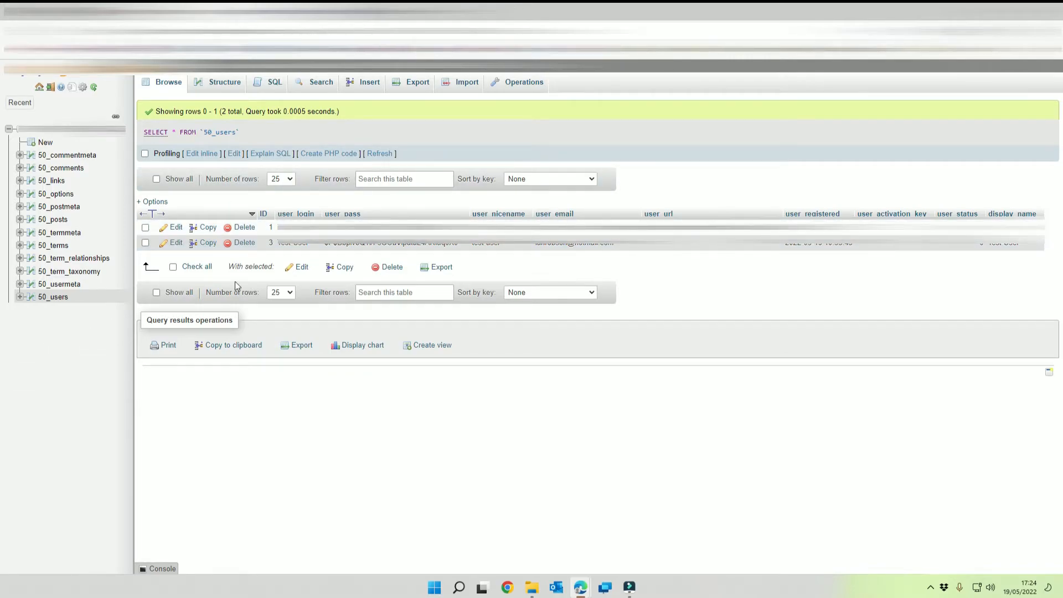
- Start a new 50_users row with ID 4 and user_login TestUser
left_click(362, 82)
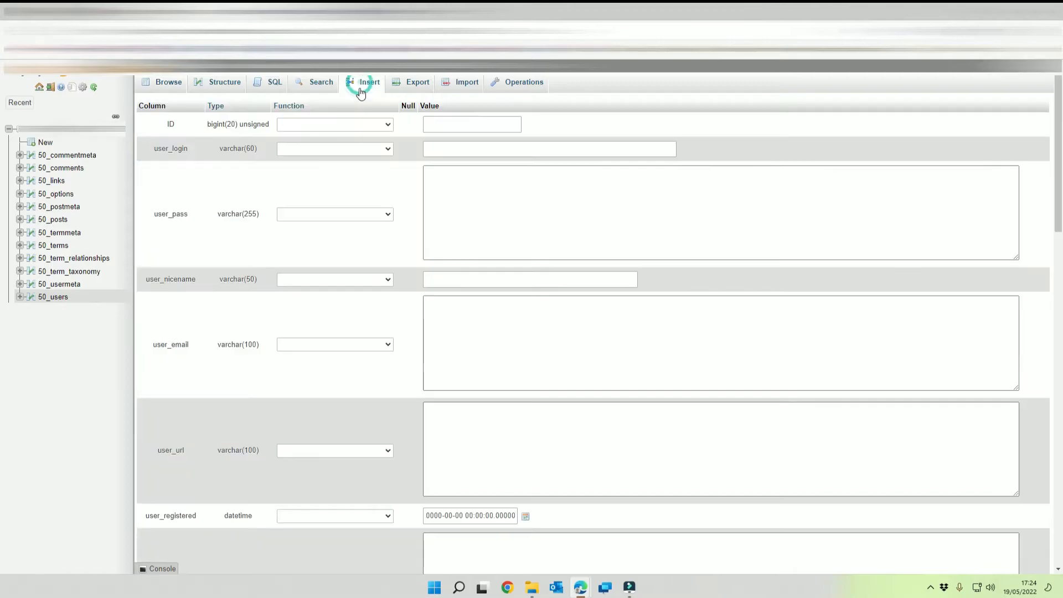
left_click(472, 124)
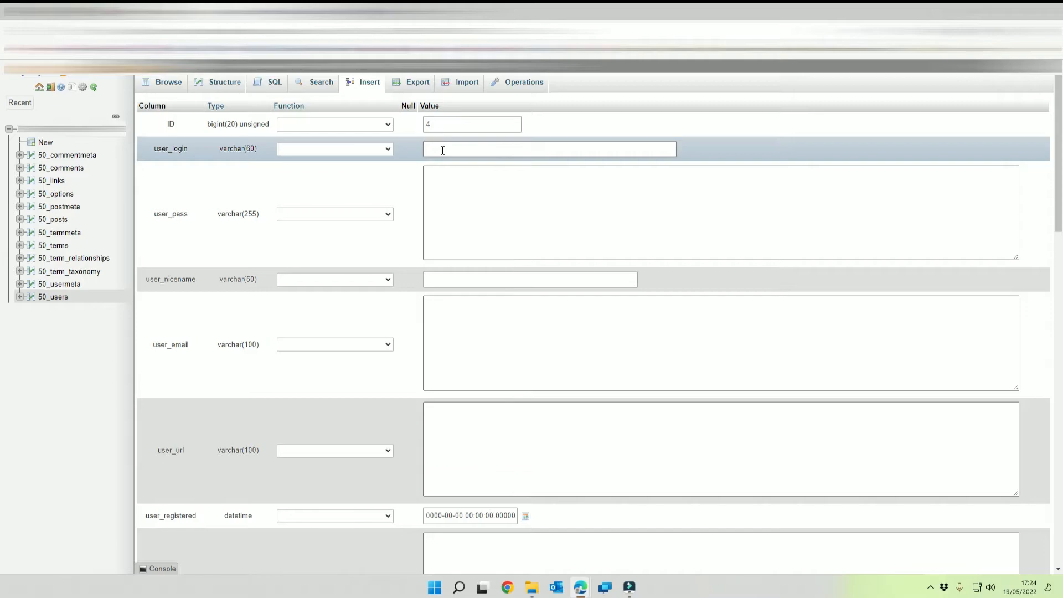
type("T")
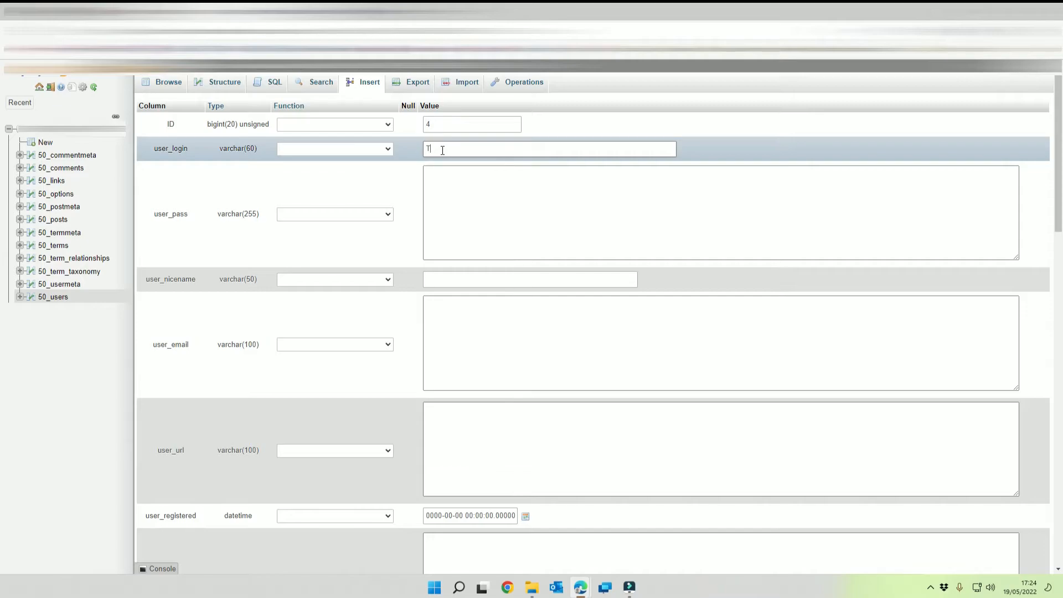
type("estUser")
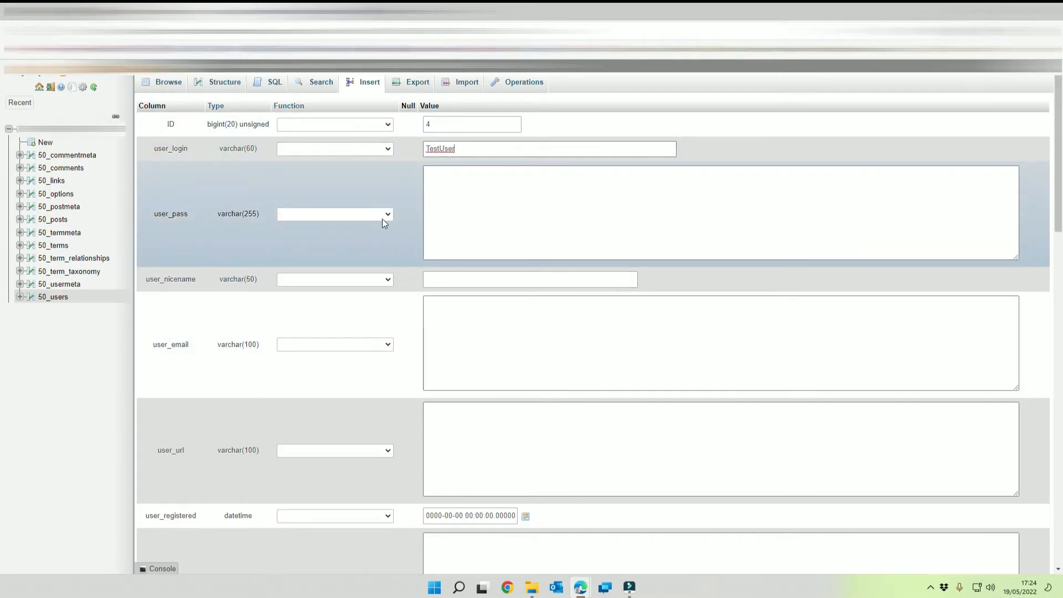
mouse_move(294, 230)
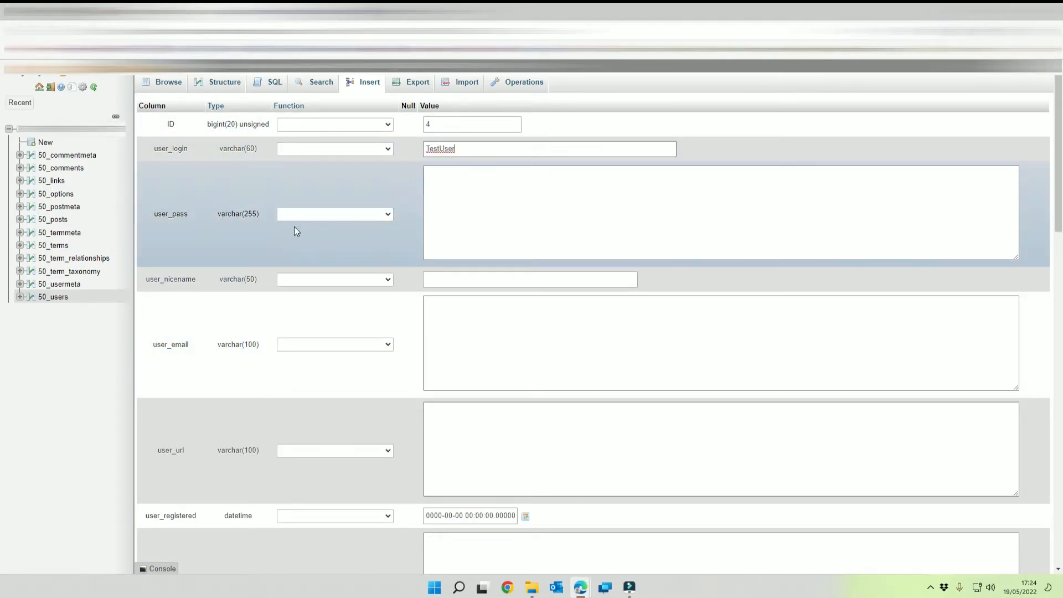
left_click(387, 213)
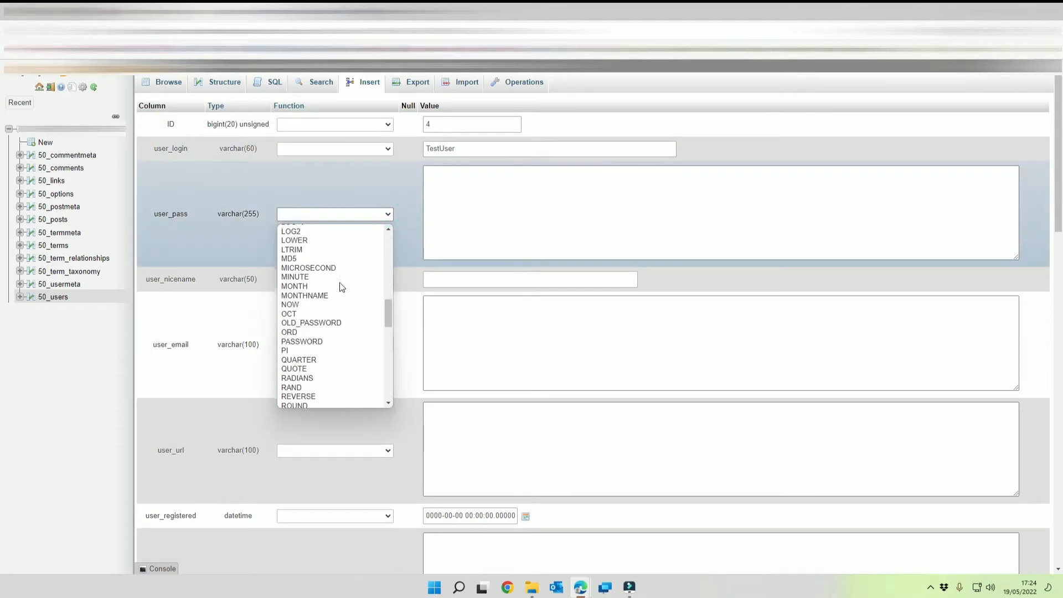
left_click(289, 258)
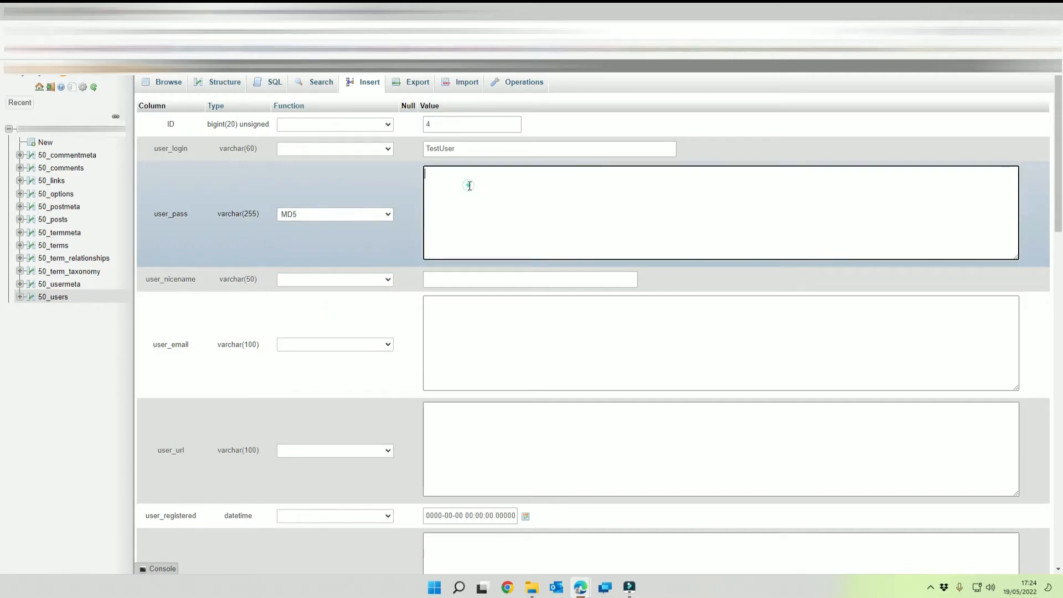
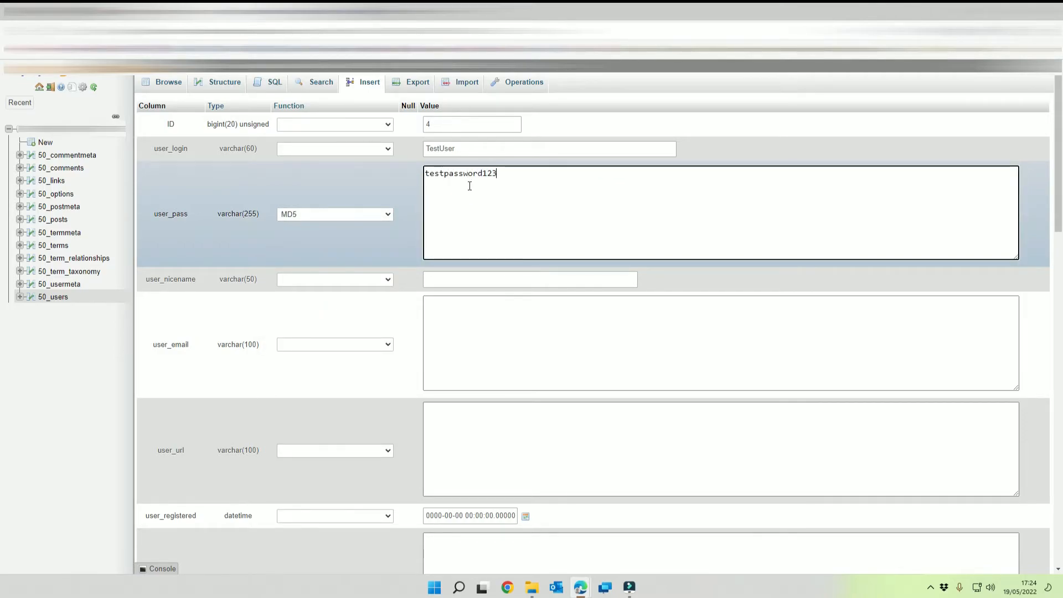
mouse_move(439, 254)
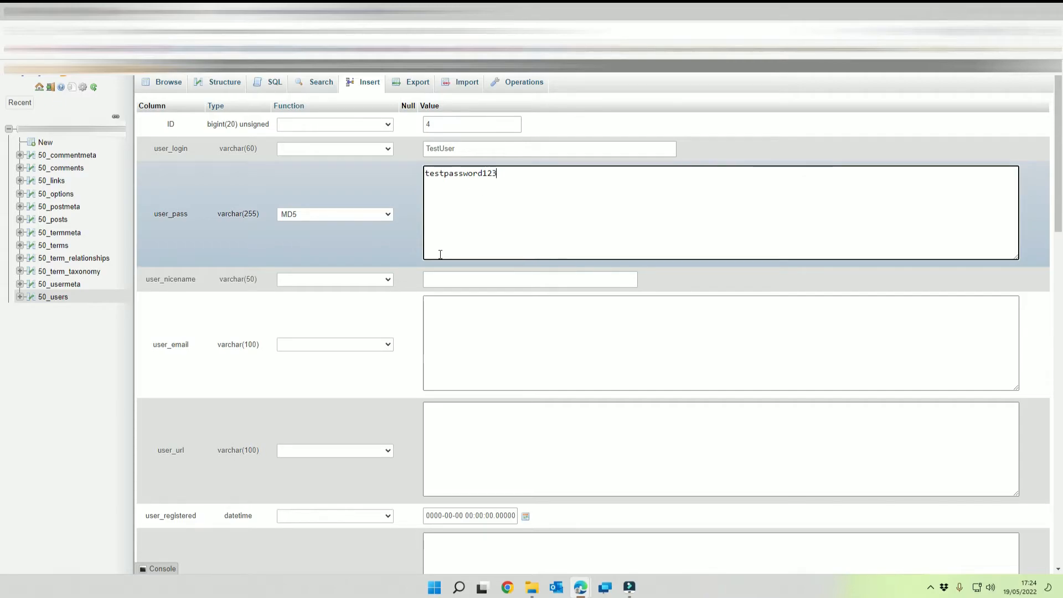
mouse_move(436, 264)
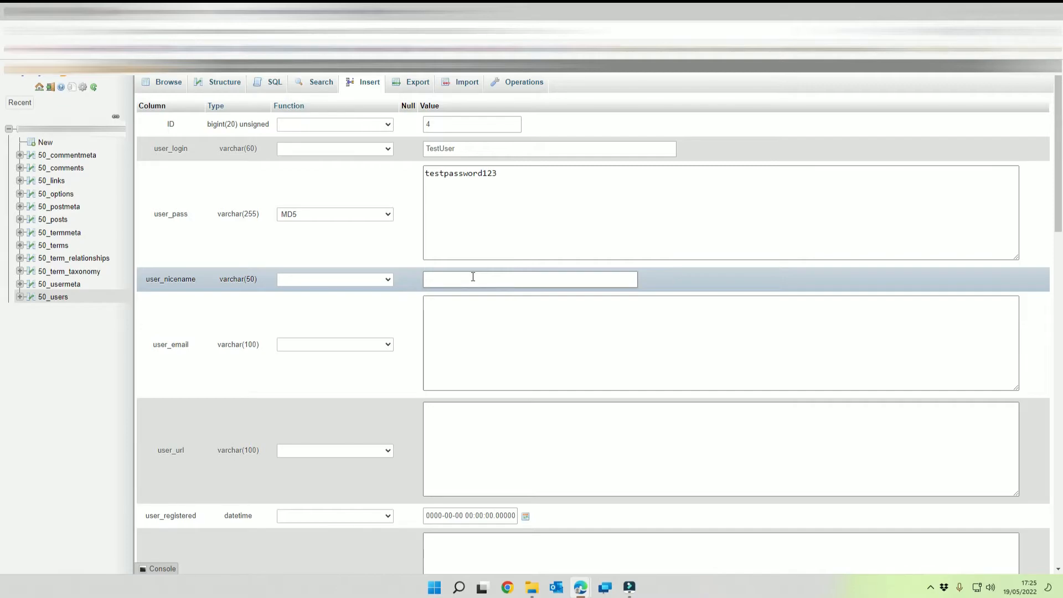
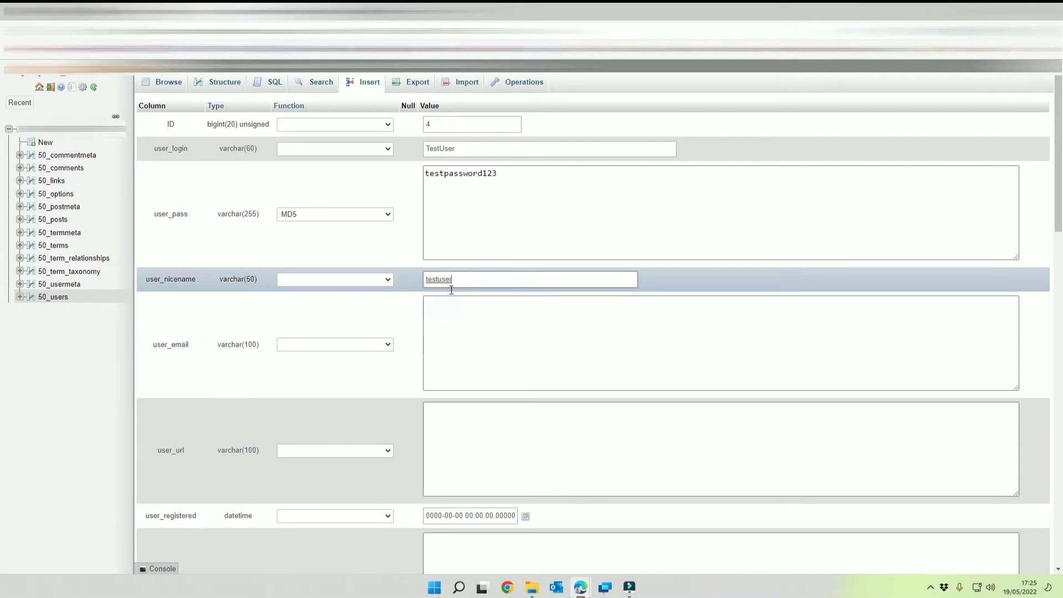
left_click(719, 342)
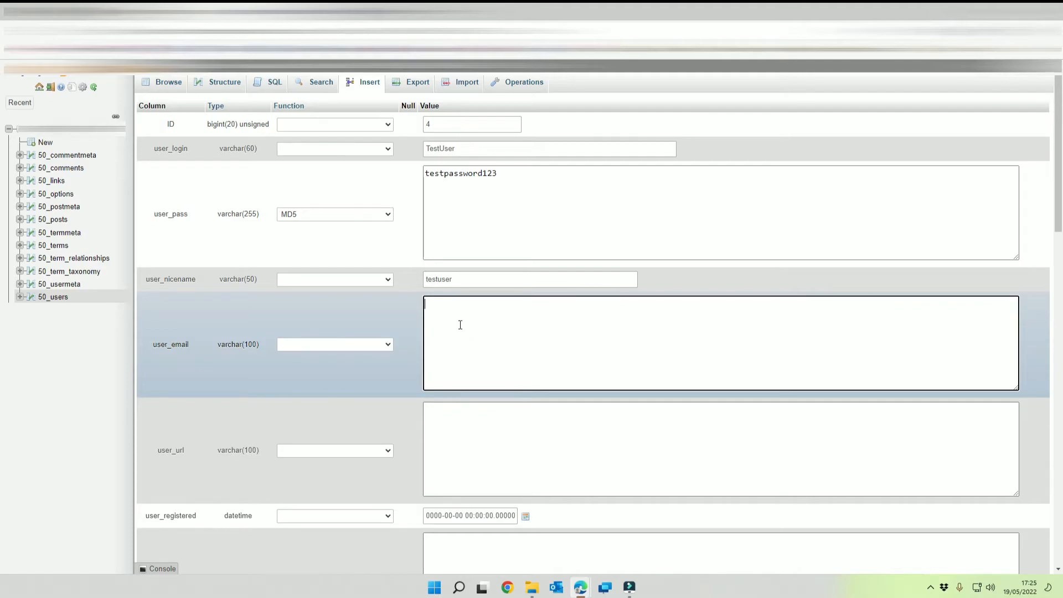
type("someon")
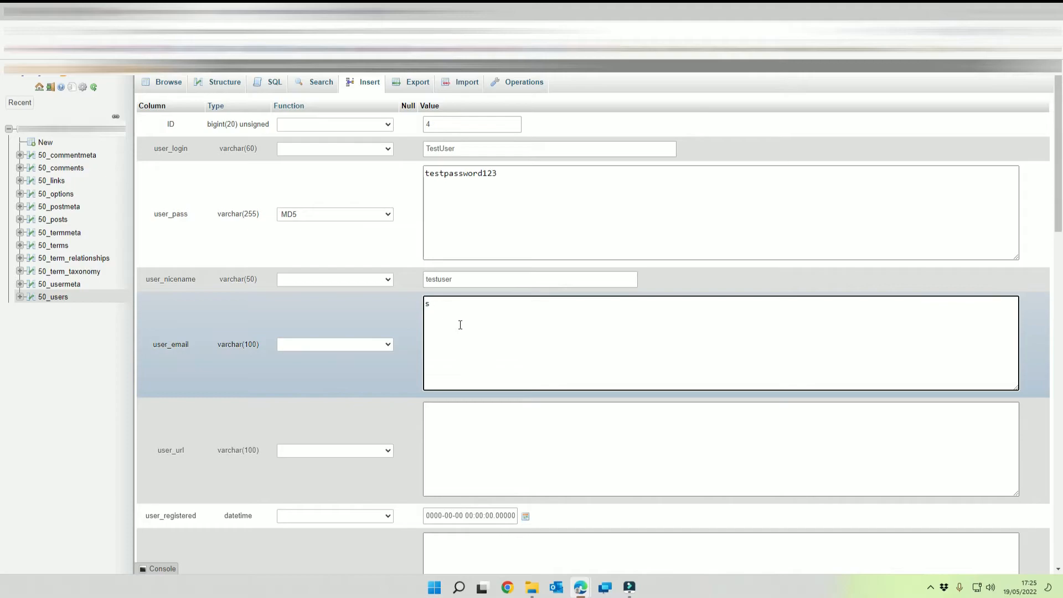
type("testuser")
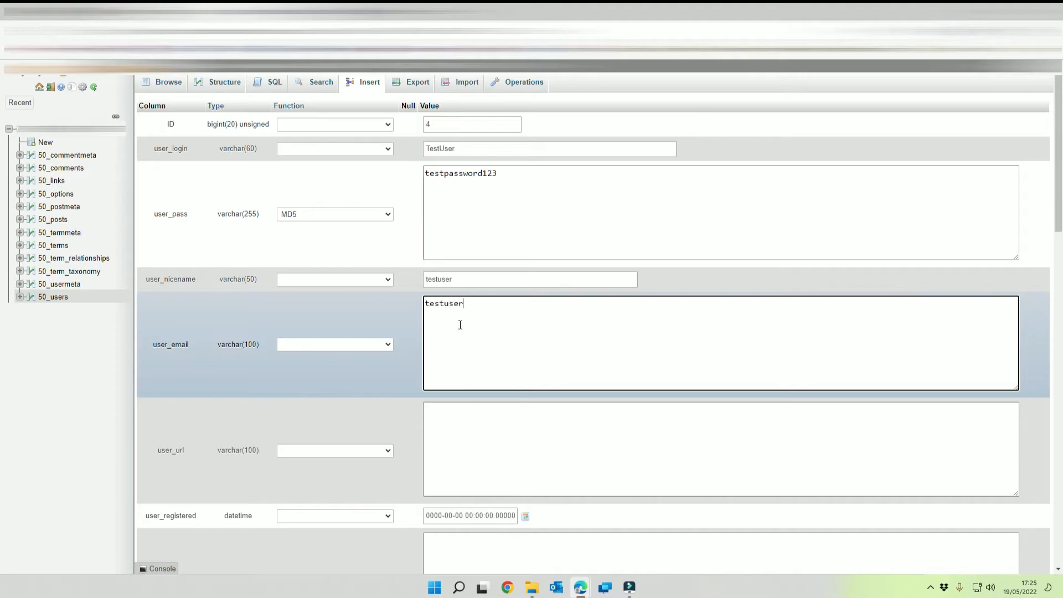
type("@test")
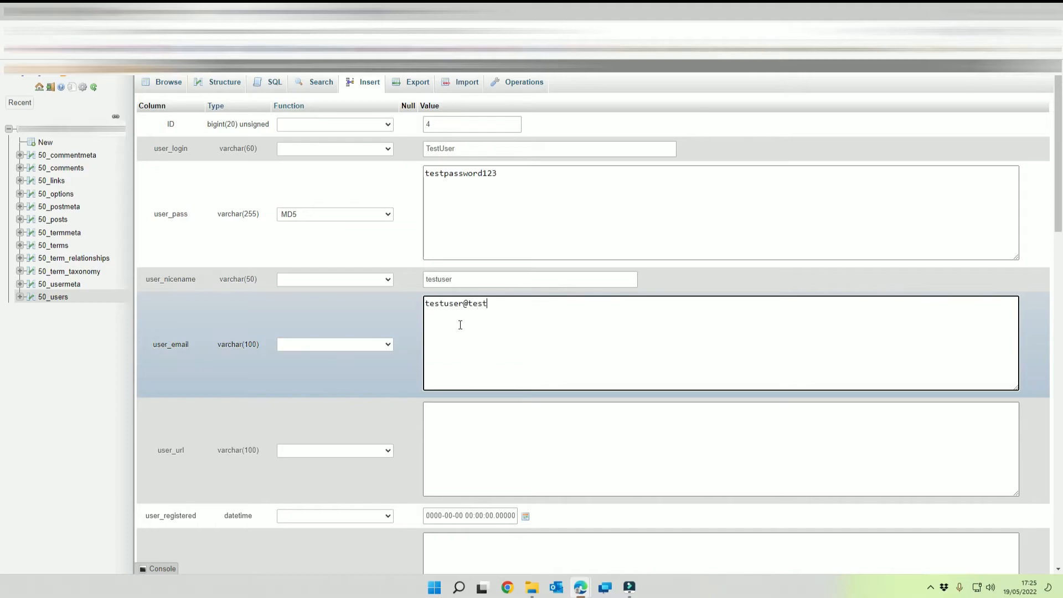
type(".com")
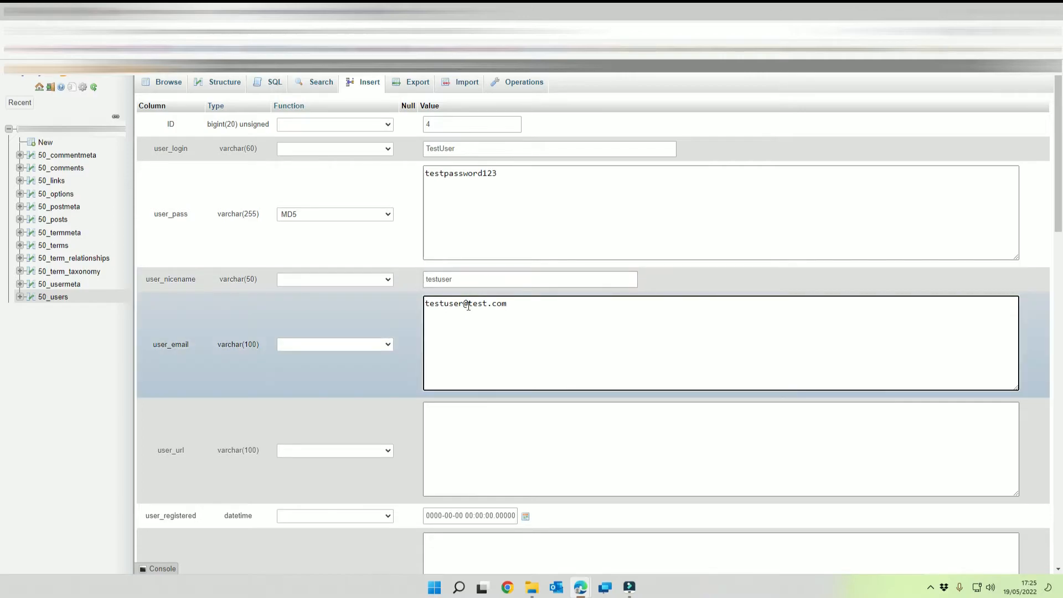
mouse_move(508, 324)
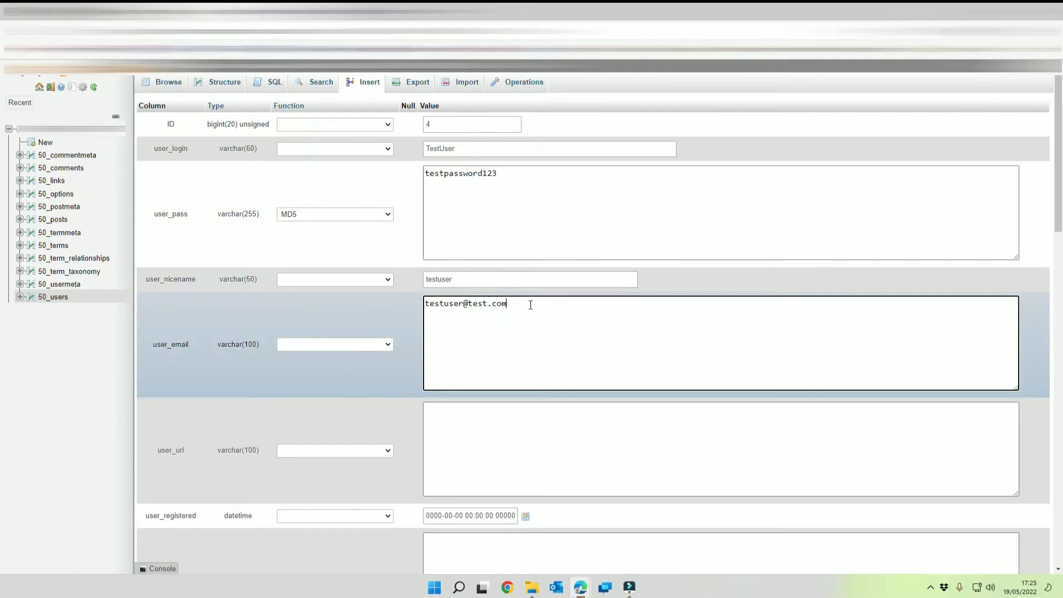
mouse_move(552, 326)
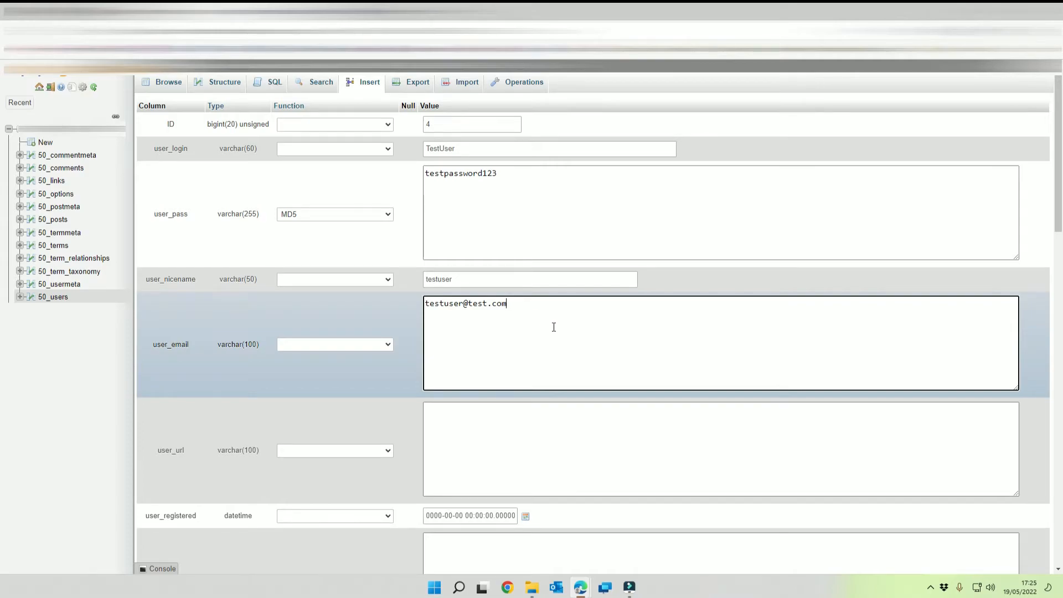
- Fill display_name with Test User and scroll down to the Go button
scroll("down", 3)
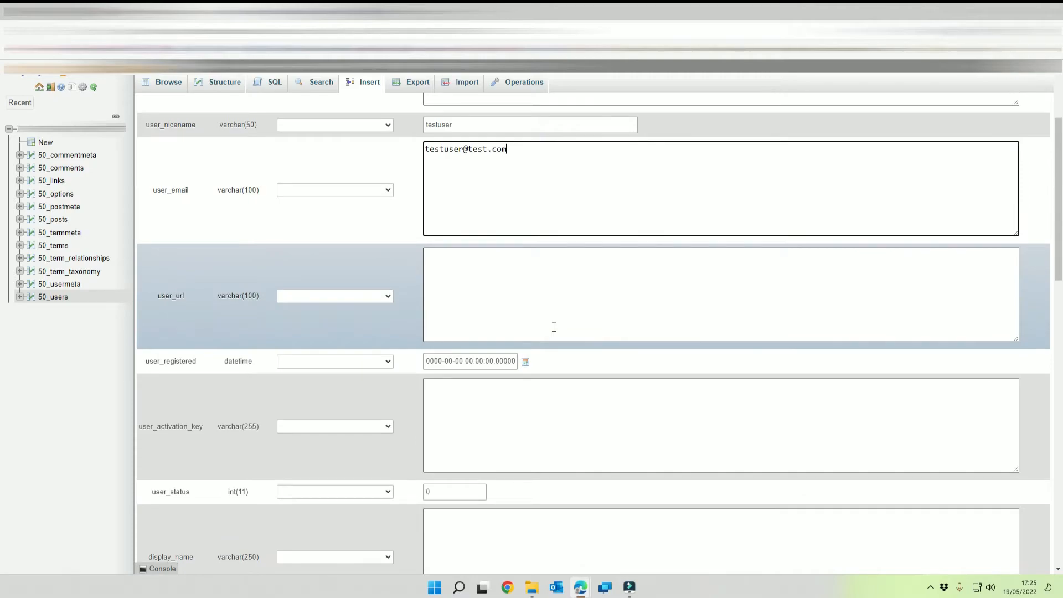
scroll("down", 3)
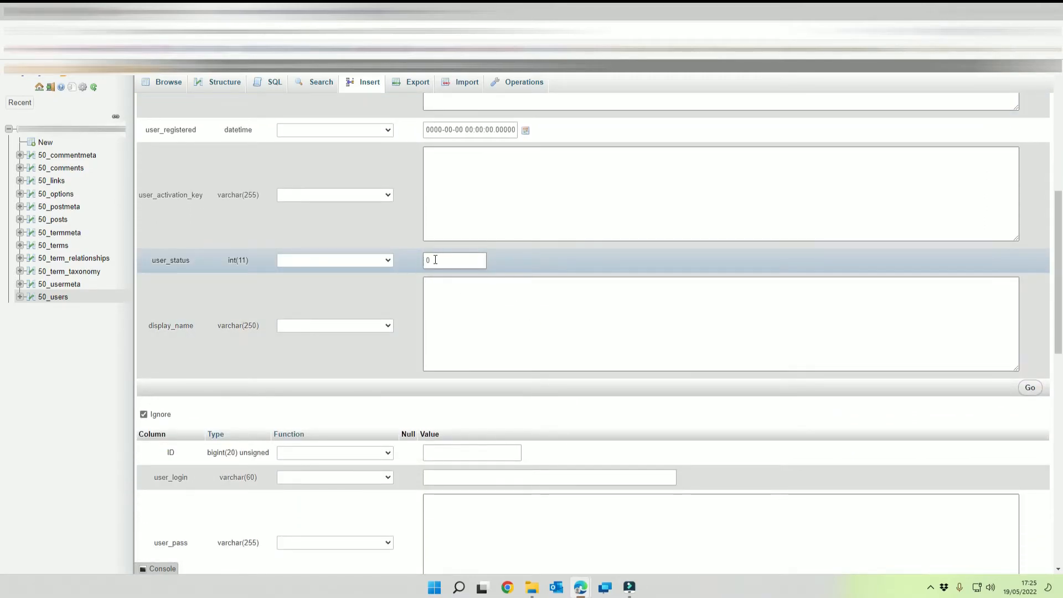
left_click(678, 324)
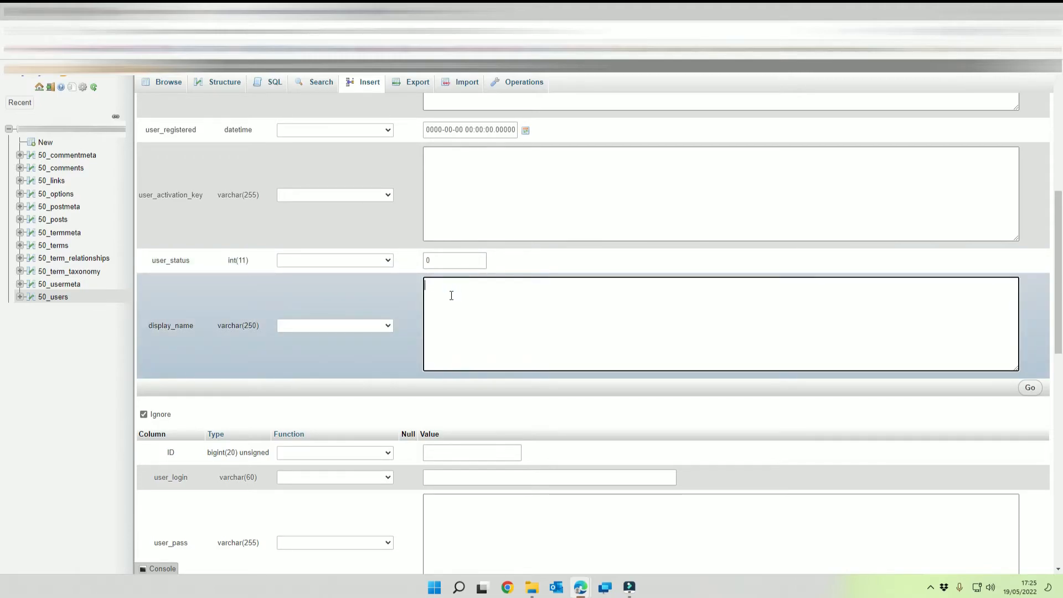
type("Test")
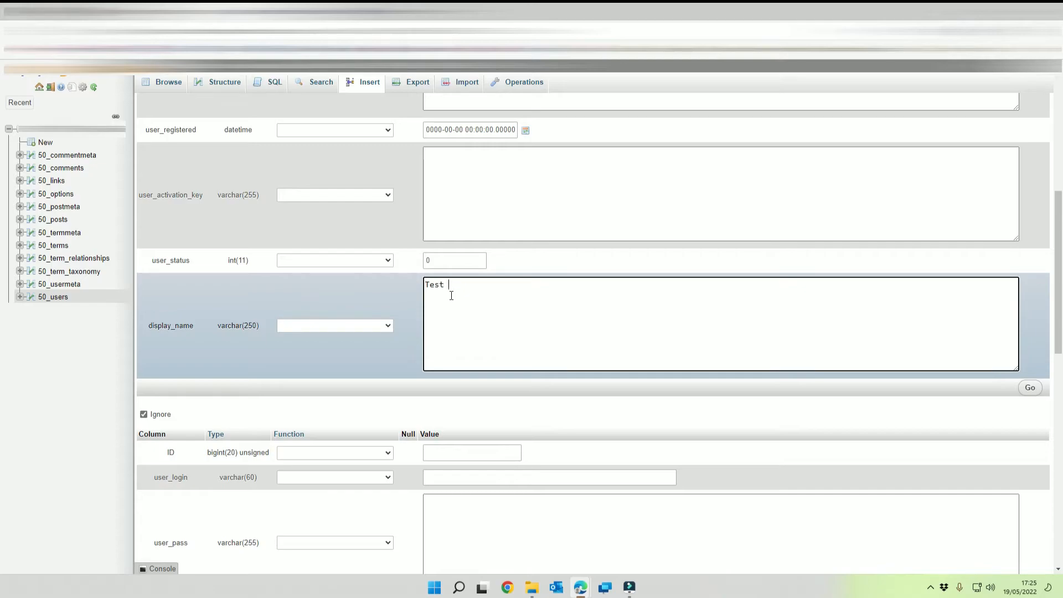
type("User")
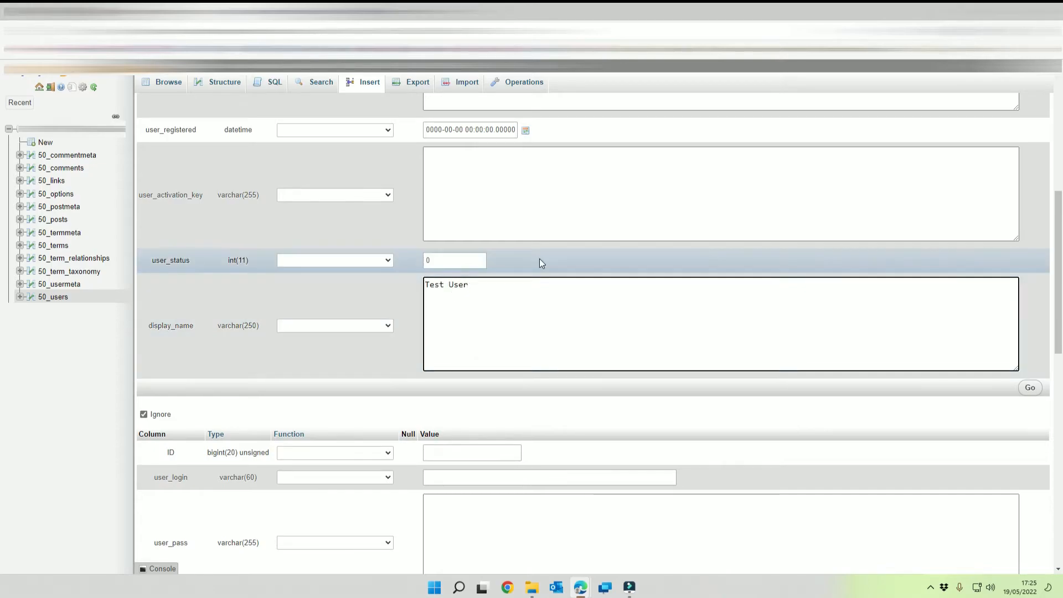
scroll("down", 3)
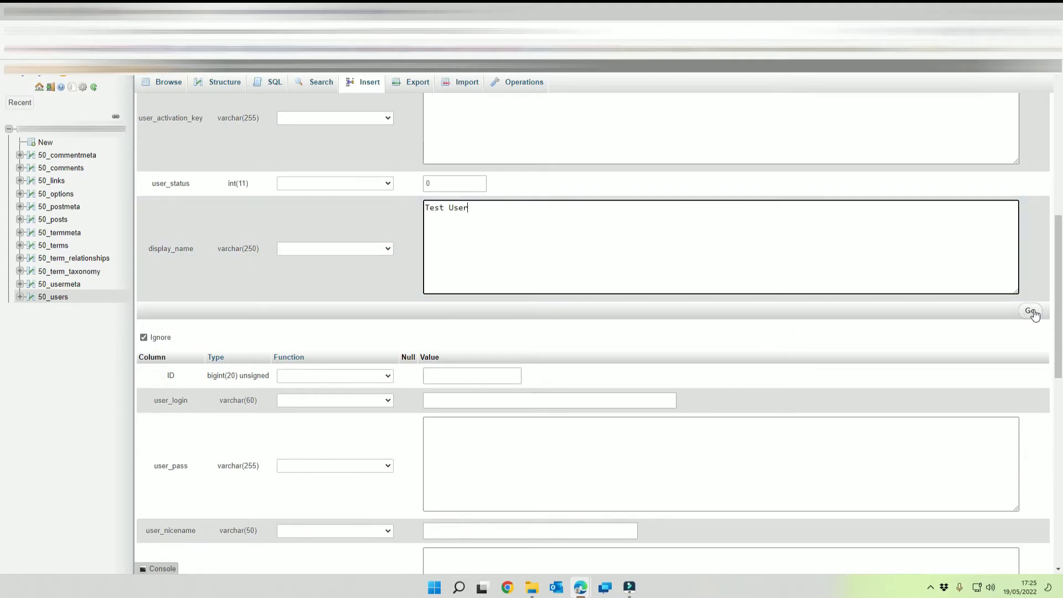
- Insert the new TestUser row, then browse the 50_usermeta table
left_click(1028, 311)
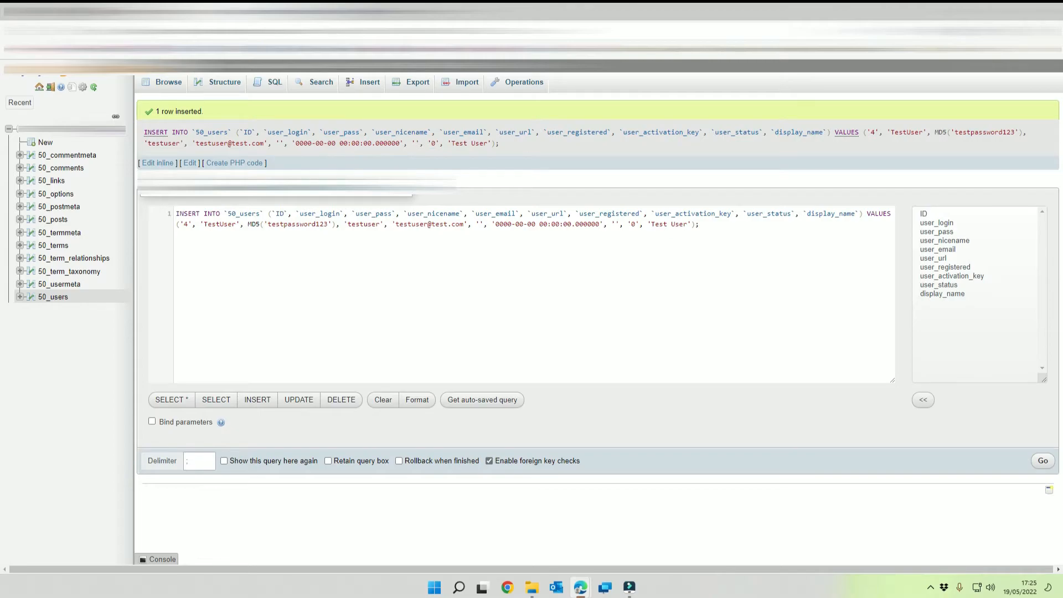
mouse_move(163, 309)
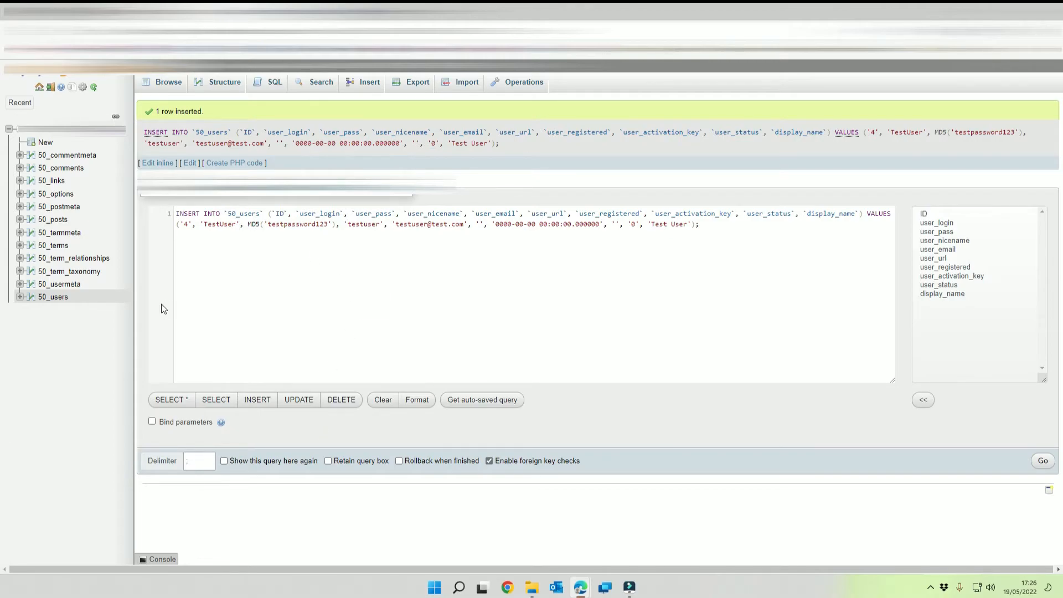
mouse_move(144, 271)
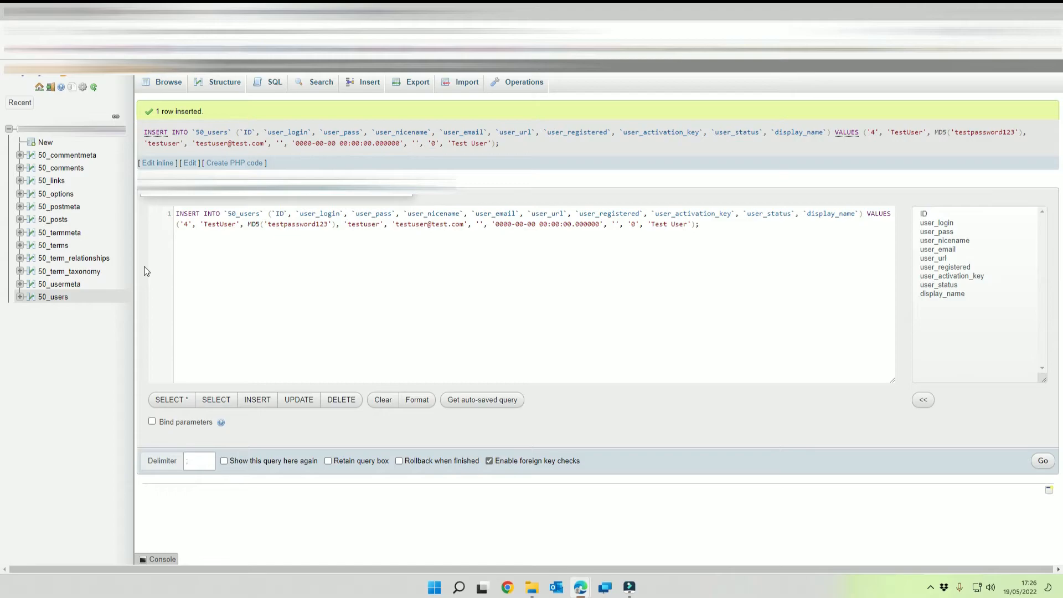
mouse_move(59, 285)
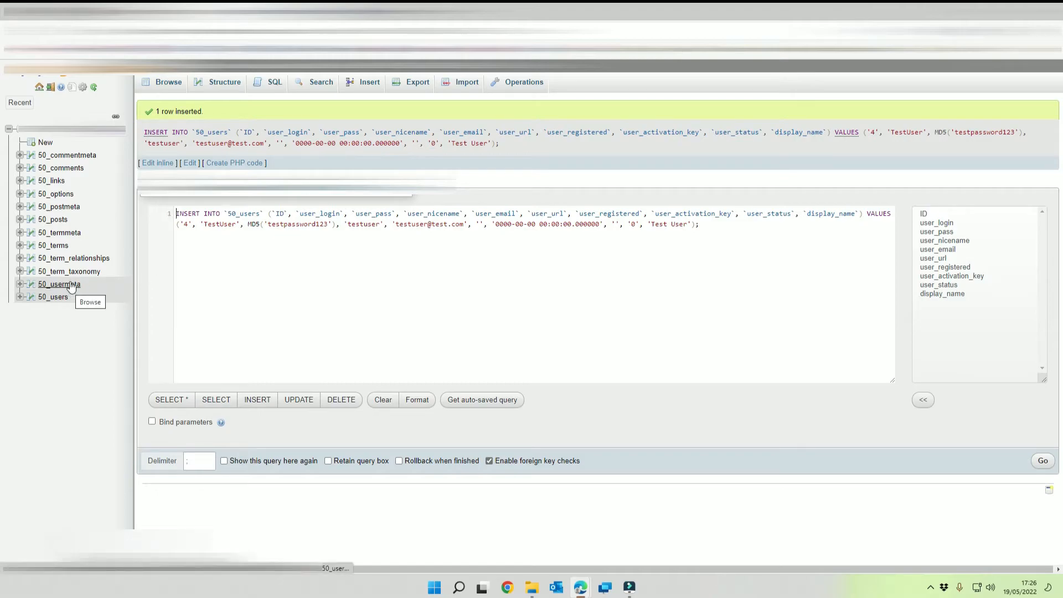
mouse_move(47, 288)
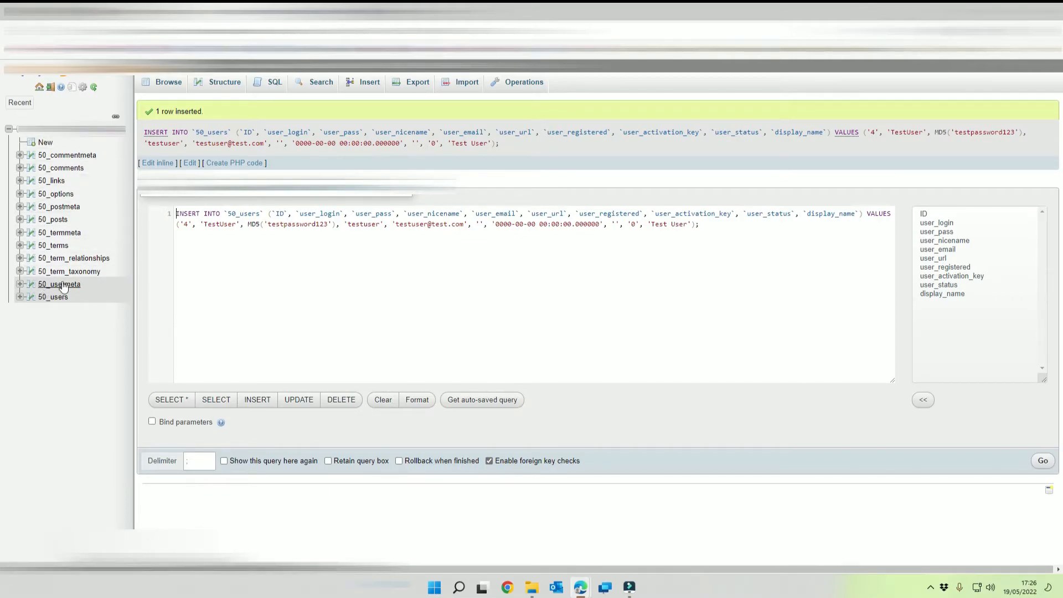
mouse_move(64, 284)
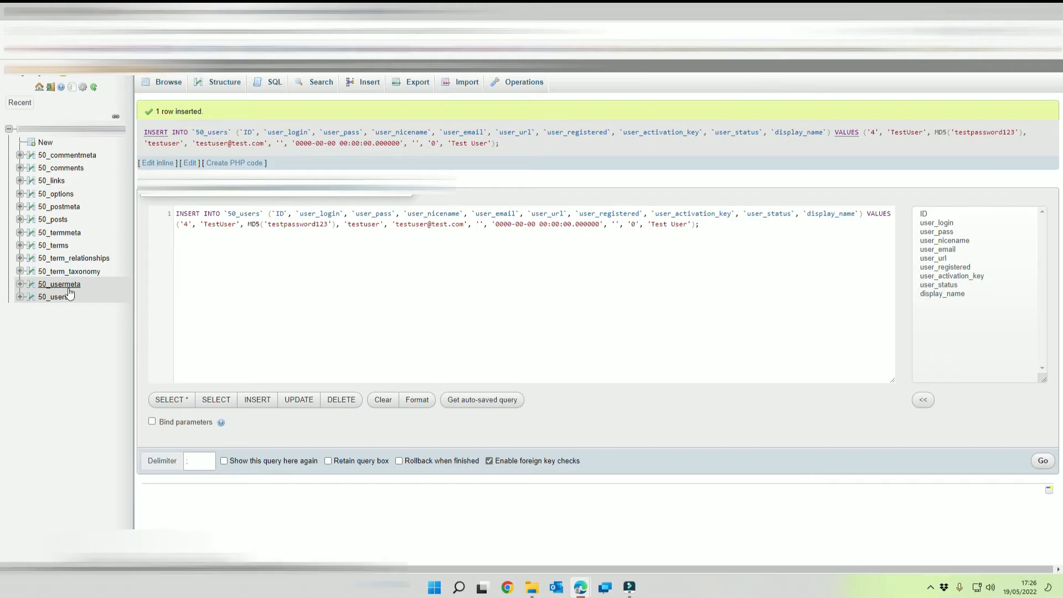
left_click(58, 285)
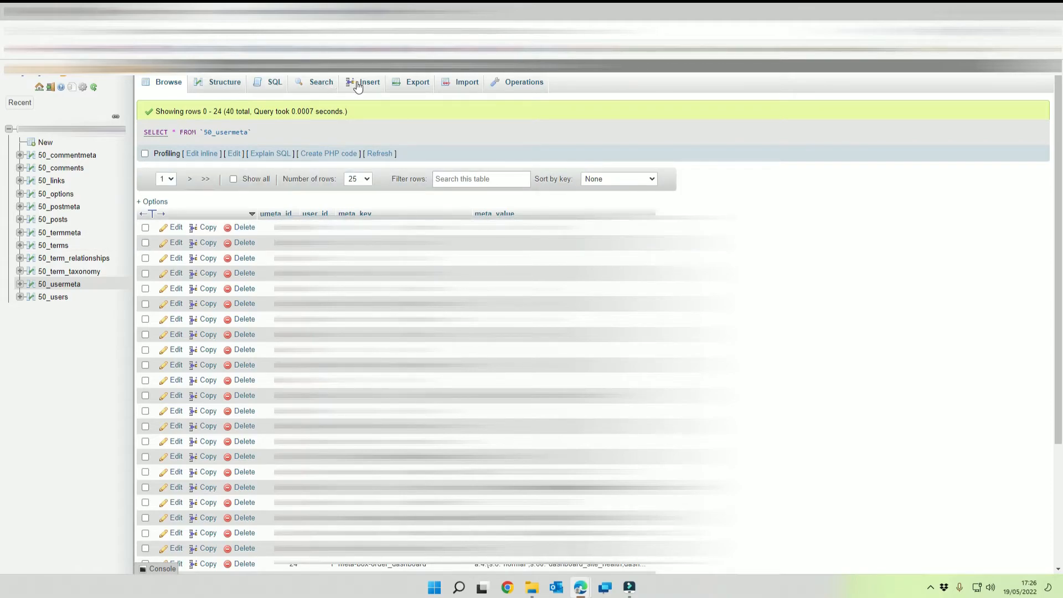
- Start a 50_usermeta insert, leaving umeta_id empty and setting user_id to 4
left_click(368, 82)
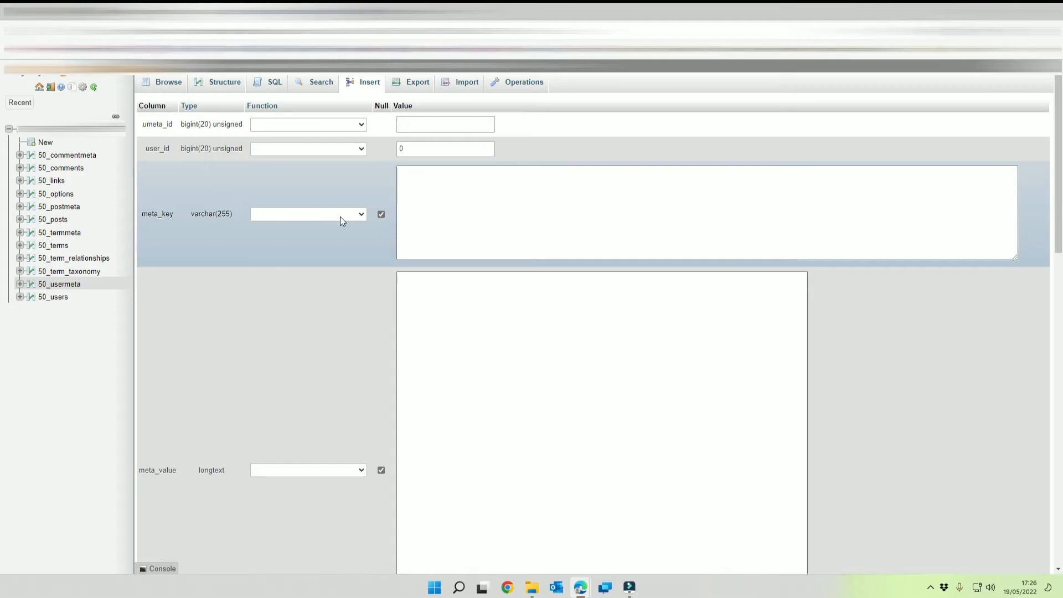
left_click(445, 124)
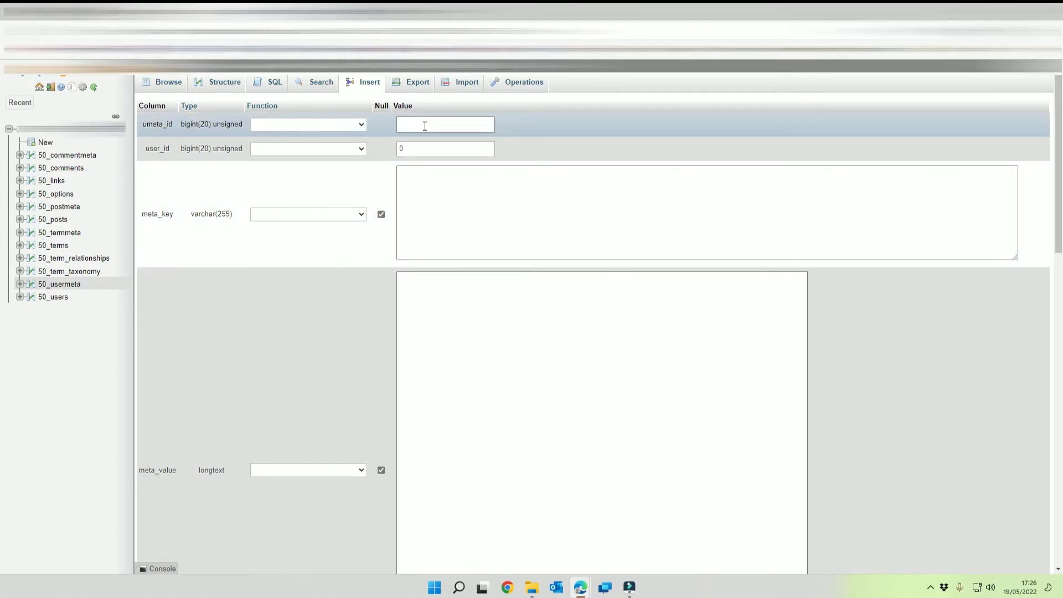
type("4")
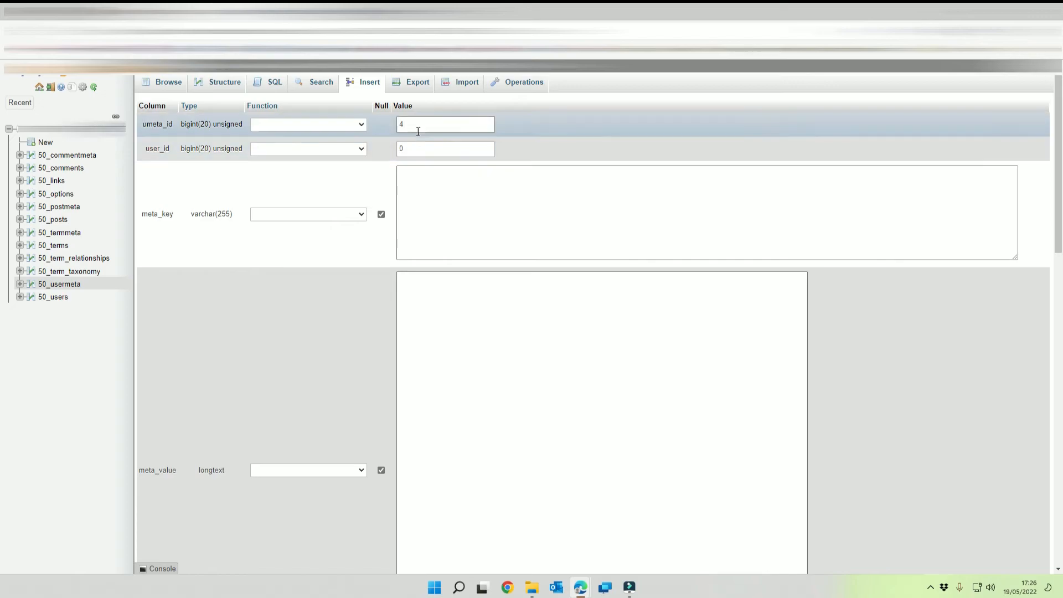
triple_click(445, 124)
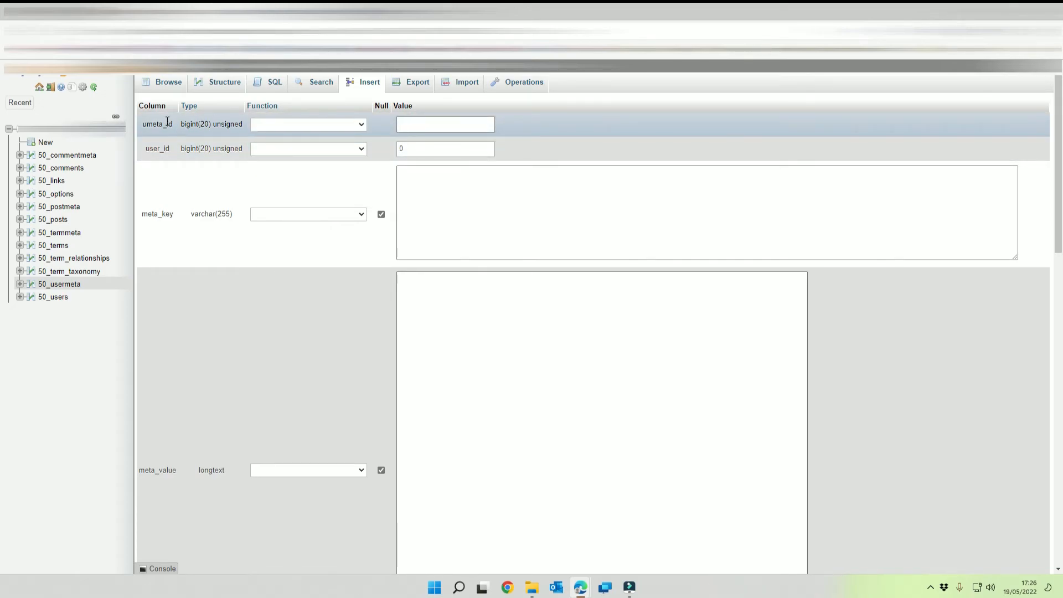
left_click(445, 148)
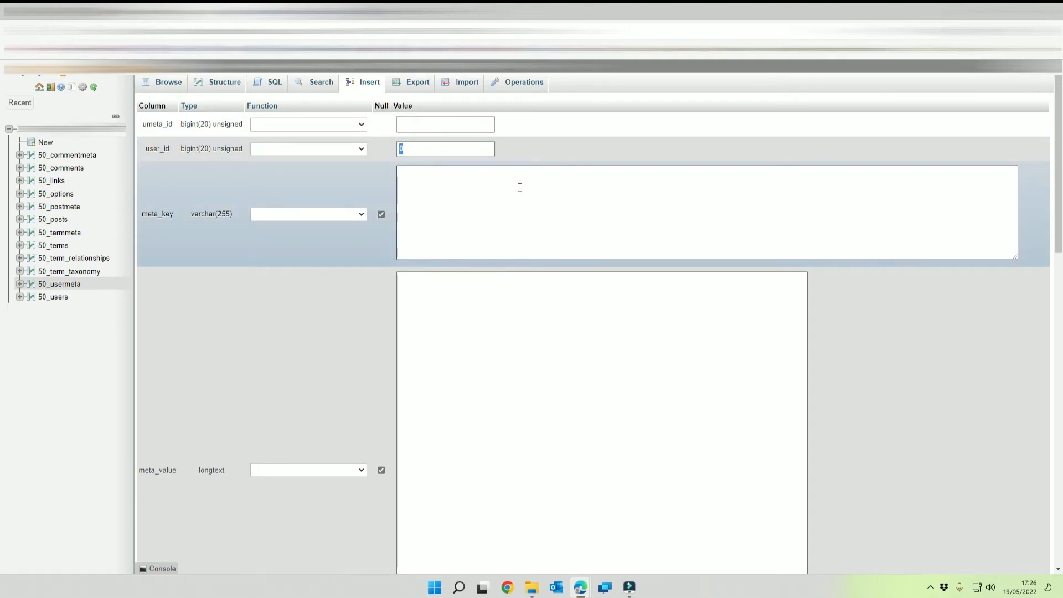
type("4")
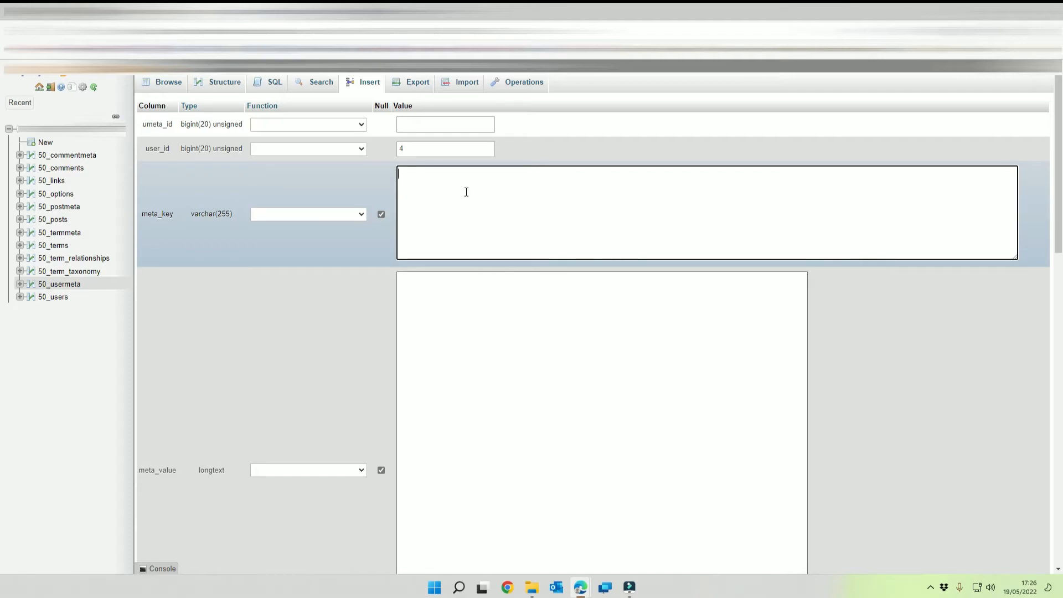
- Enter 50_capabilities as the meta_key
type("50")
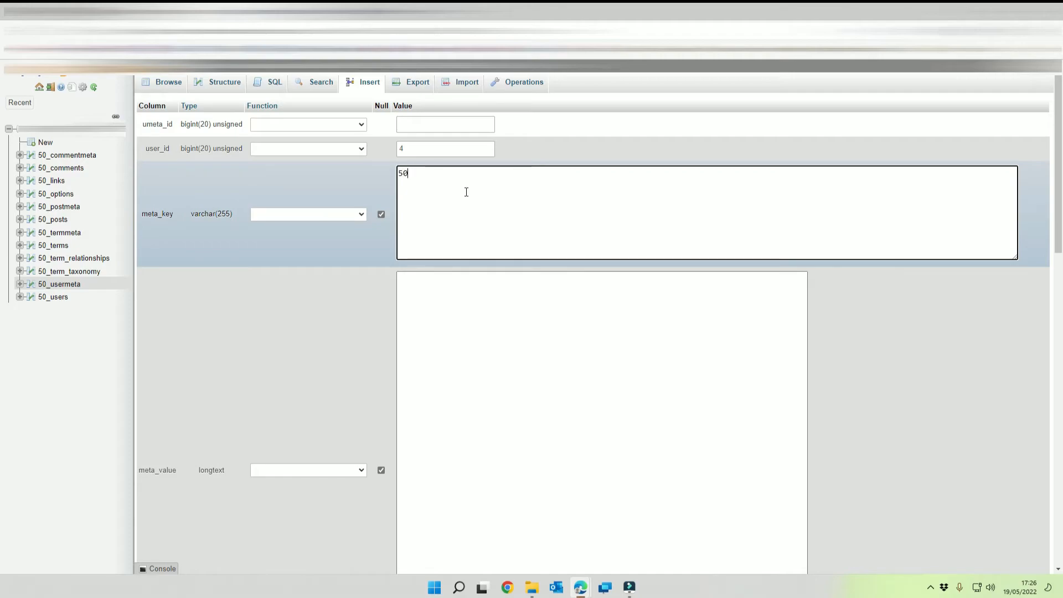
type("_")
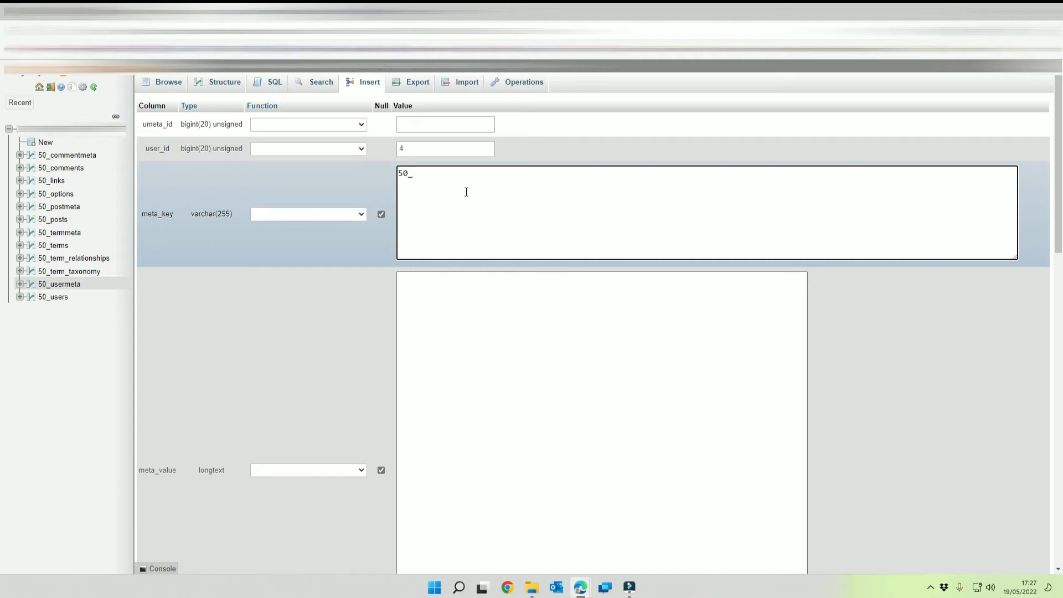
type("cap")
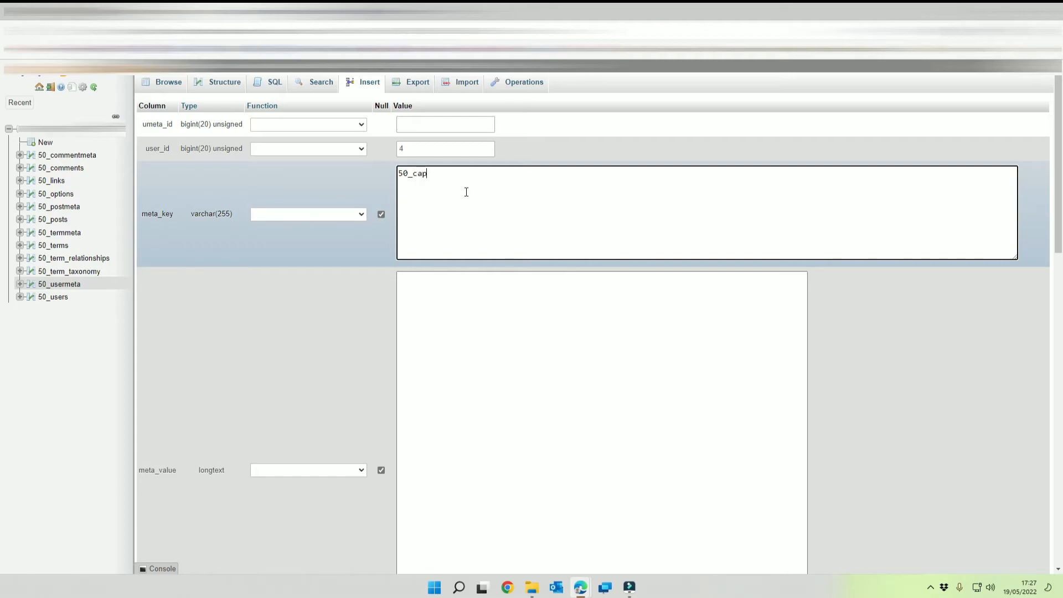
type("abil")
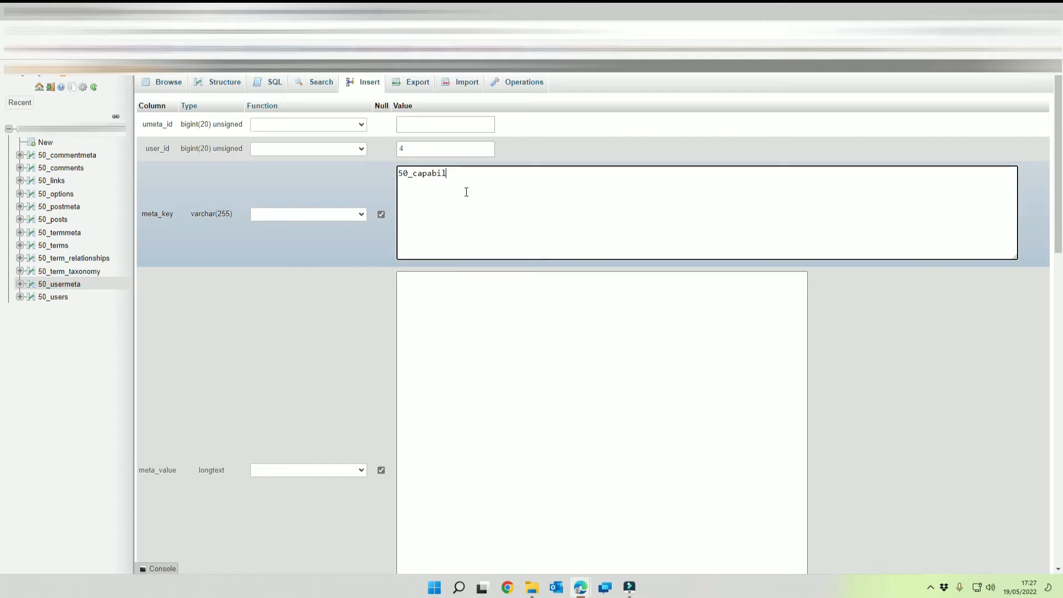
type("ities")
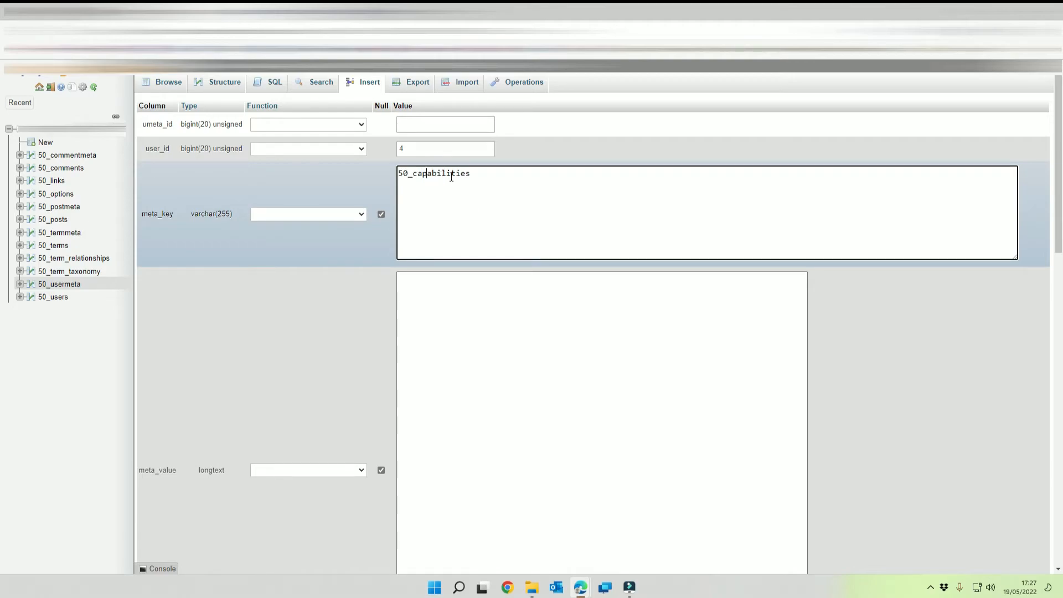
mouse_move(452, 198)
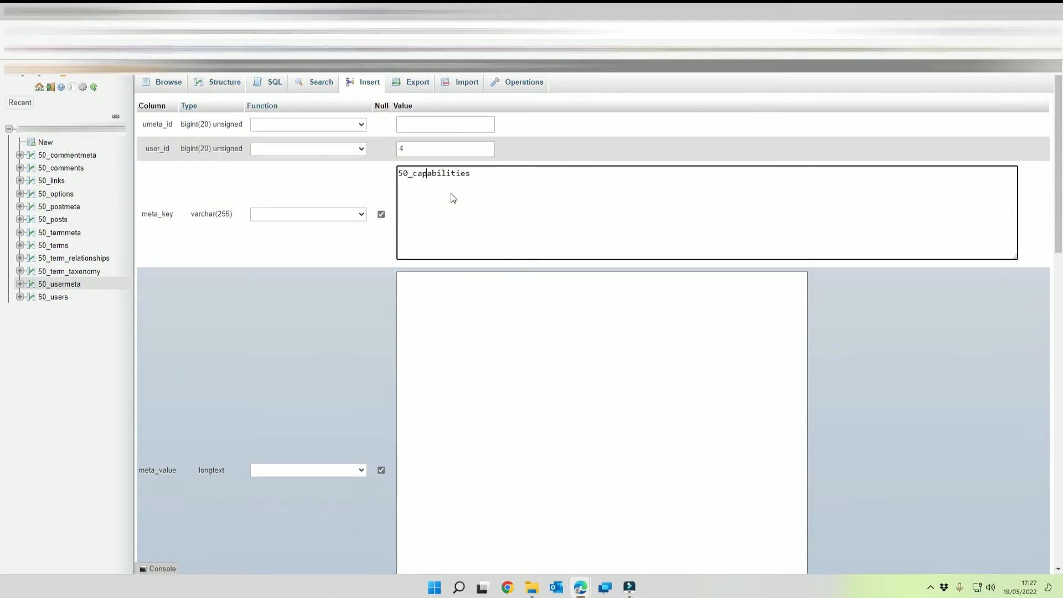
- Enter the meta_value a:1:{s:13:"administrator";b:1;} granting the administrator role
left_click(464, 297)
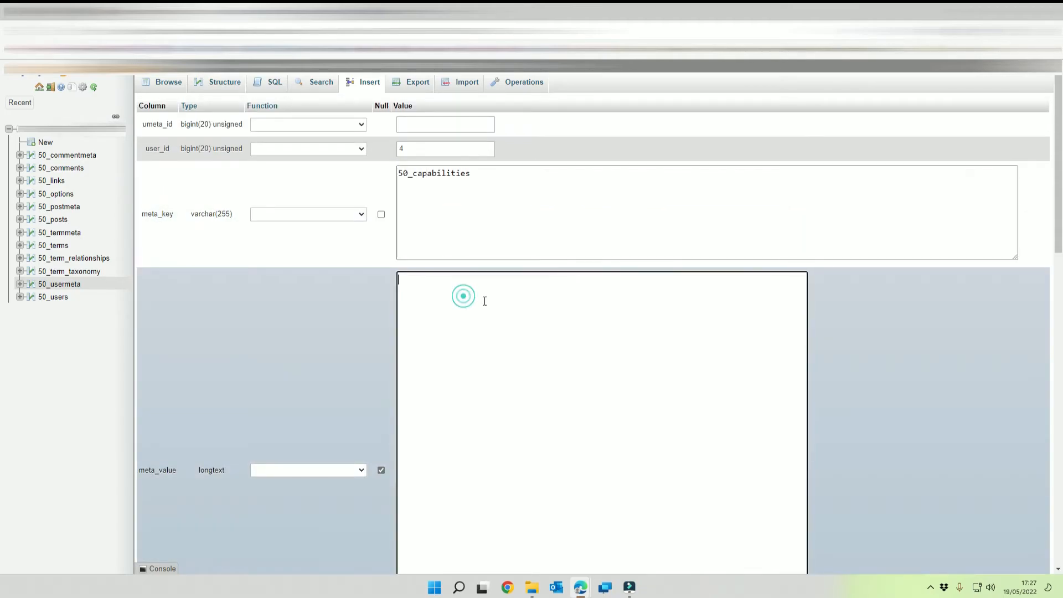
type("a:")
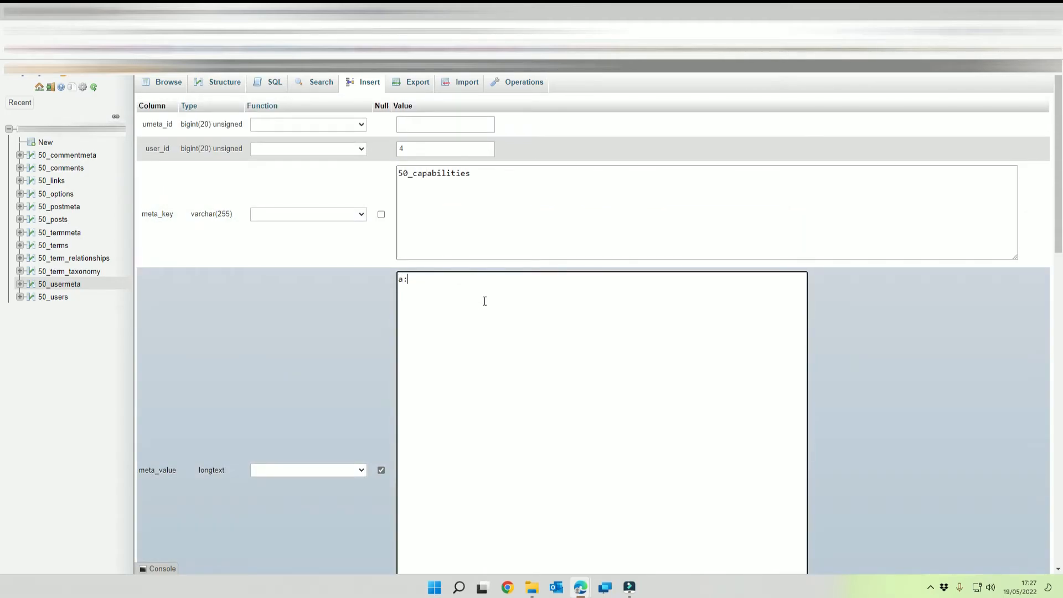
type("1")
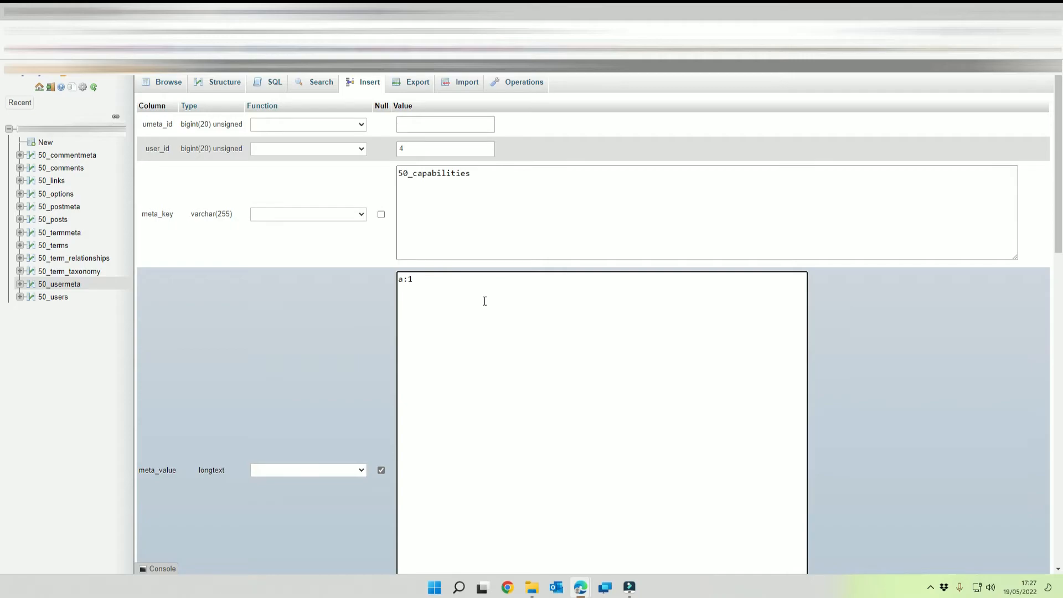
type(":{")
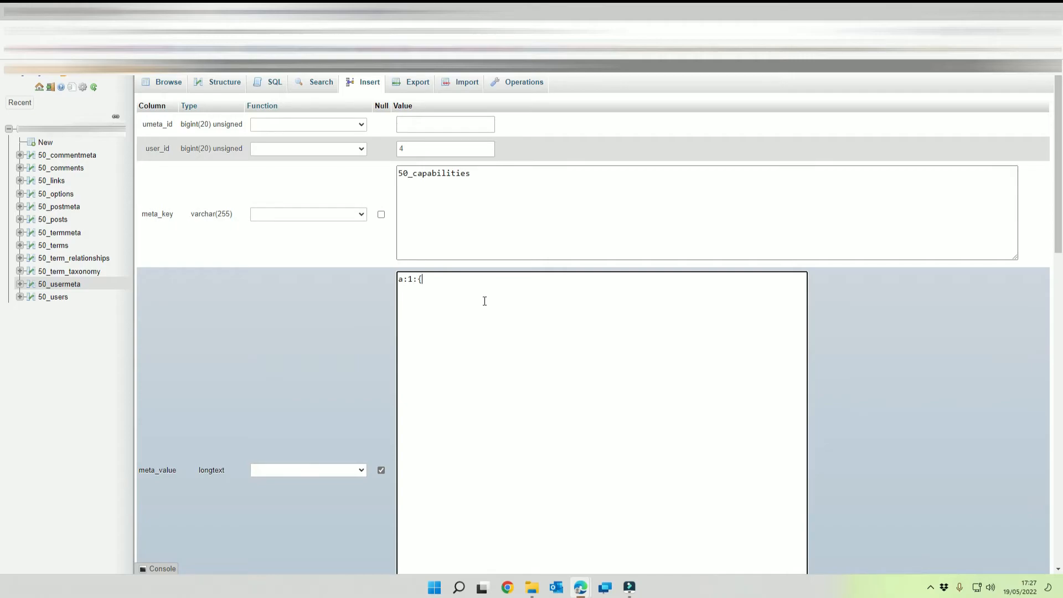
type("s:")
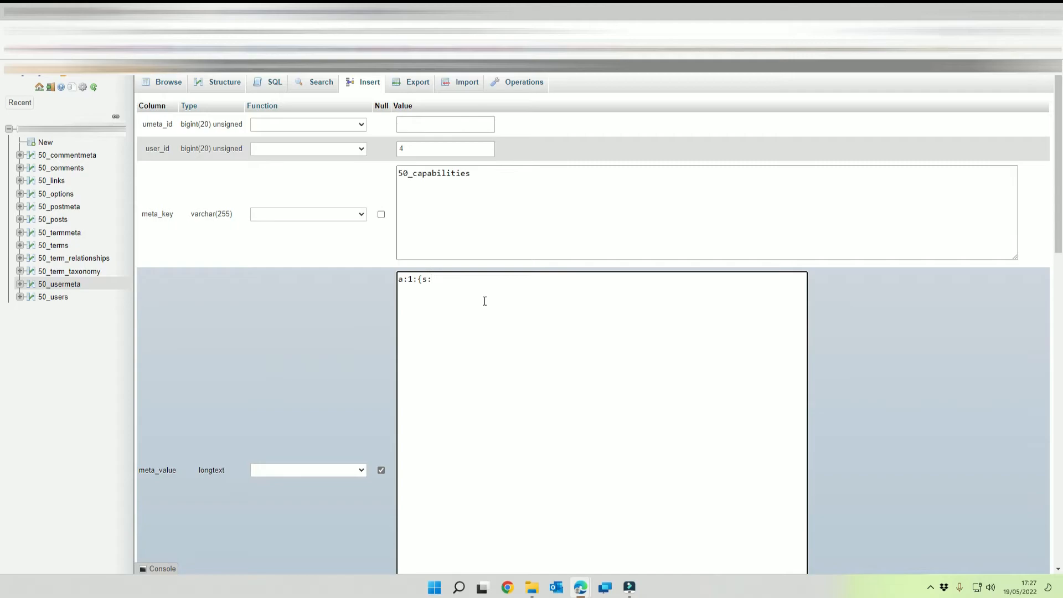
type("13:\"")
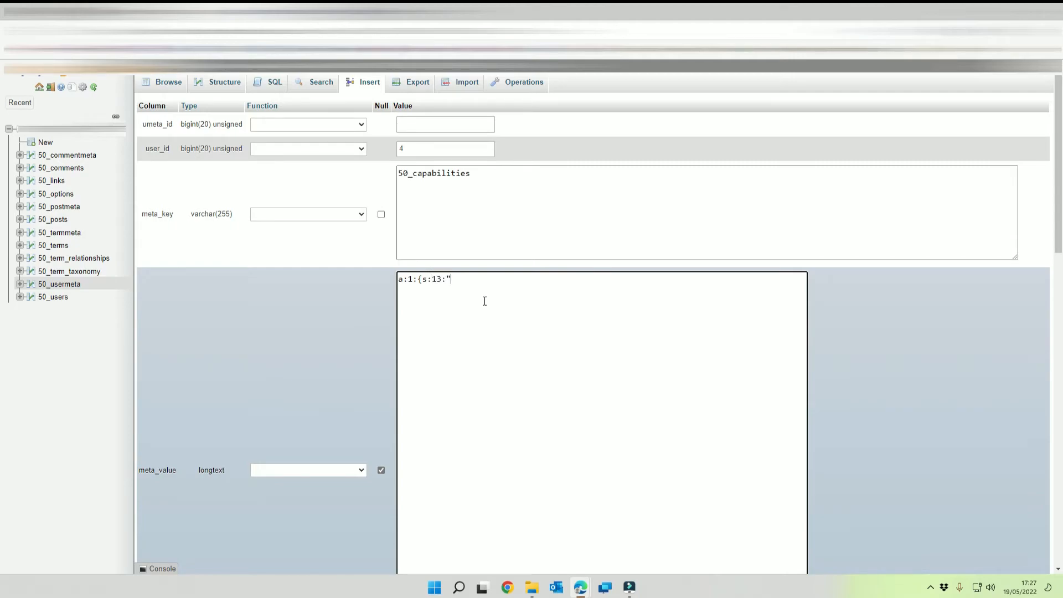
type("administr")
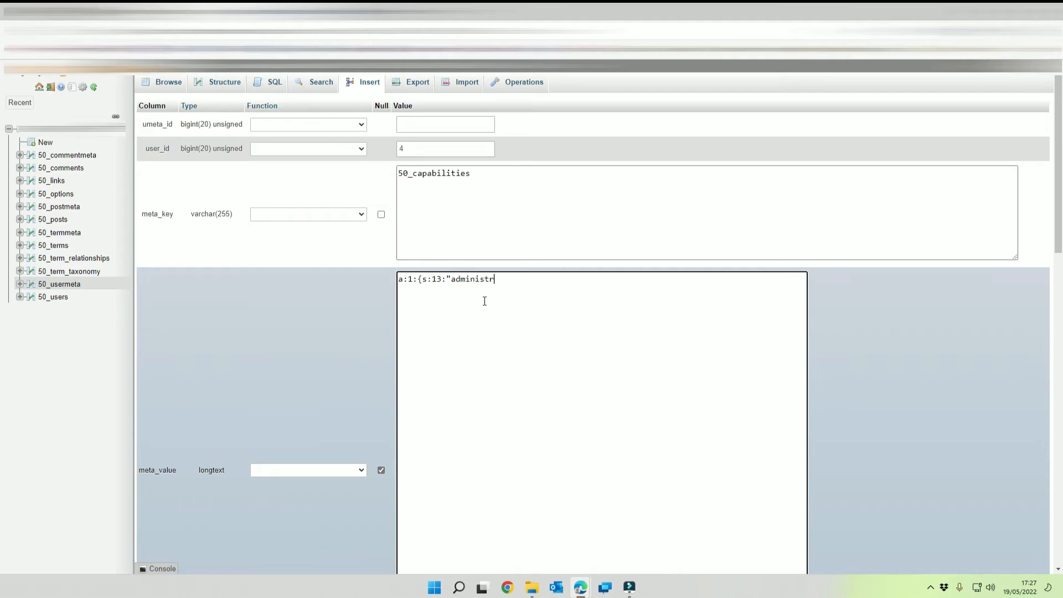
type("ator")
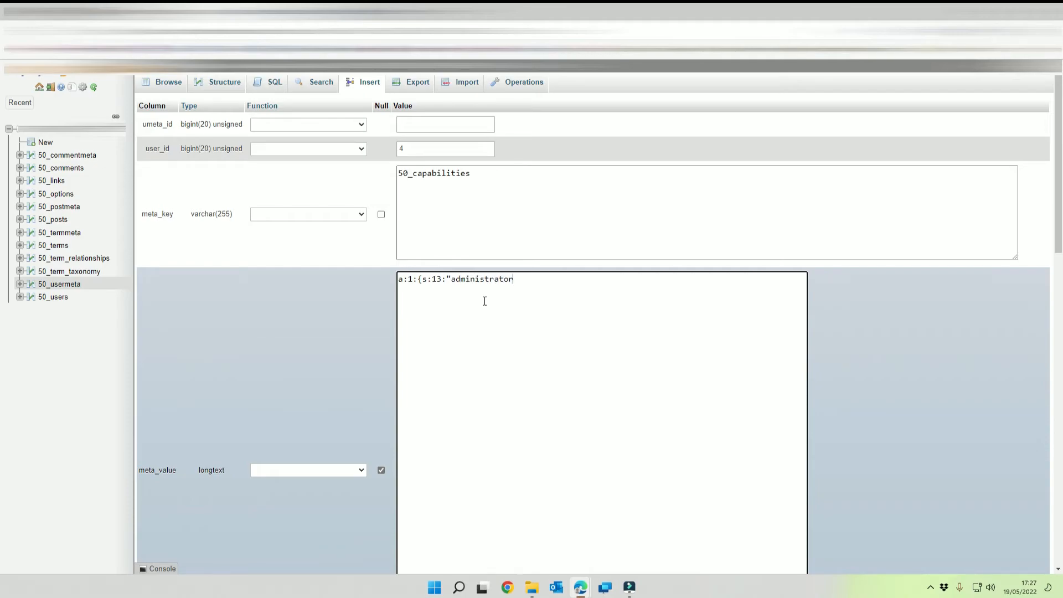
type("\";")
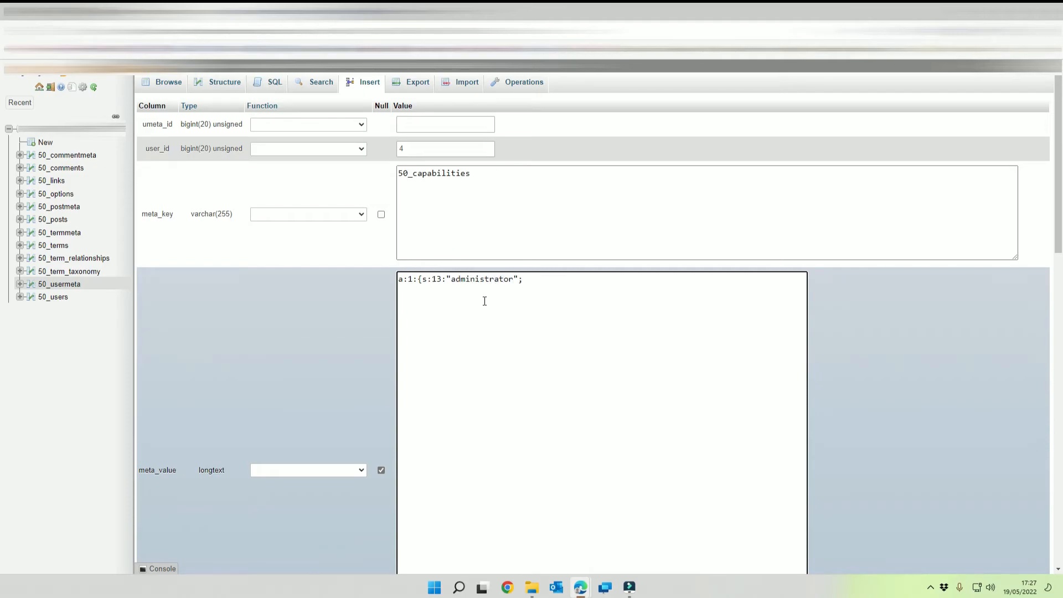
type(";b:1")
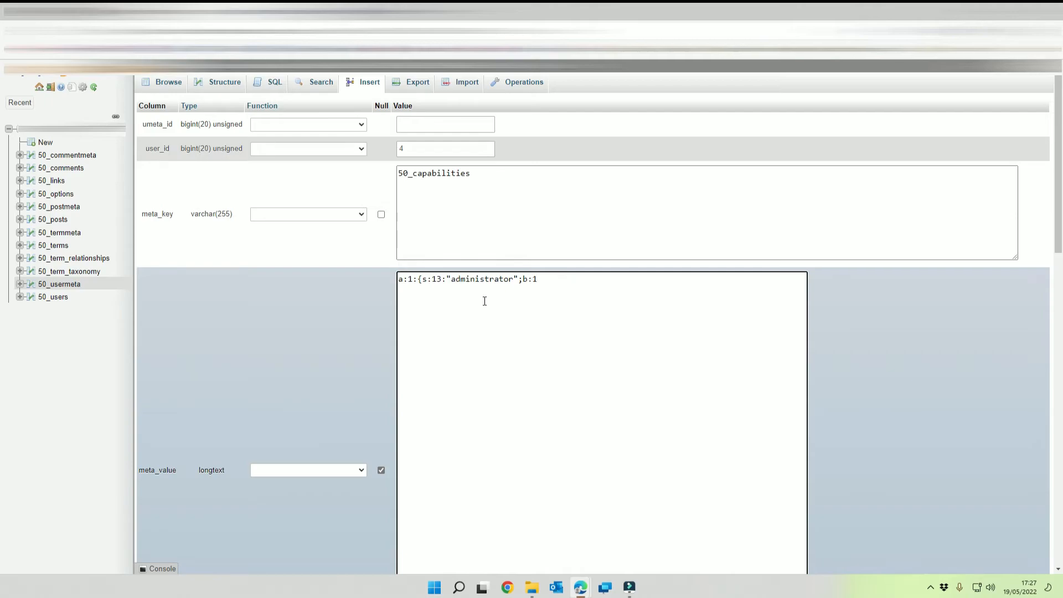
left_click(535, 279)
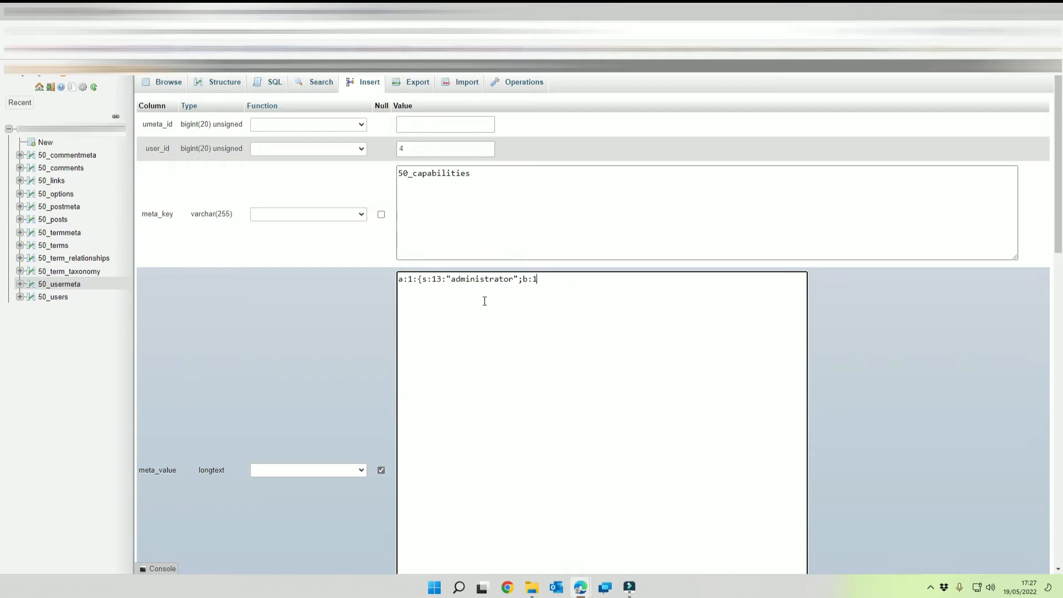
type(";}")
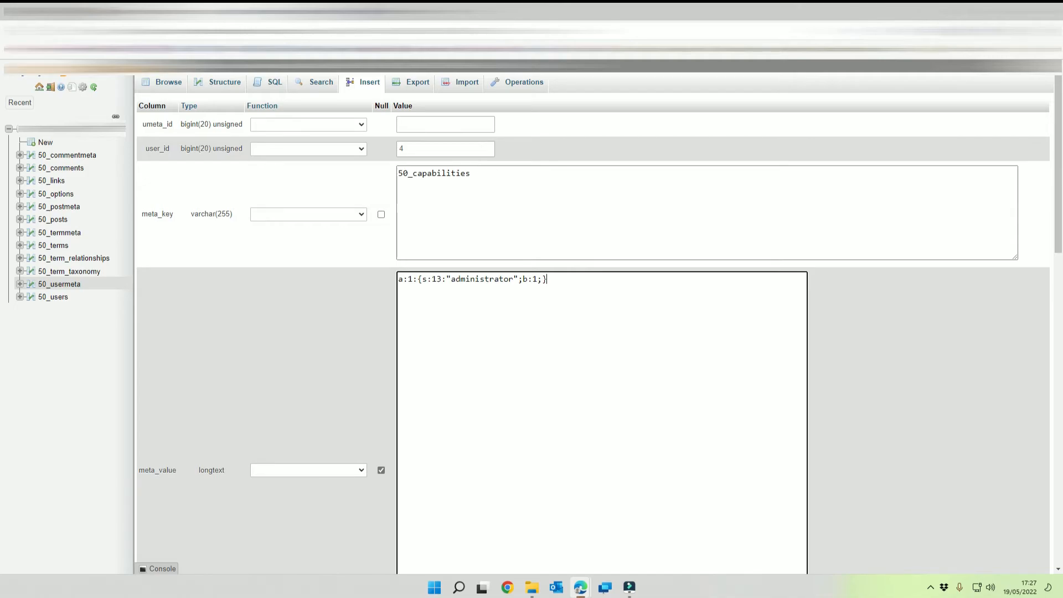
- Check the serialized value, then submit the new usermeta row with Go
scroll("down", 3)
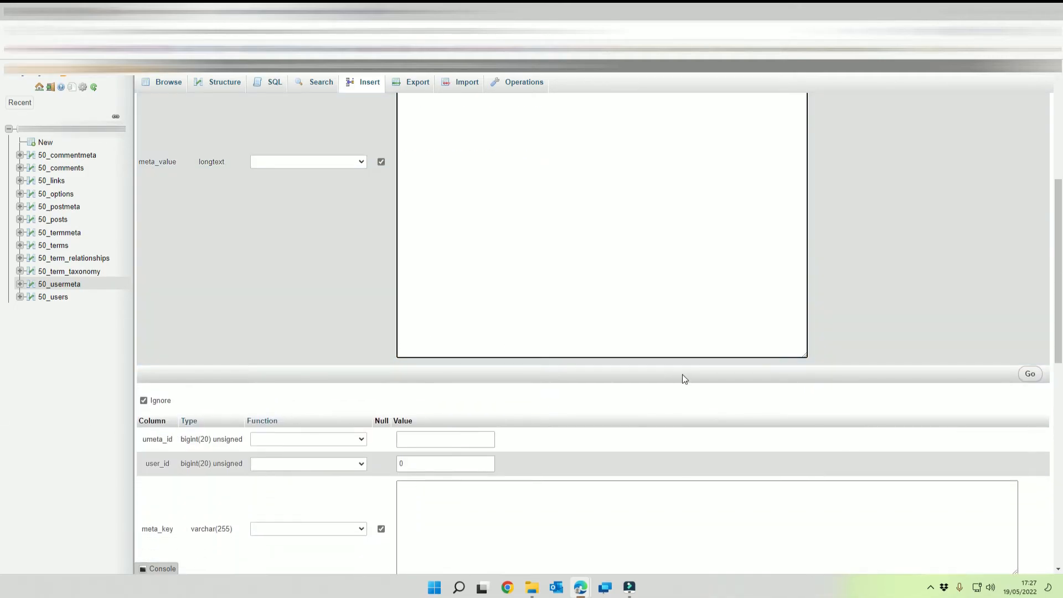
scroll("up", 3)
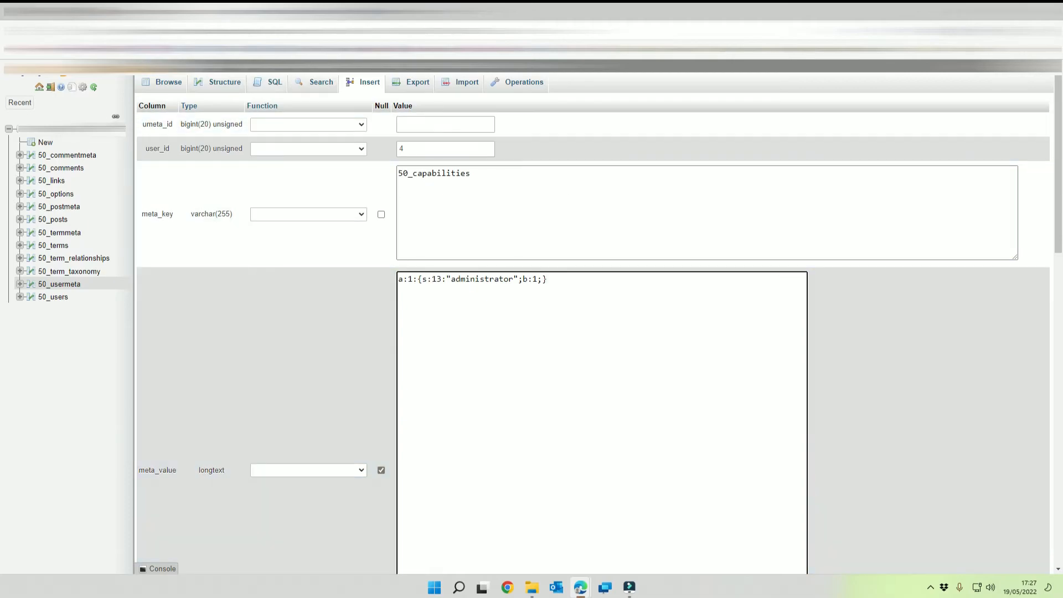
left_click(445, 149)
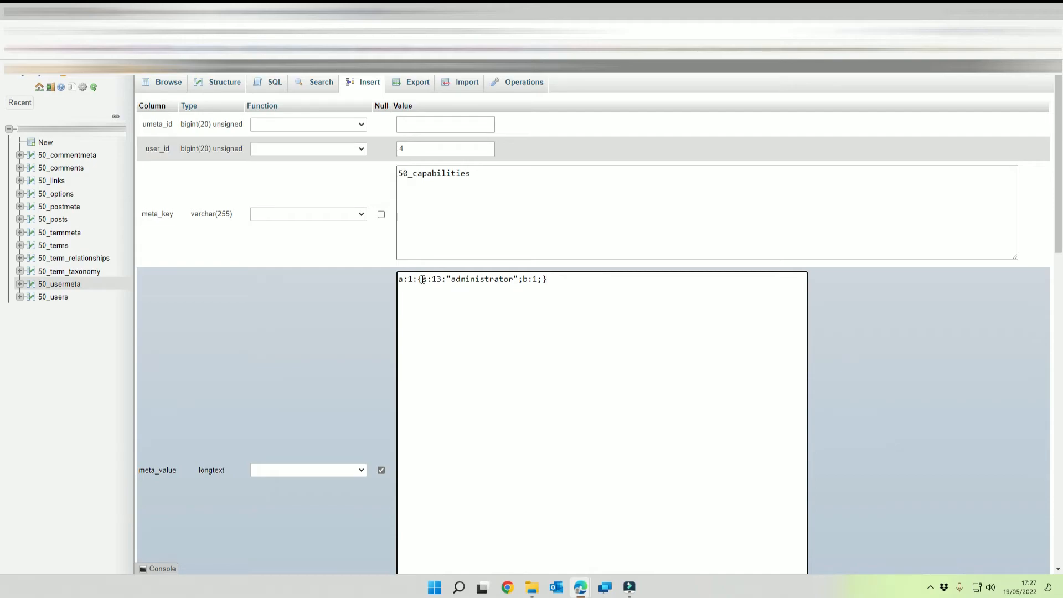
scroll("down", 3)
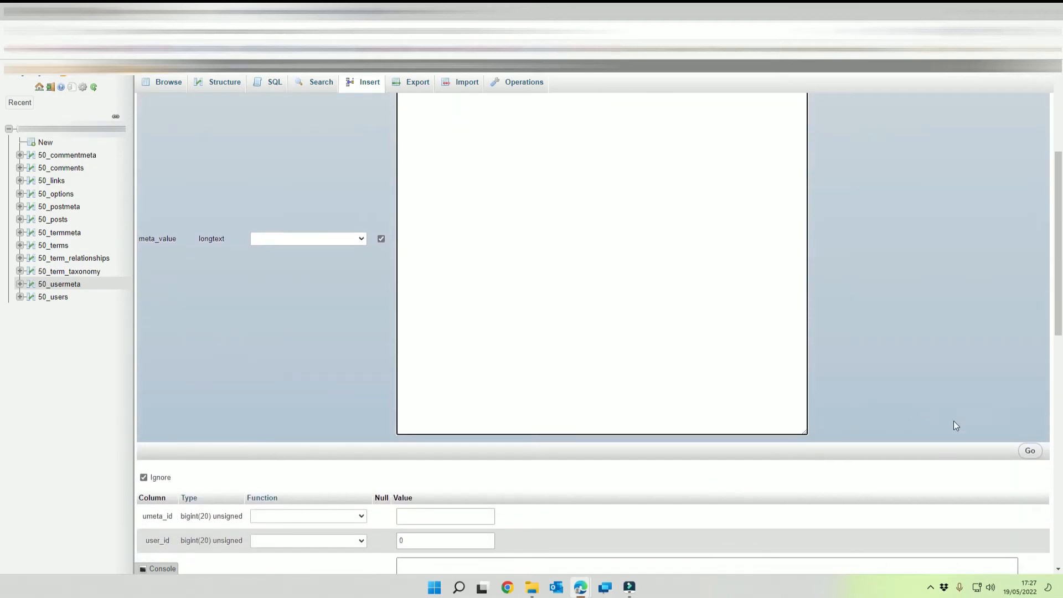
left_click(1029, 451)
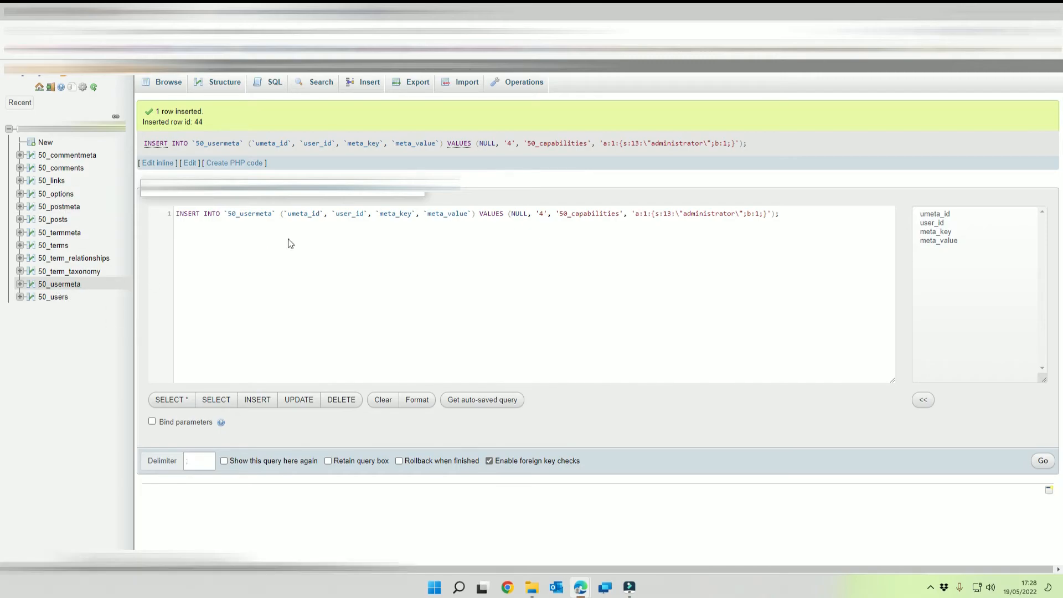
- Insert a 50_usermeta row for user_id 4 with meta_key 50_user_level and meta_value 10
left_click(369, 82)
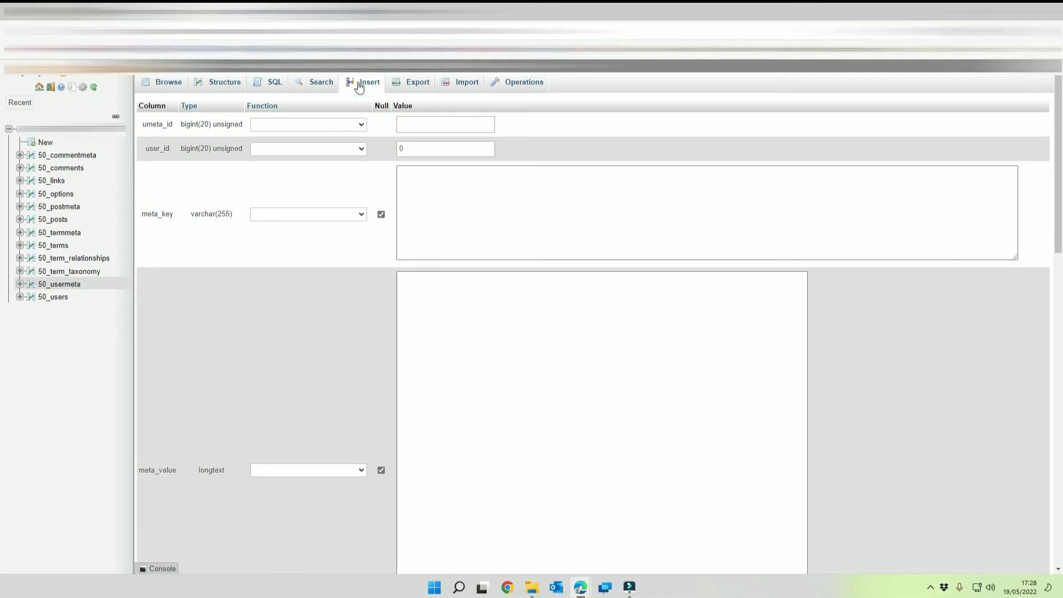
left_click(445, 148)
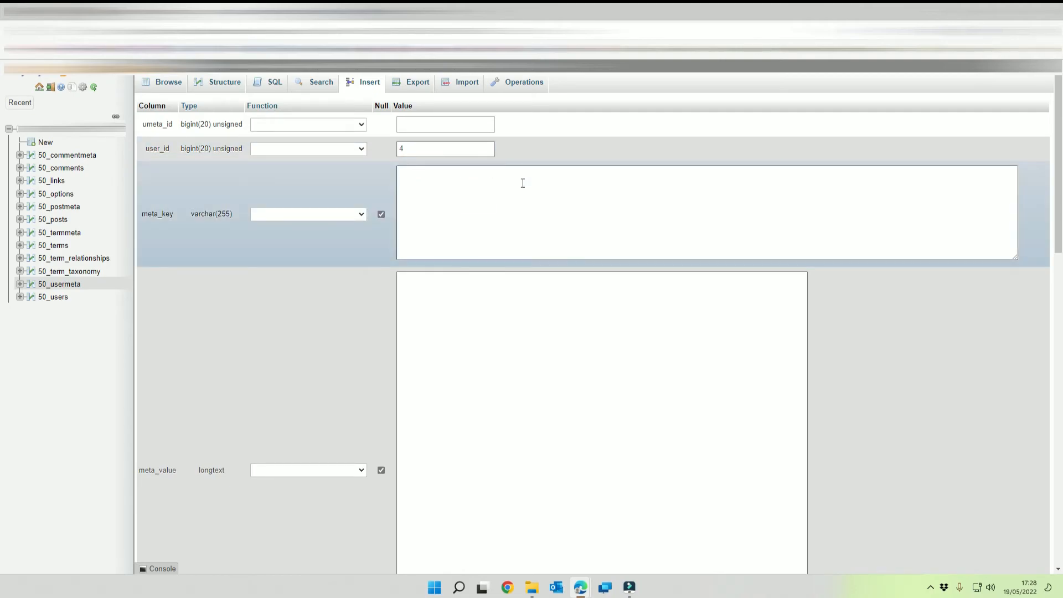
left_click(515, 188)
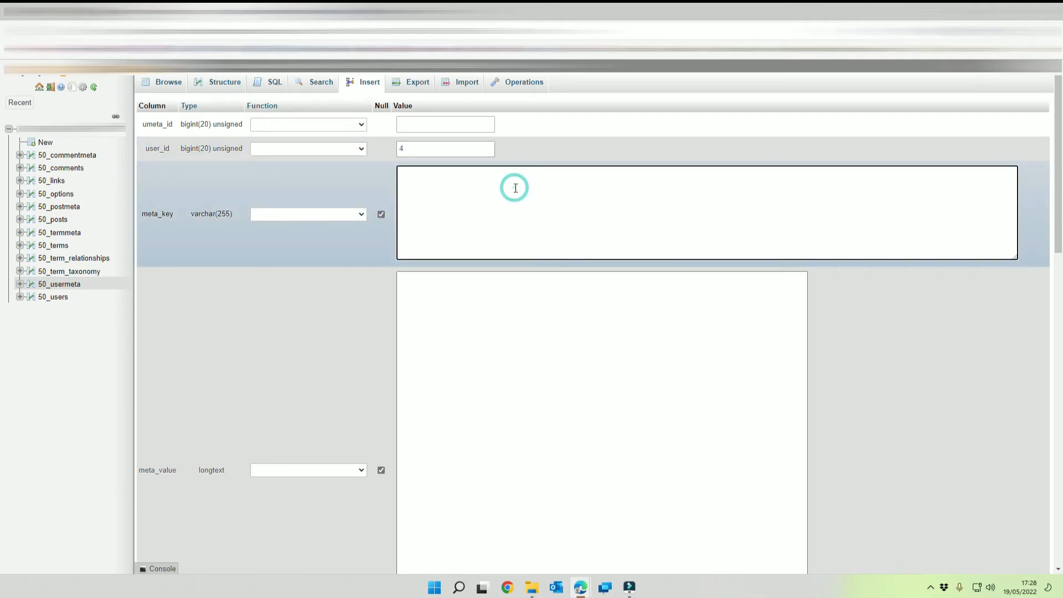
mouse_move(515, 188)
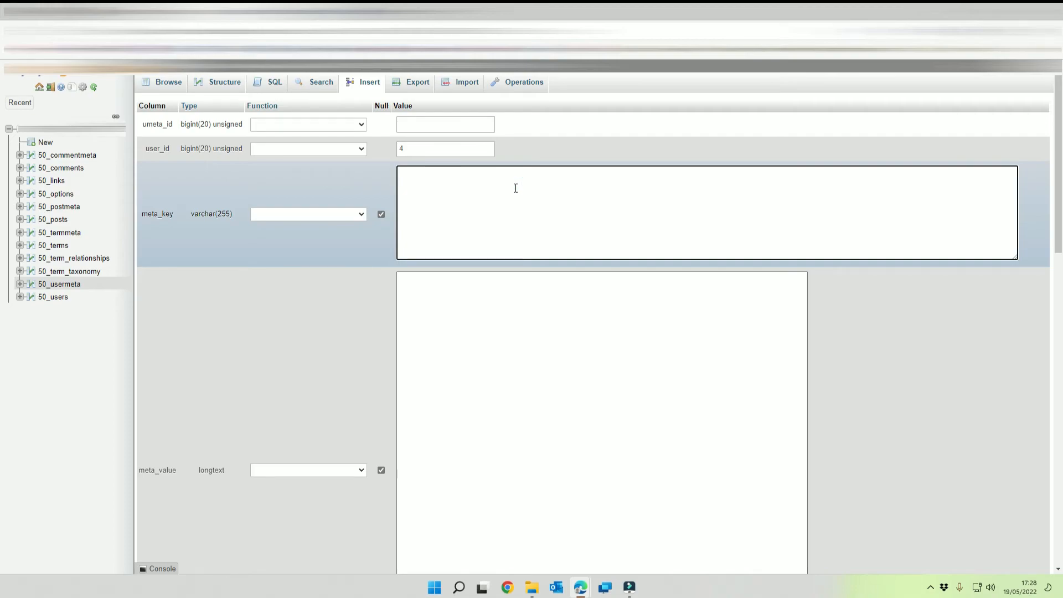
type("50_")
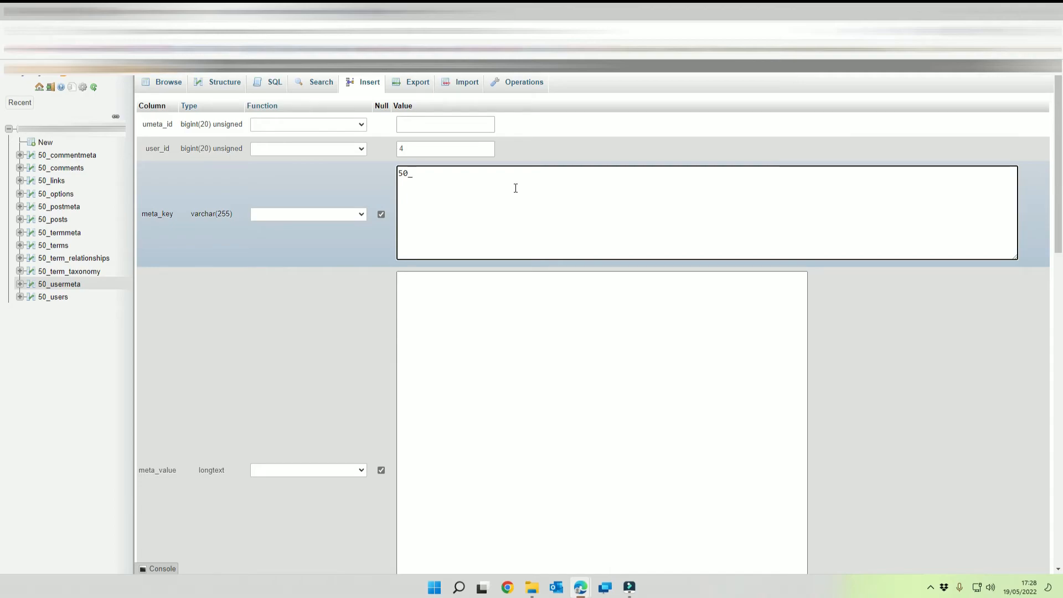
type("user")
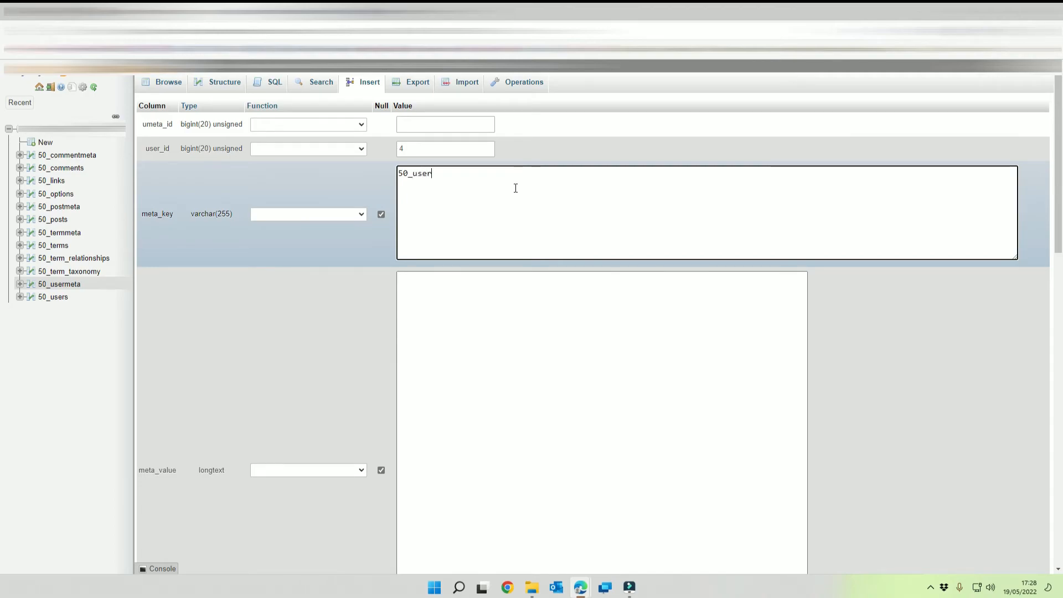
type("_level")
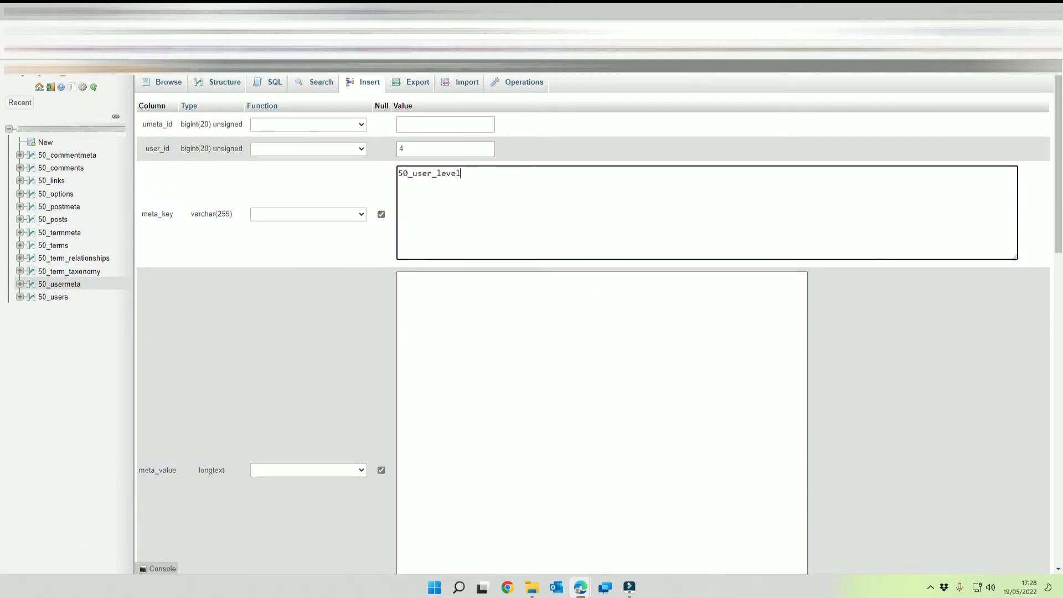
scroll("down", 3)
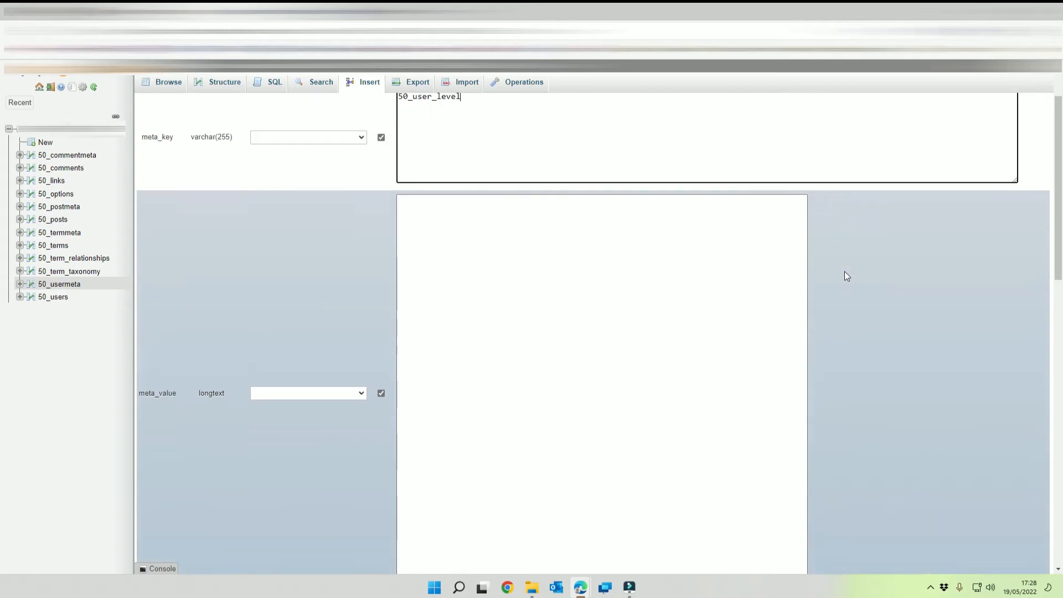
scroll("up", 3)
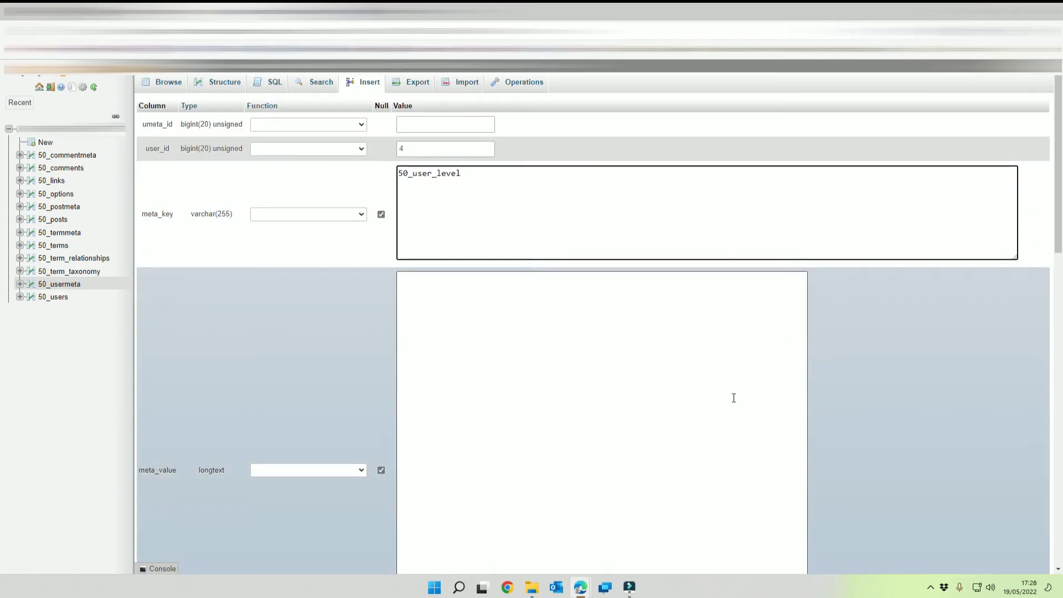
left_click(381, 214)
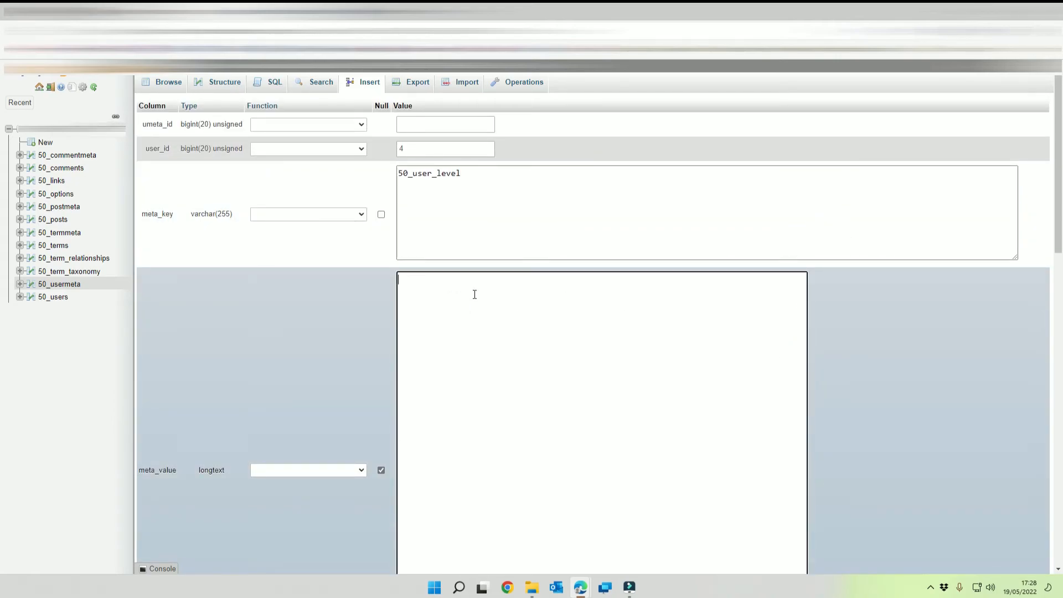
scroll("down", 3)
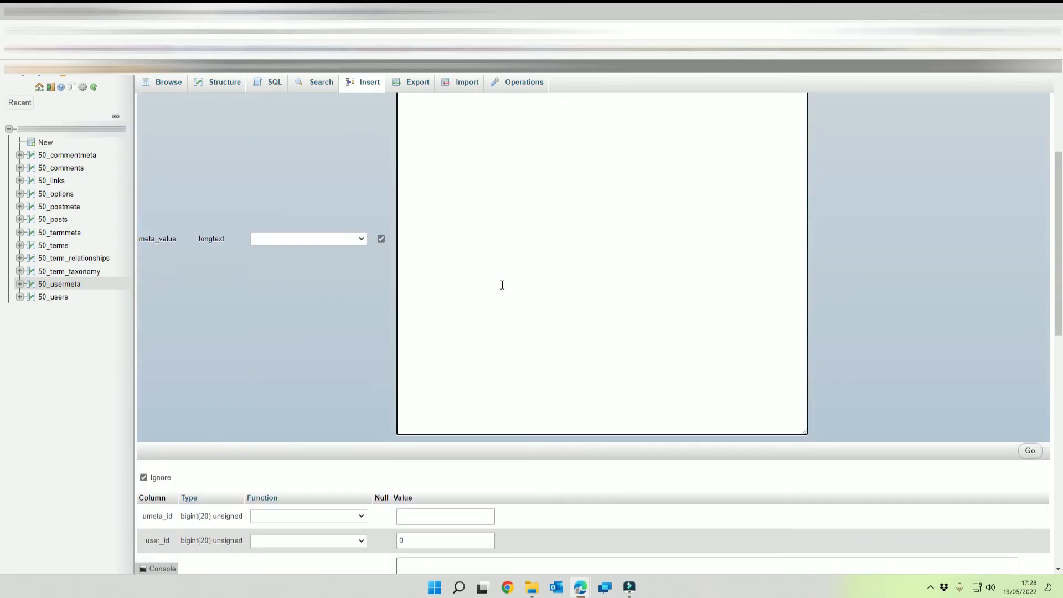
left_click(1028, 451)
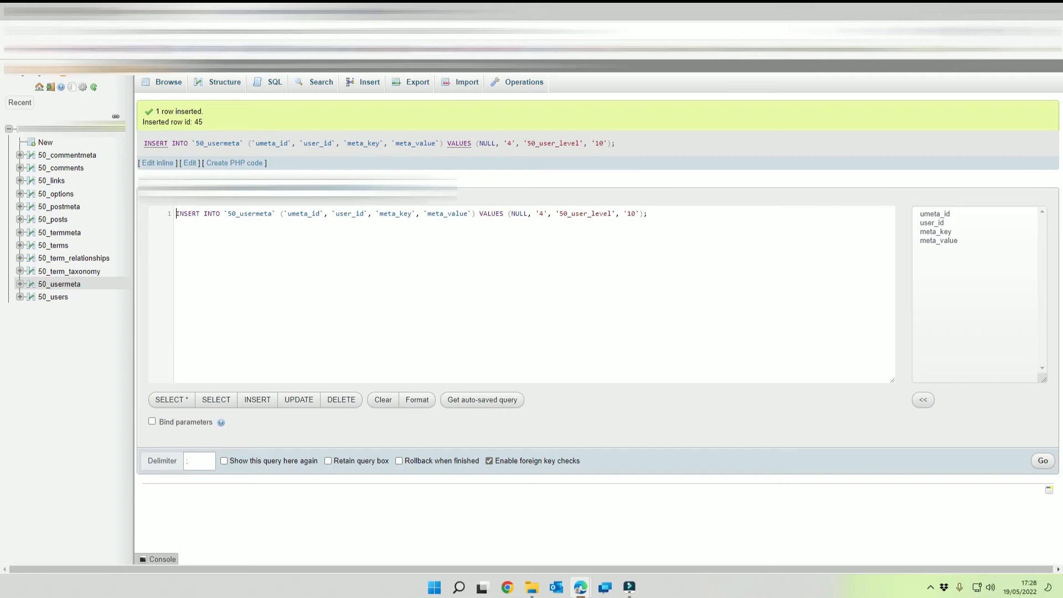
mouse_move(843, 363)
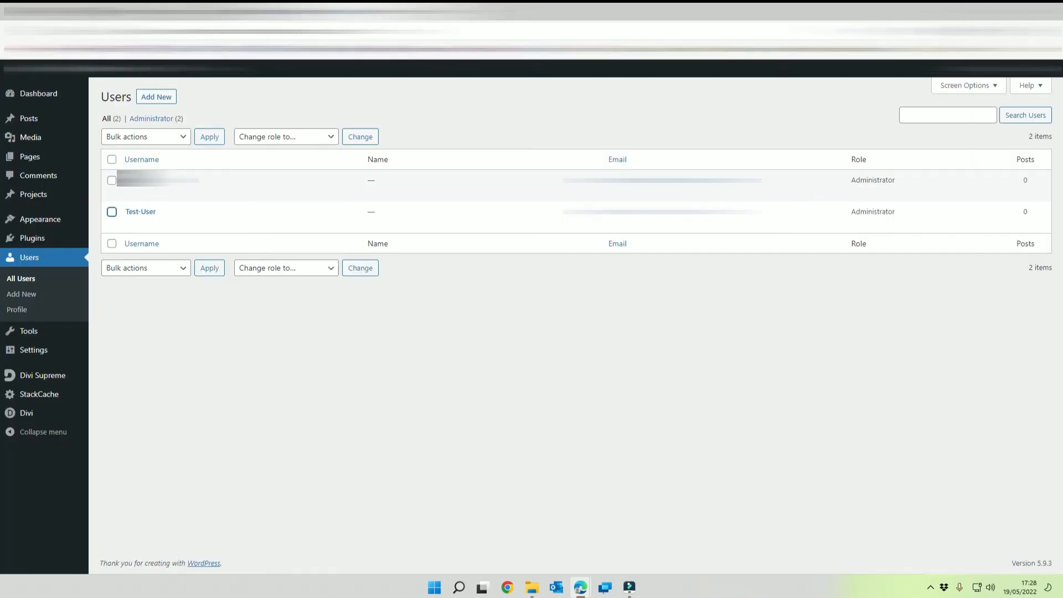
mouse_move(157, 180)
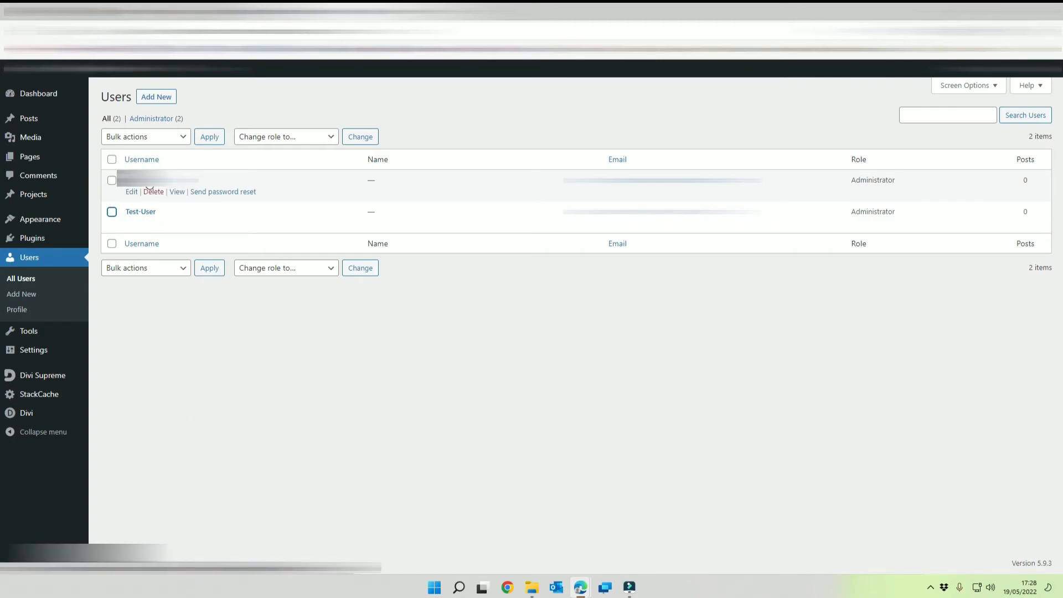
mouse_move(475, 339)
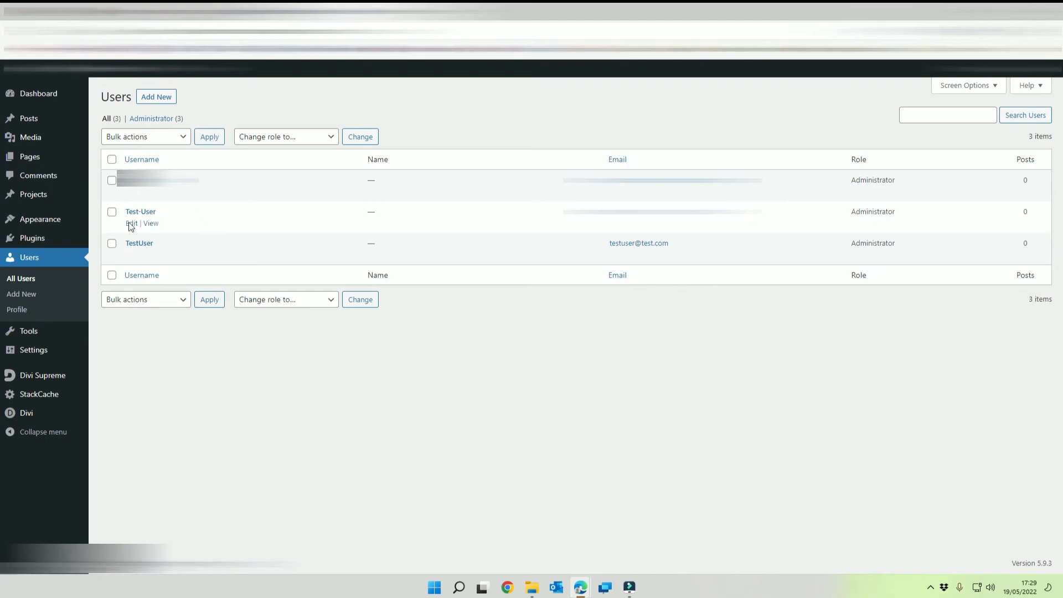
mouse_move(139, 242)
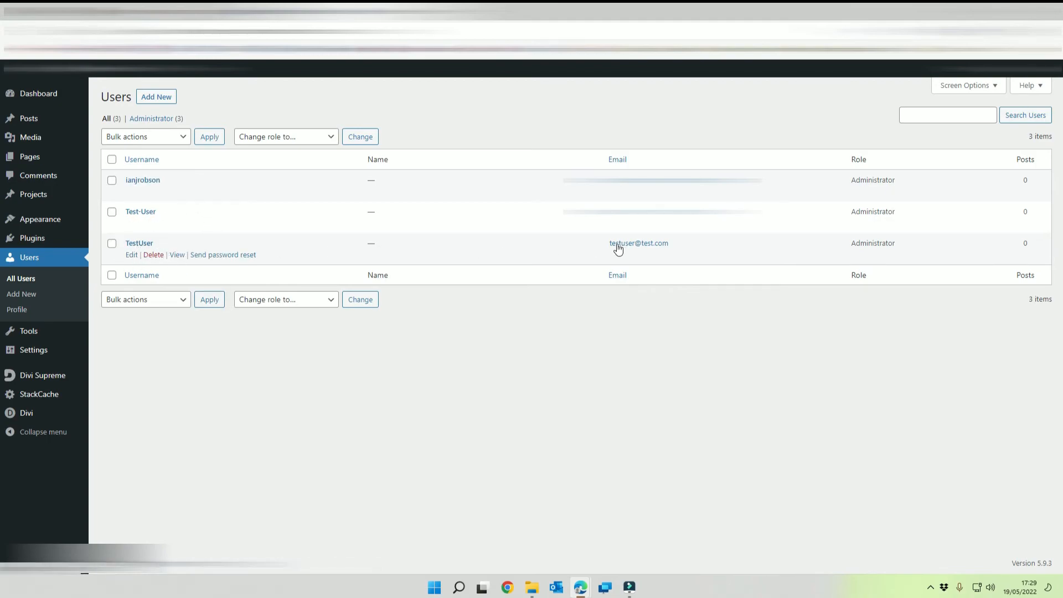
mouse_move(653, 252)
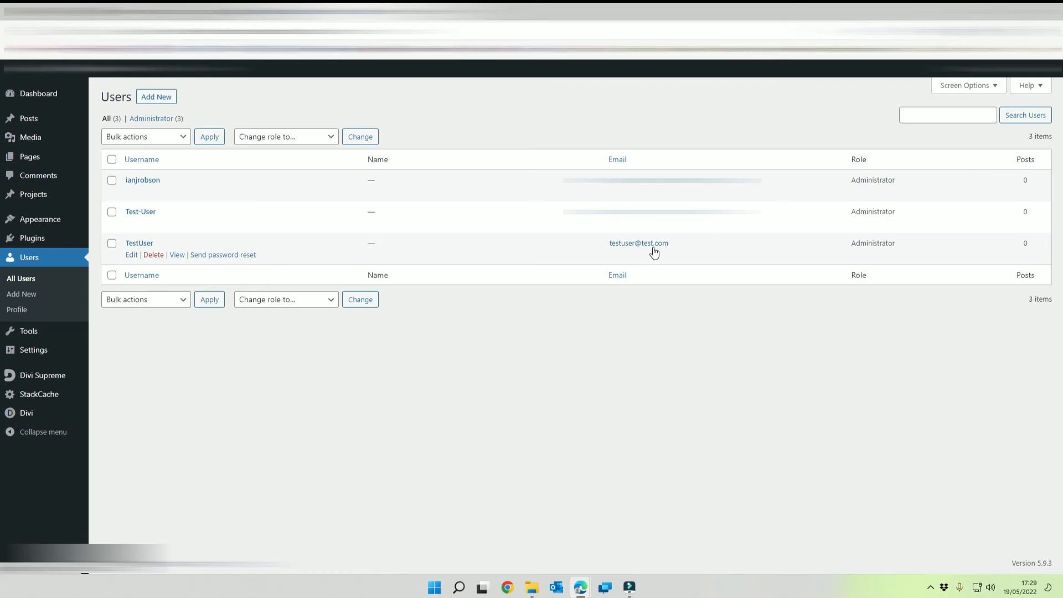
mouse_move(924, 246)
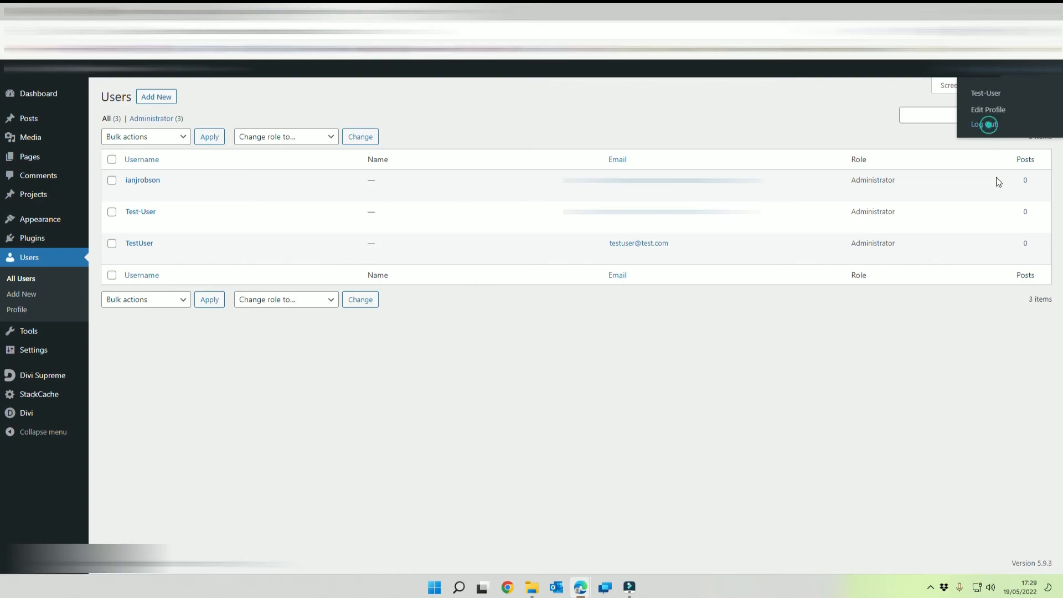
- Log out, then log in as testuser, retrying once after a wrong-password rejection
left_click(982, 124)
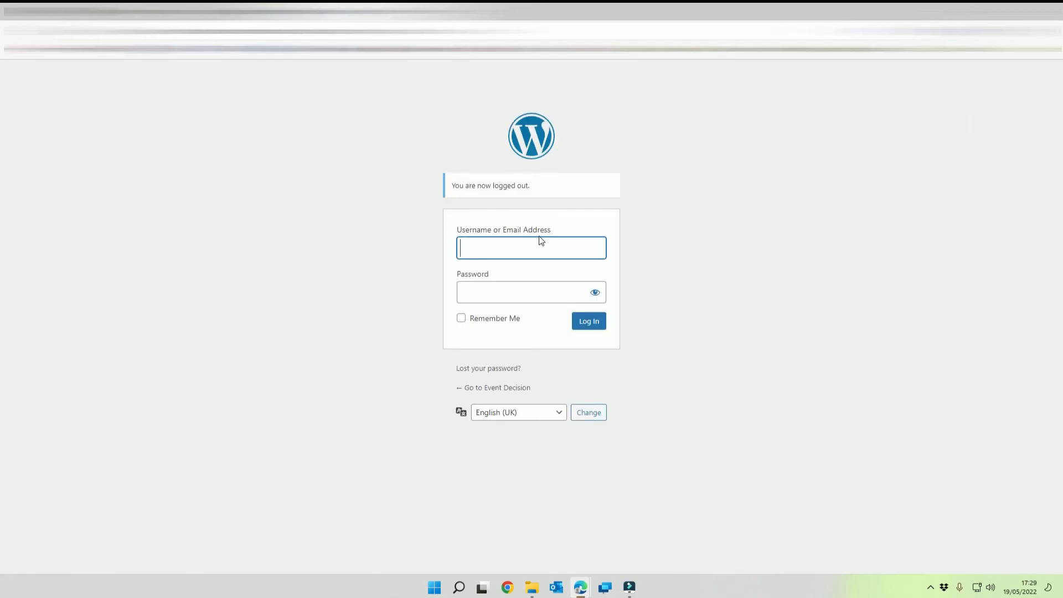
type("testuser")
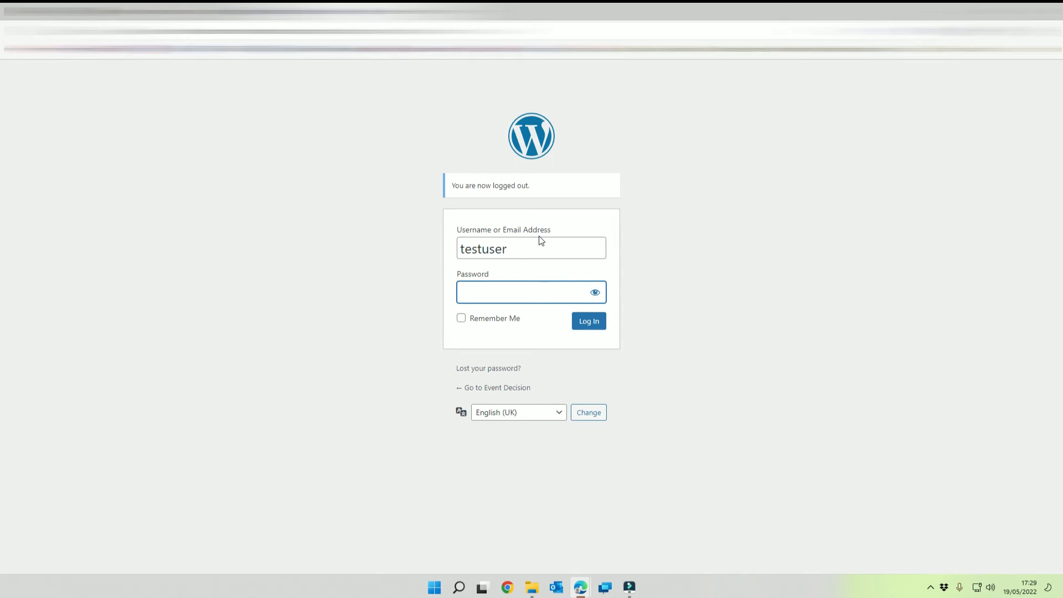
type("password")
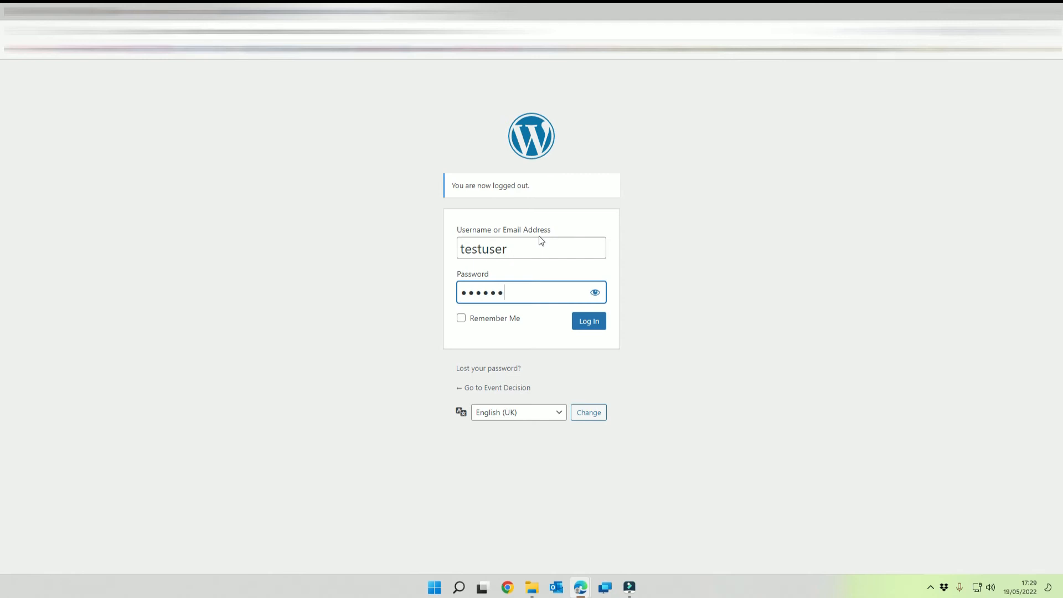
type("password")
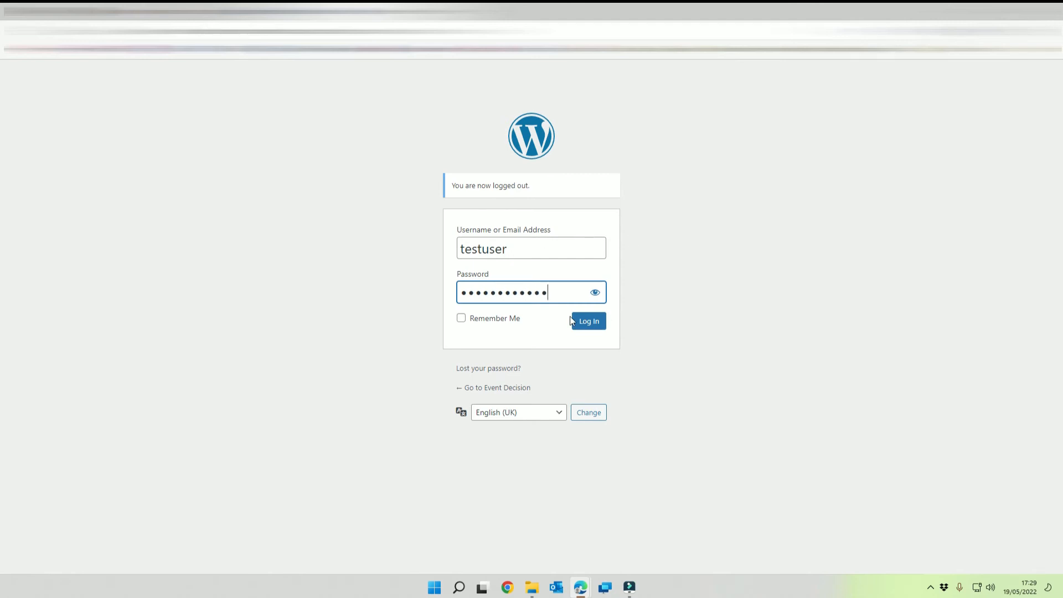
left_click(587, 321)
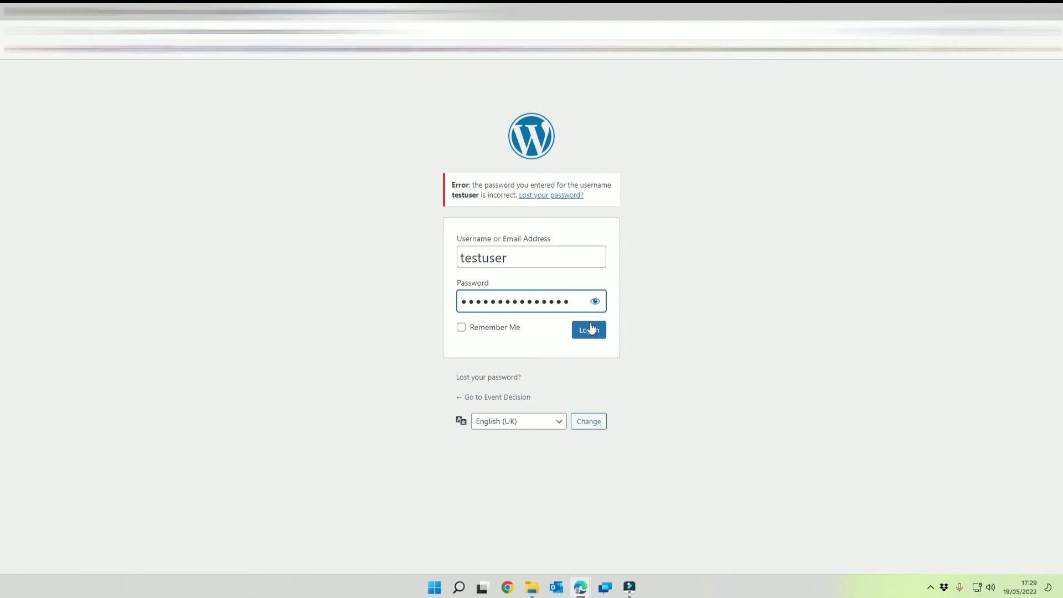
left_click(588, 330)
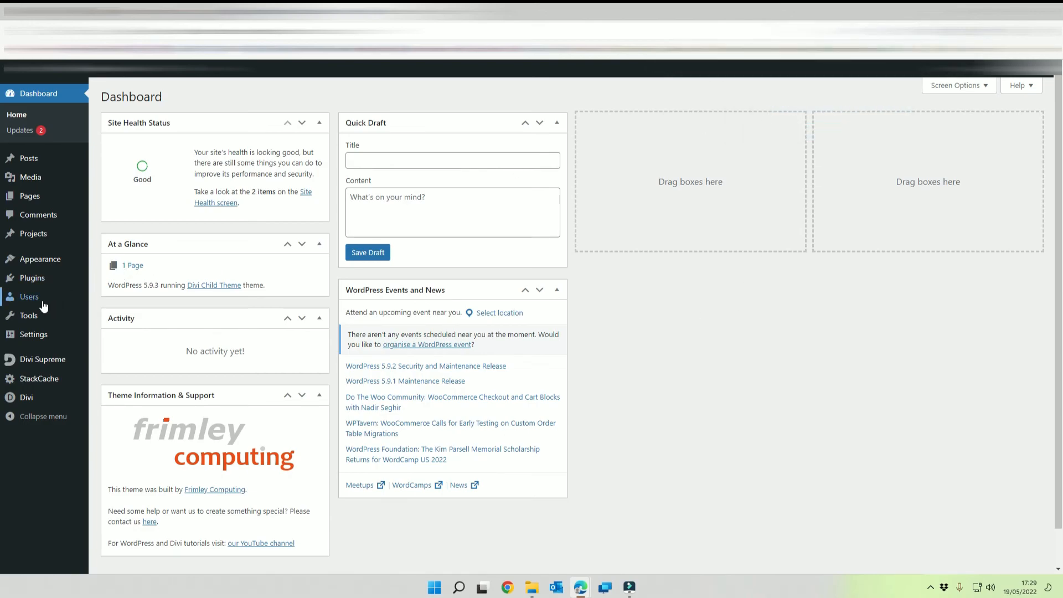
- Show the Users list, where TestUser appears with the Administrator role
left_click(29, 297)
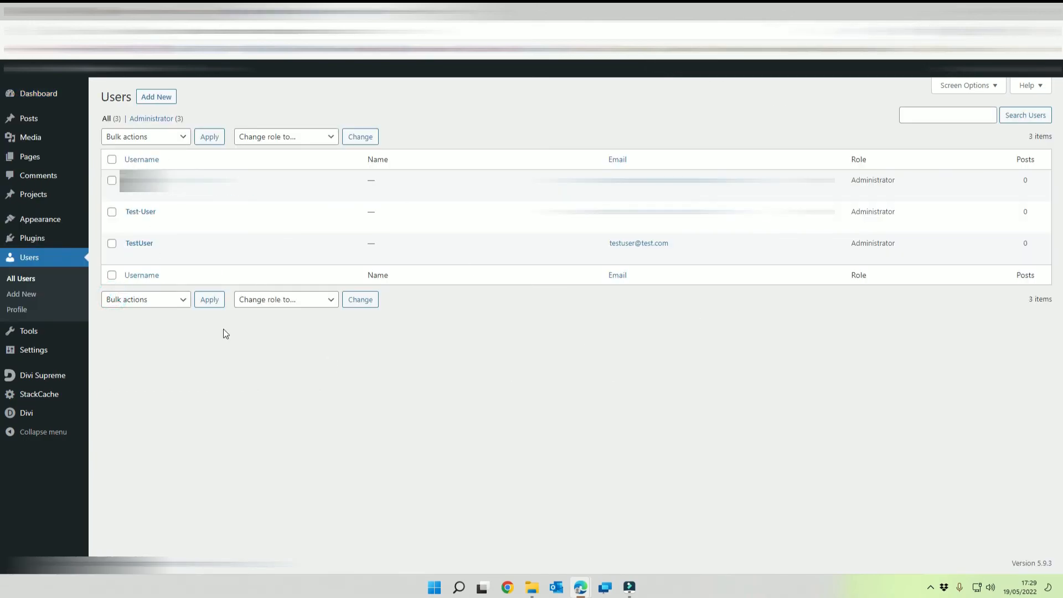
mouse_move(139, 243)
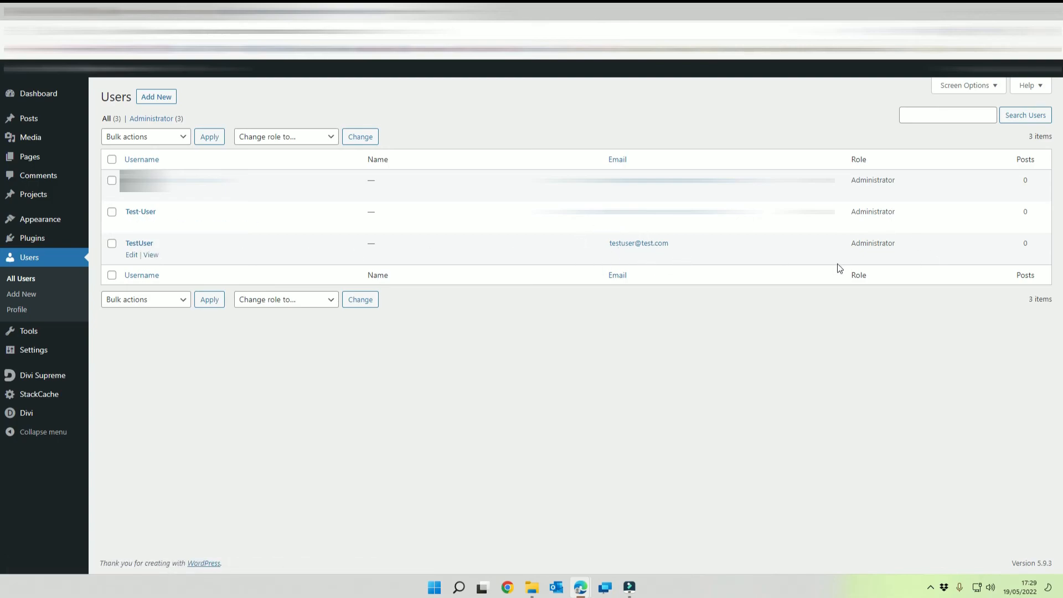
mouse_move(899, 253)
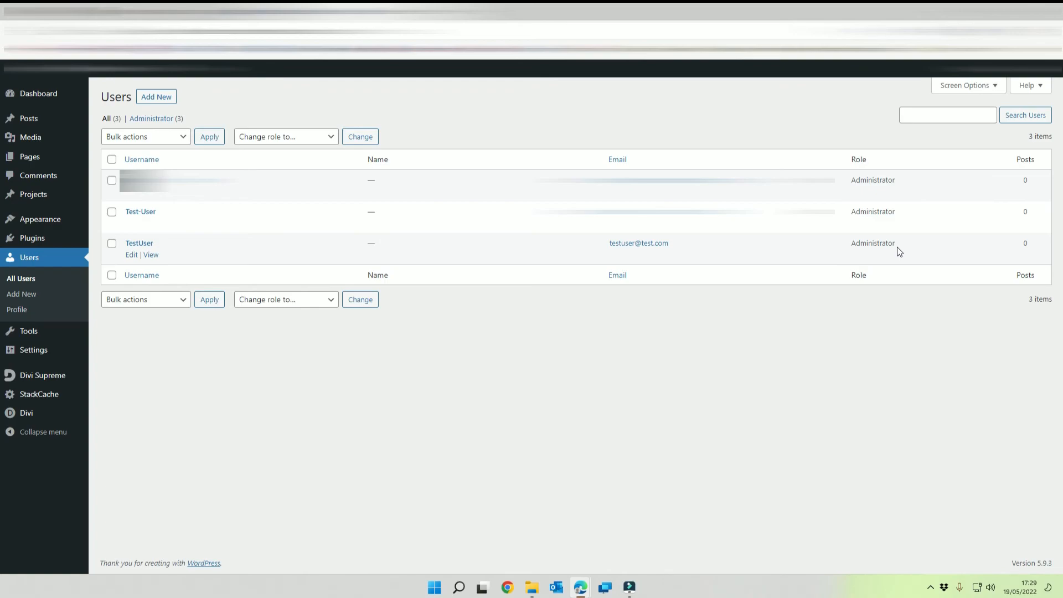
mouse_move(866, 243)
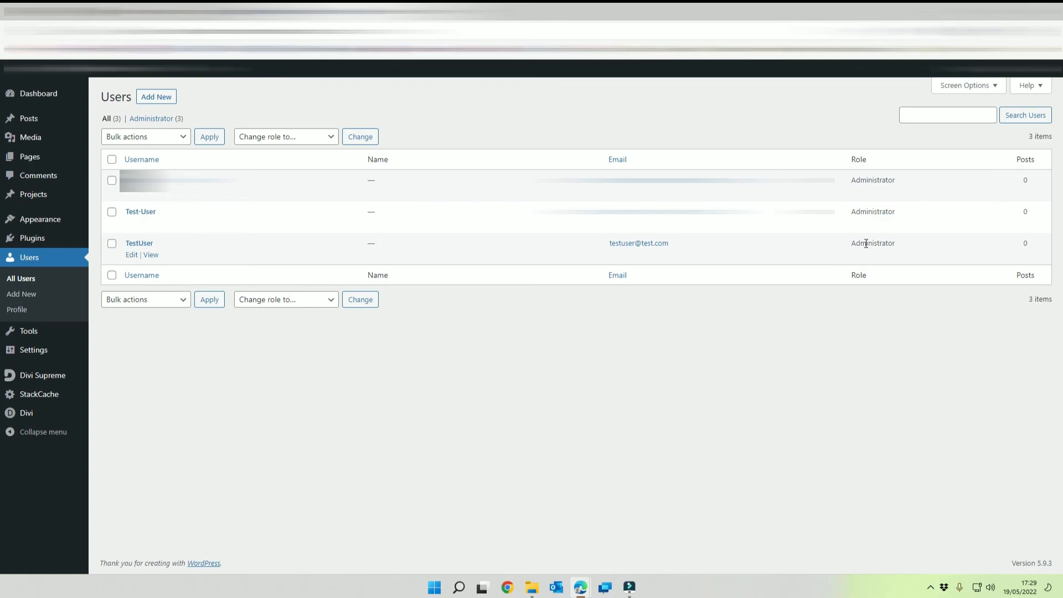